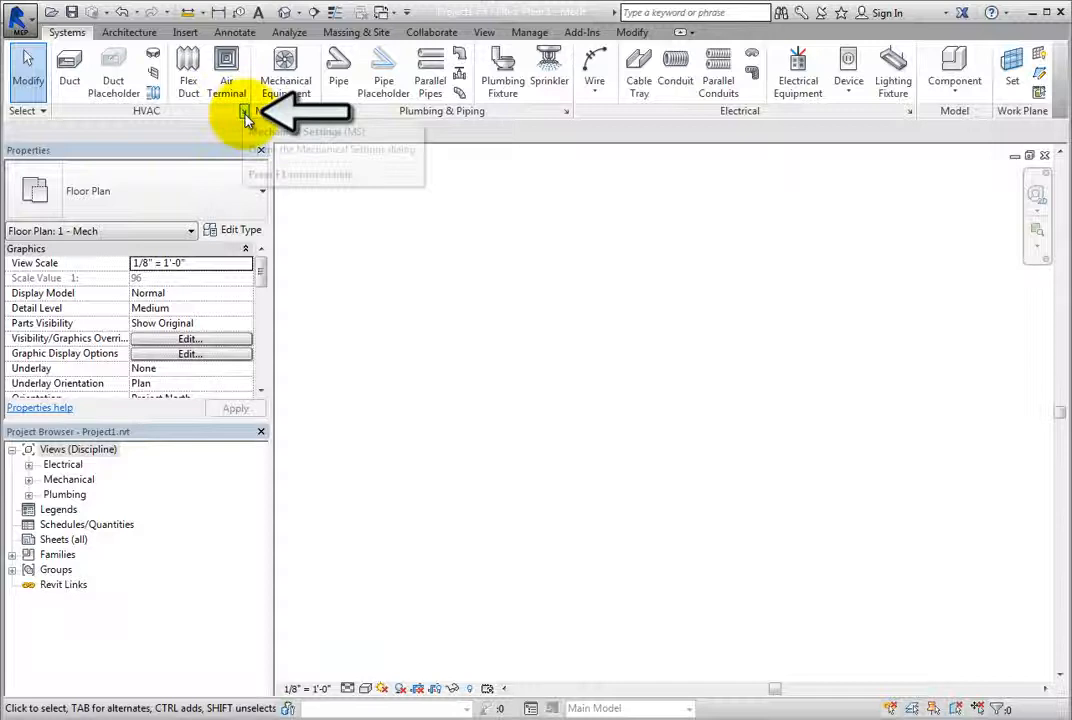
mouse_move(250, 112)
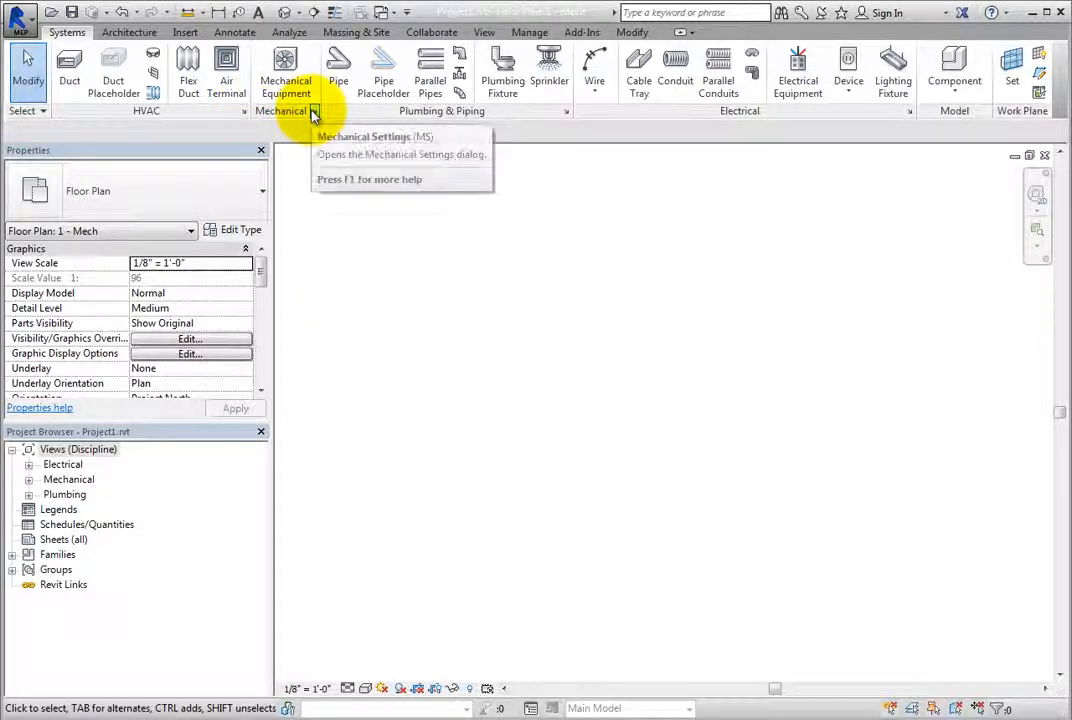
mouse_move(568, 112)
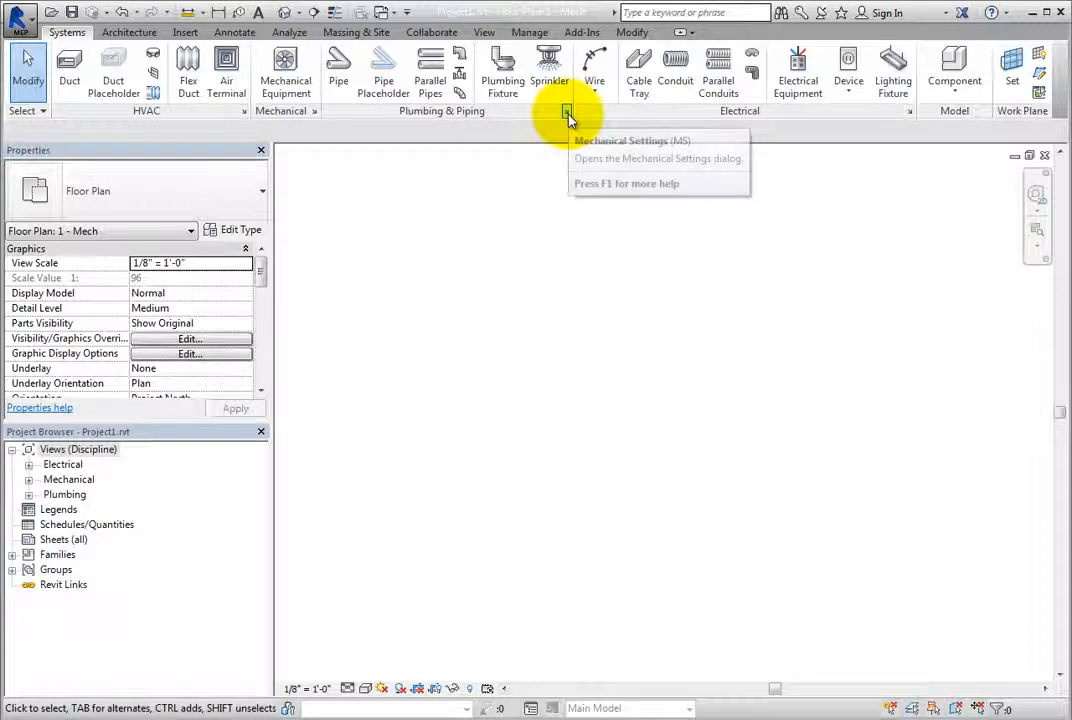
mouse_move(568, 112)
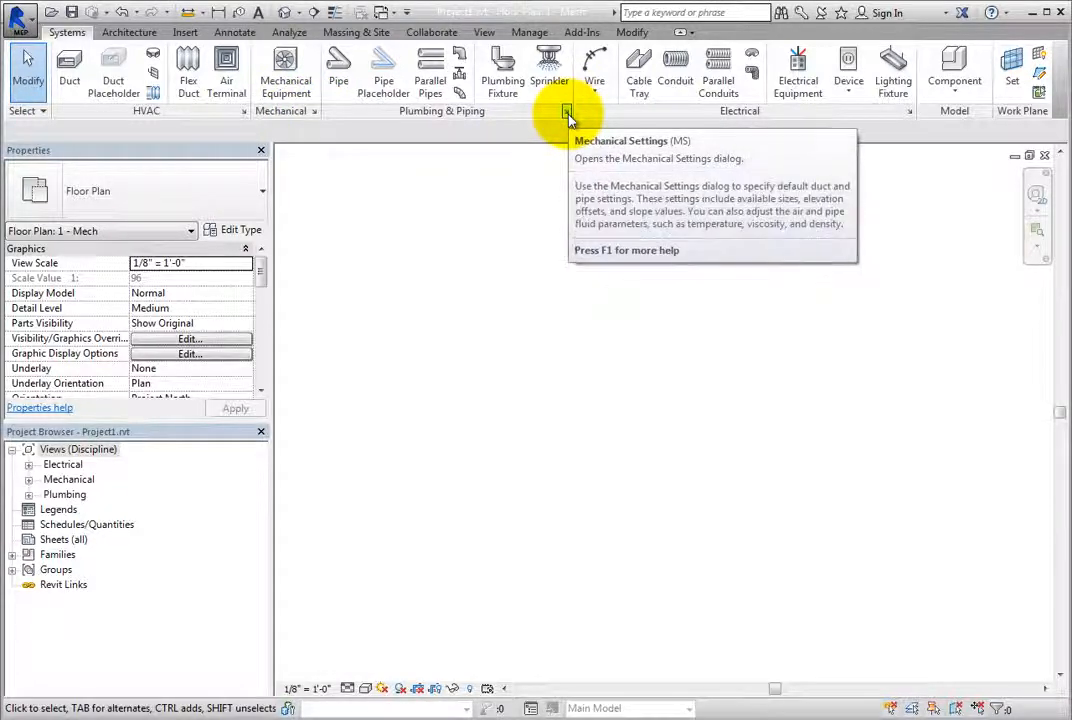
- Bring up Mechanical Settings from the systems tools and close it without saving
click(566, 110)
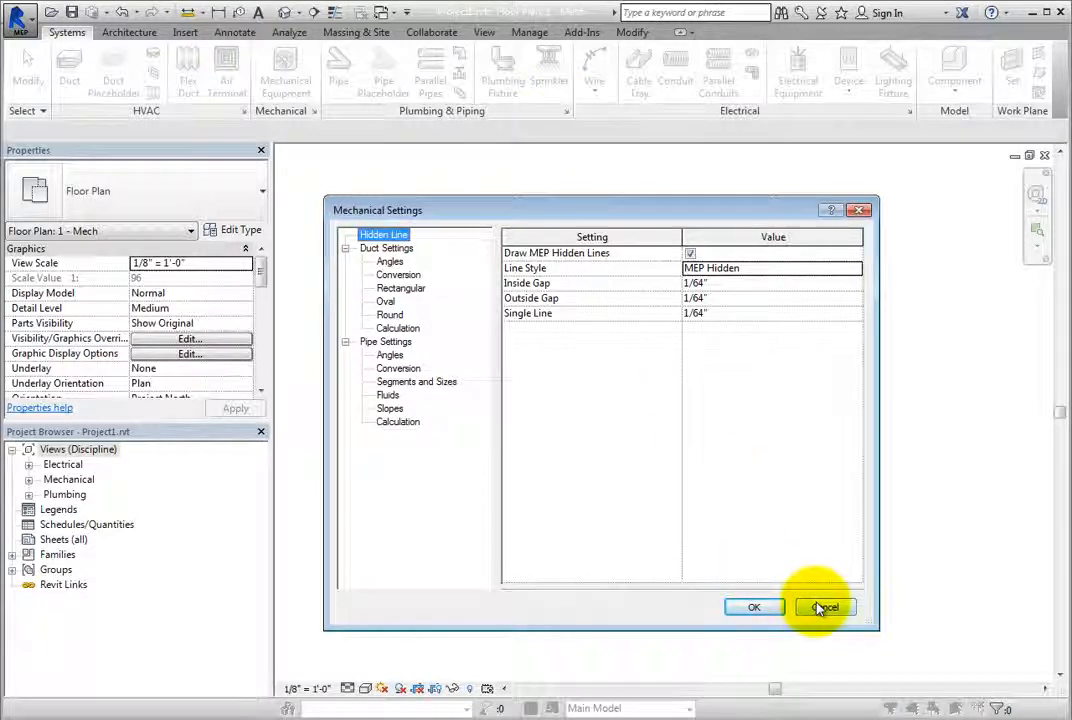
click(824, 608)
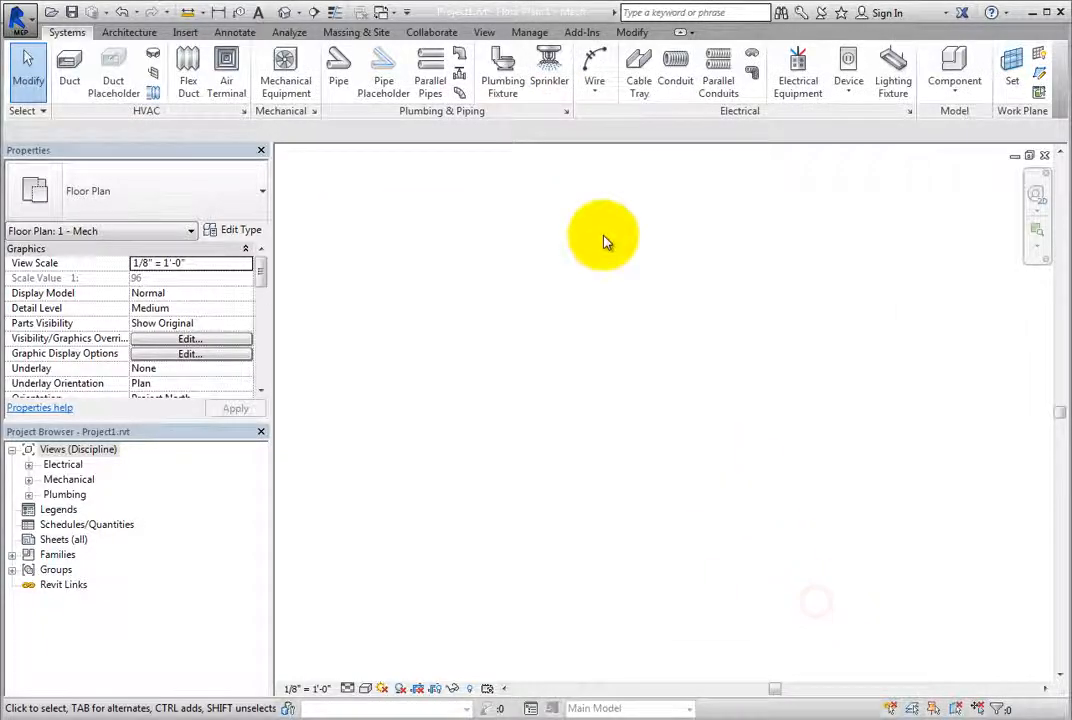
- Reopen Mechanical Settings from the Manage tab's MEP Settings menu
click(528, 32)
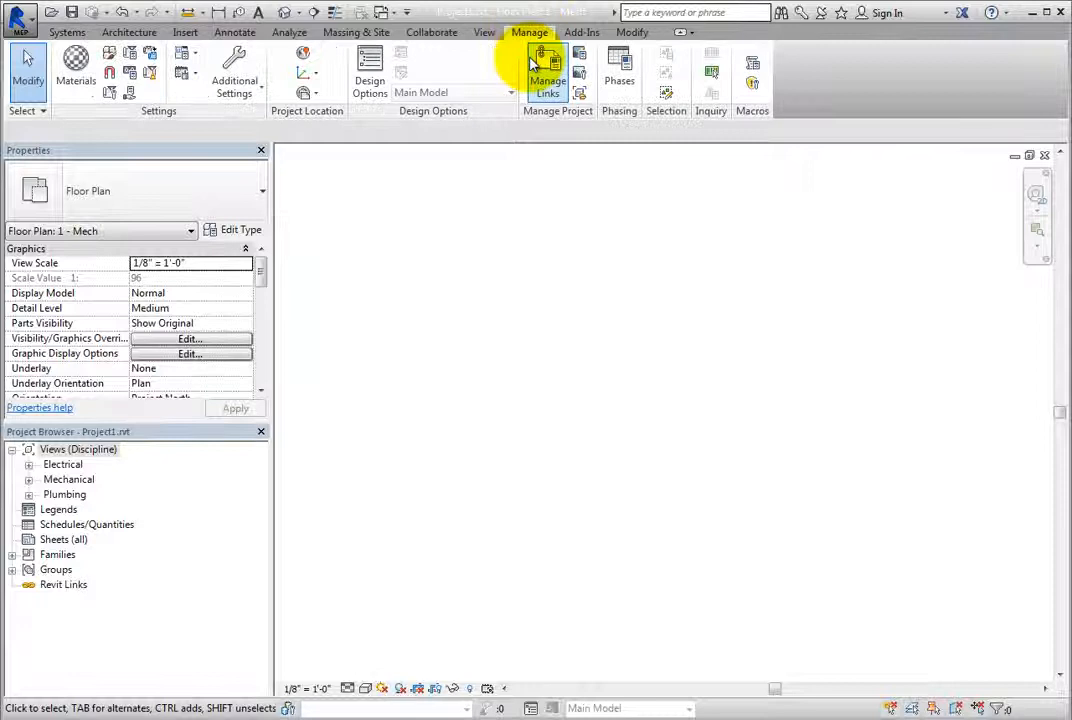
mouse_move(188, 56)
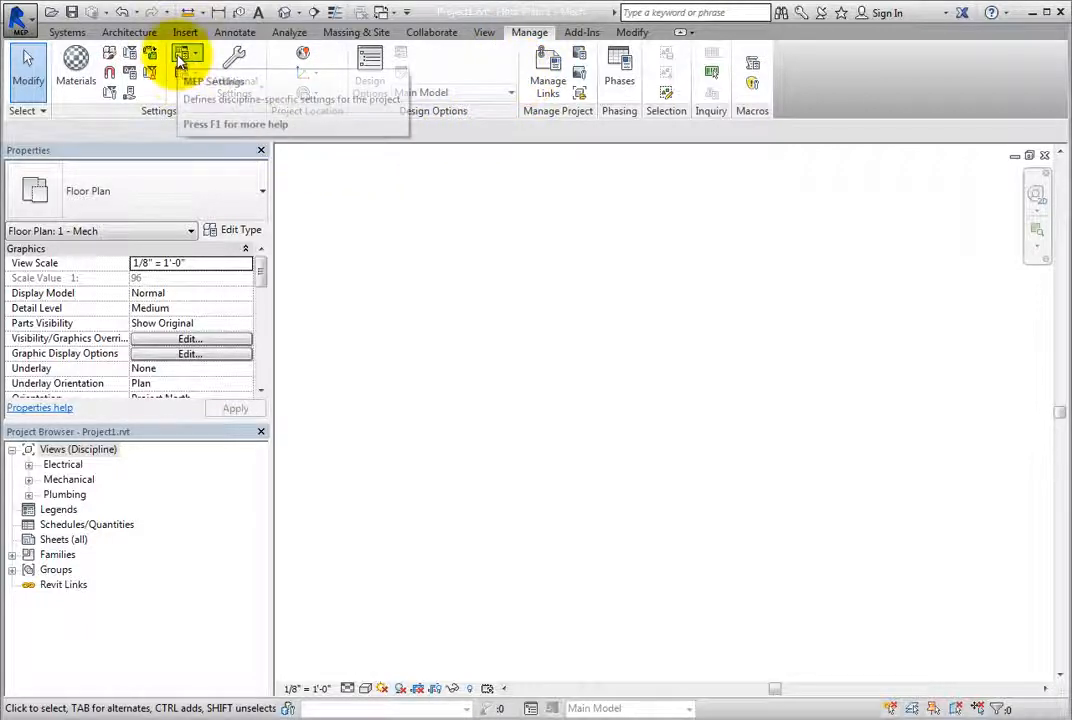
click(188, 58)
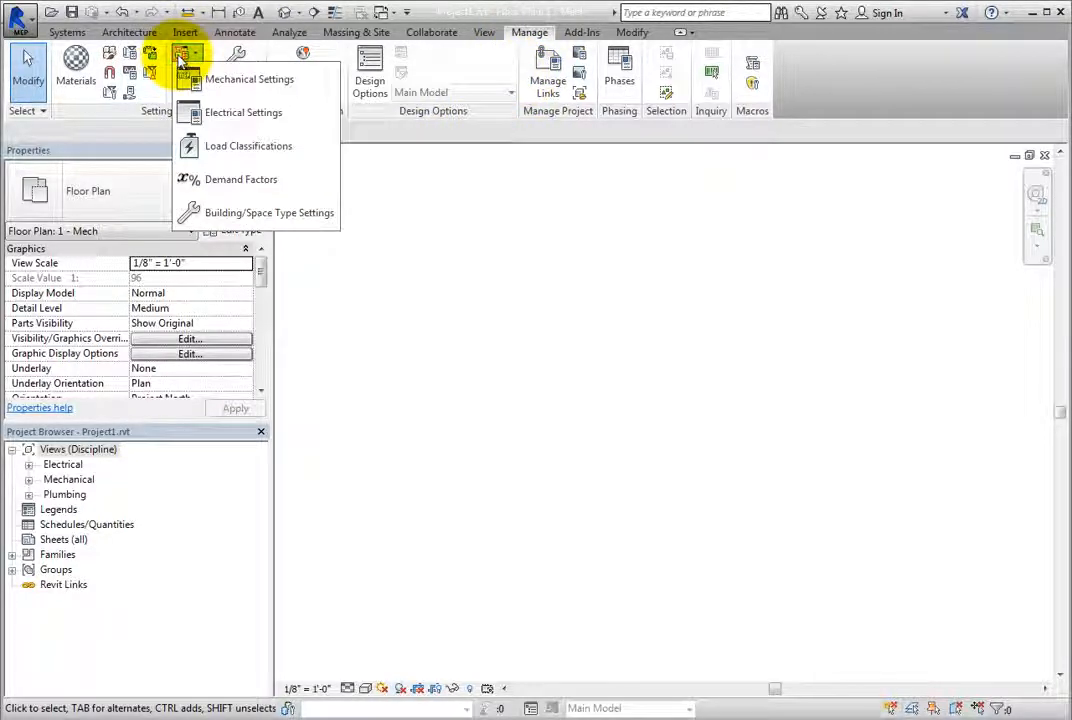
mouse_move(248, 80)
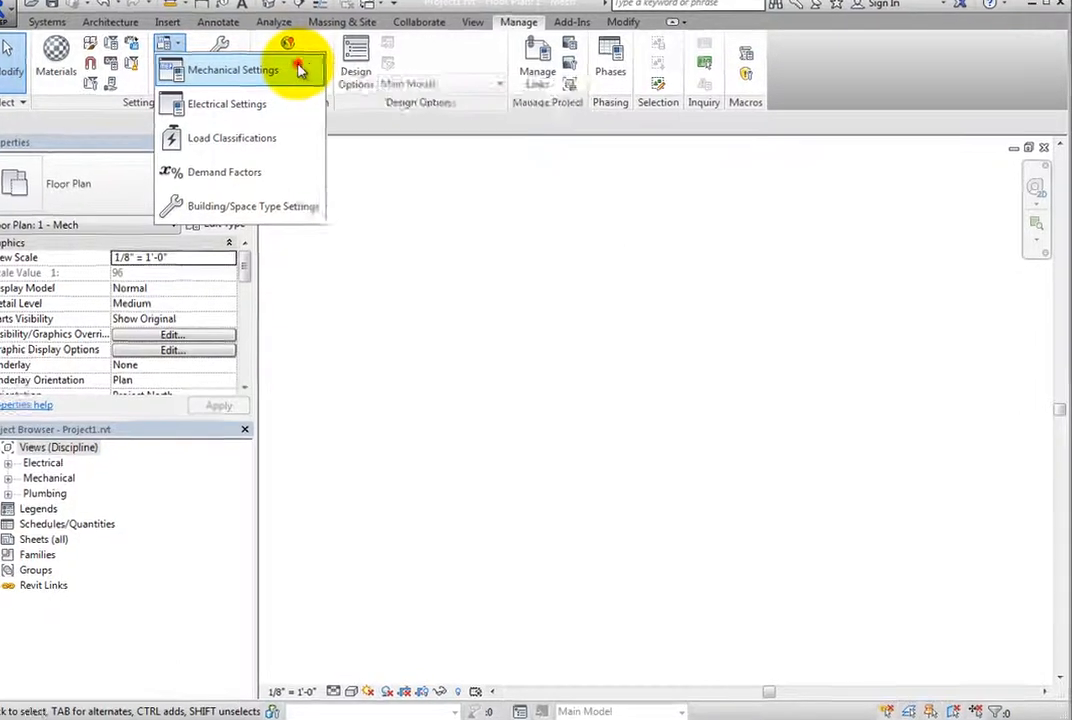
click(232, 68)
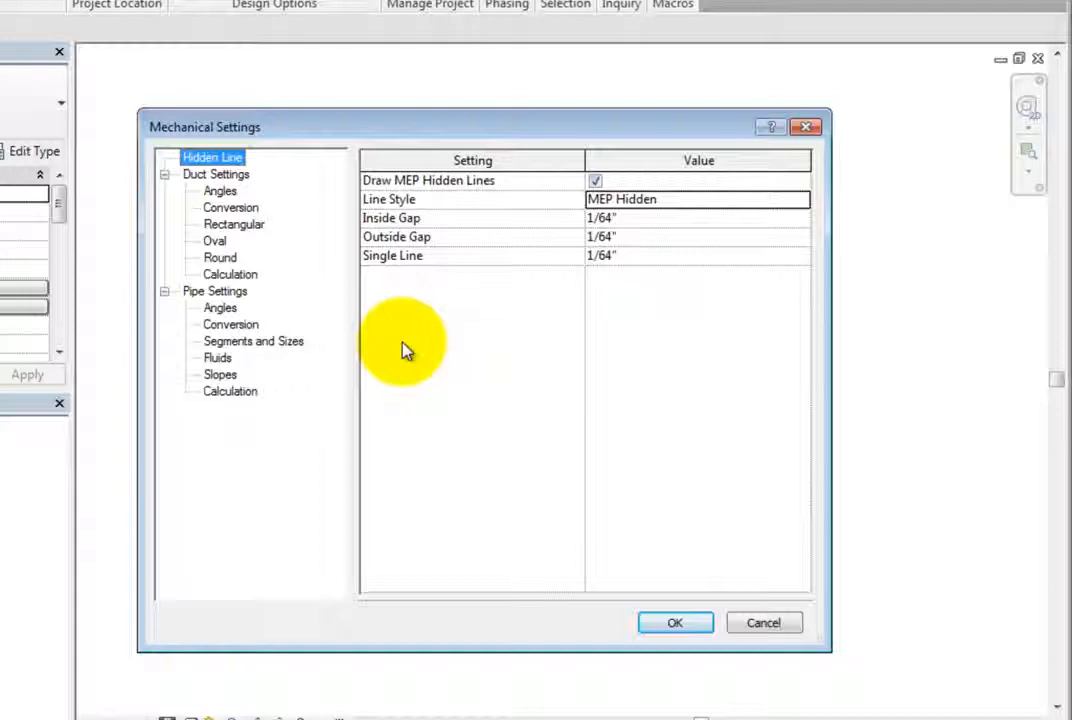
click(216, 292)
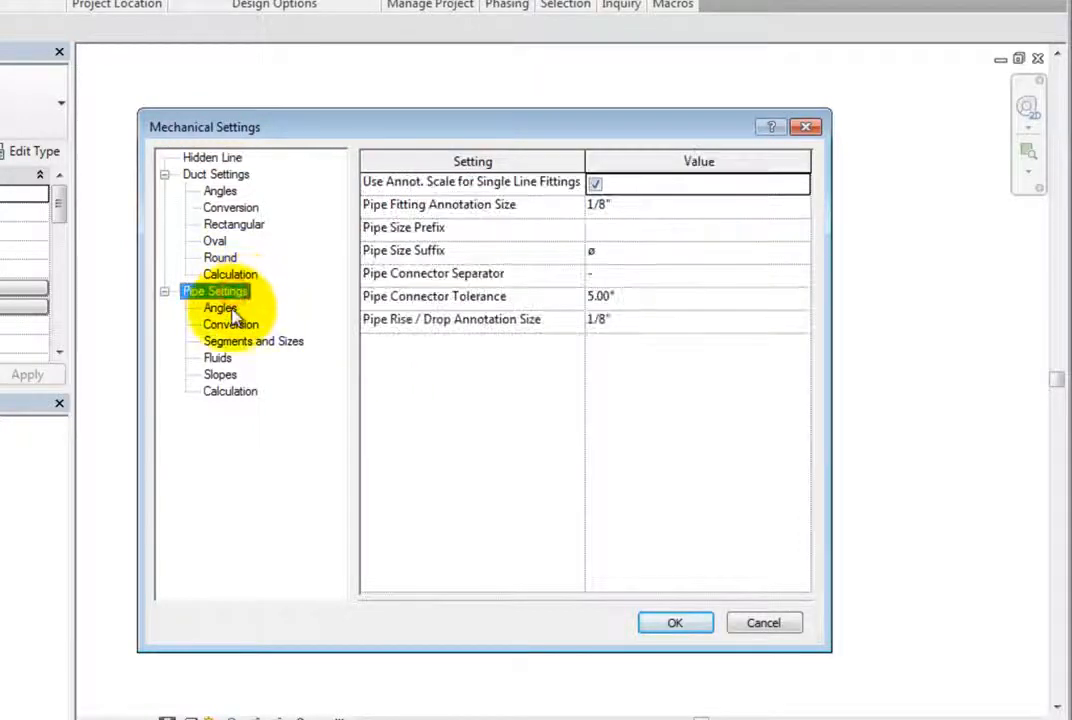
click(232, 324)
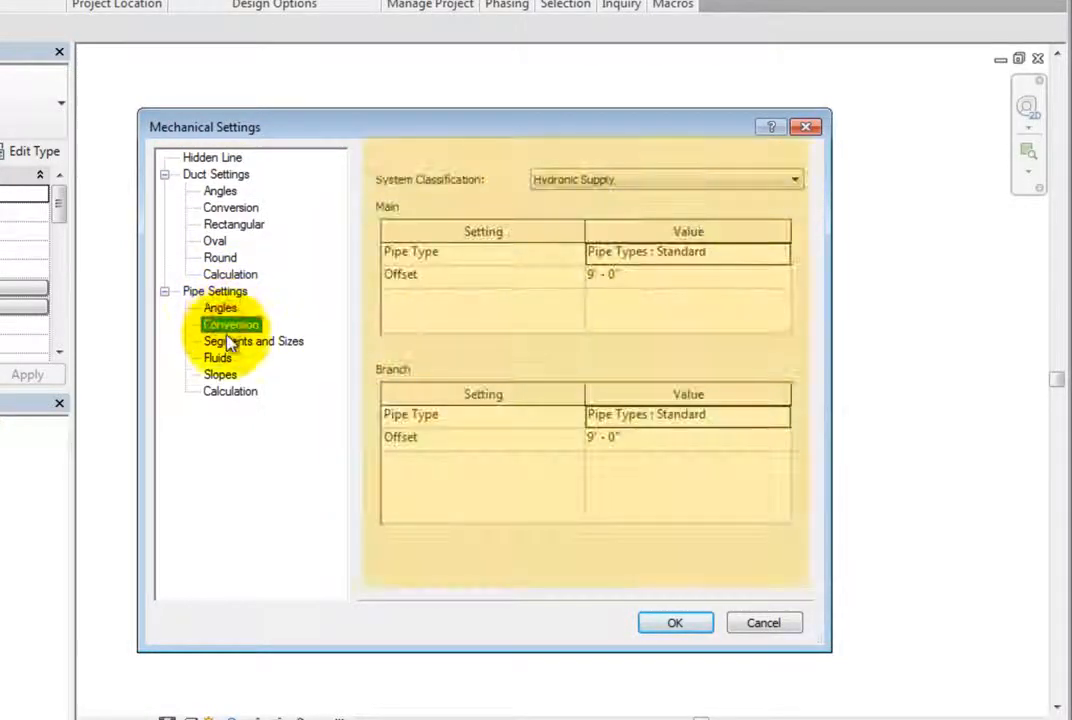
click(216, 358)
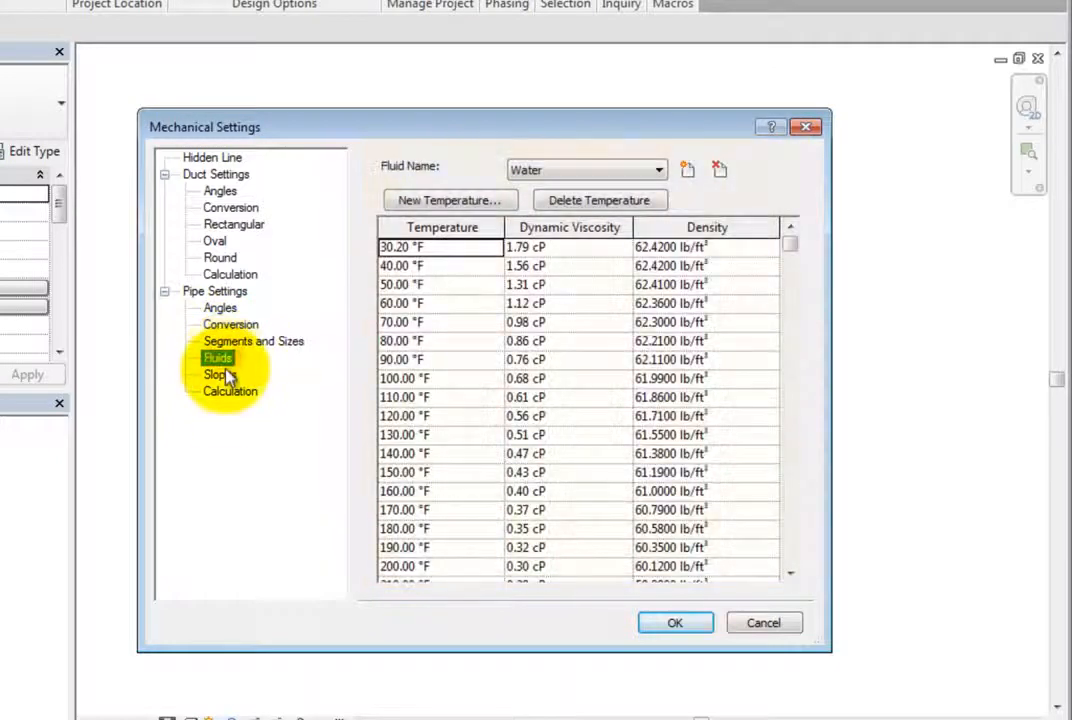
click(230, 390)
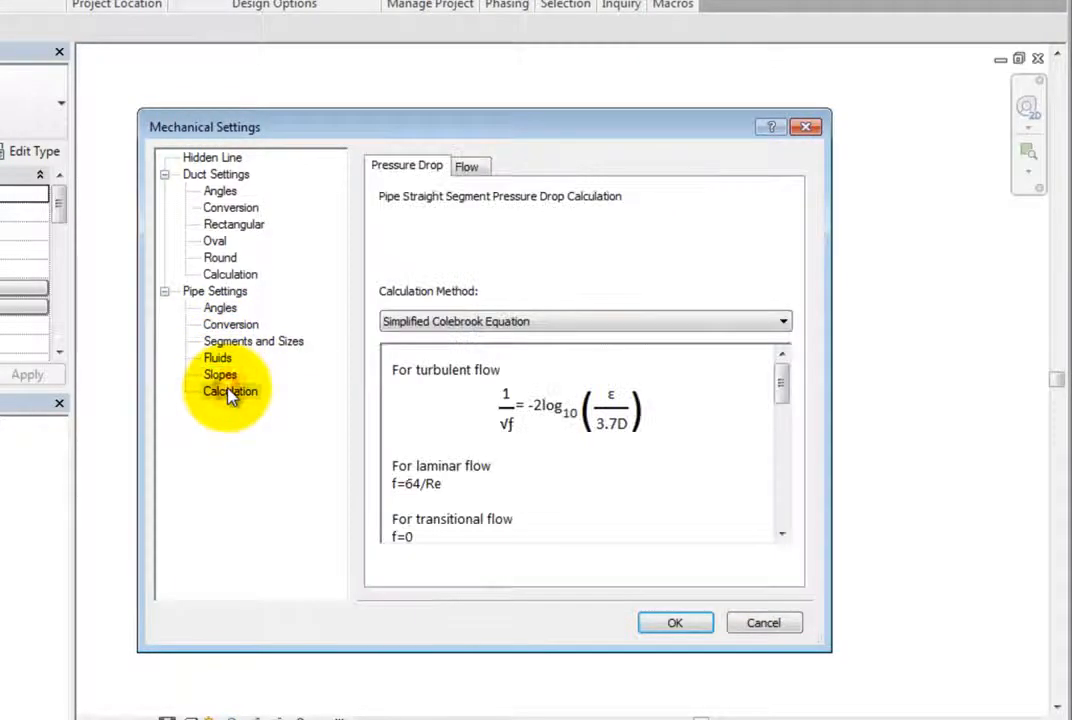
click(212, 156)
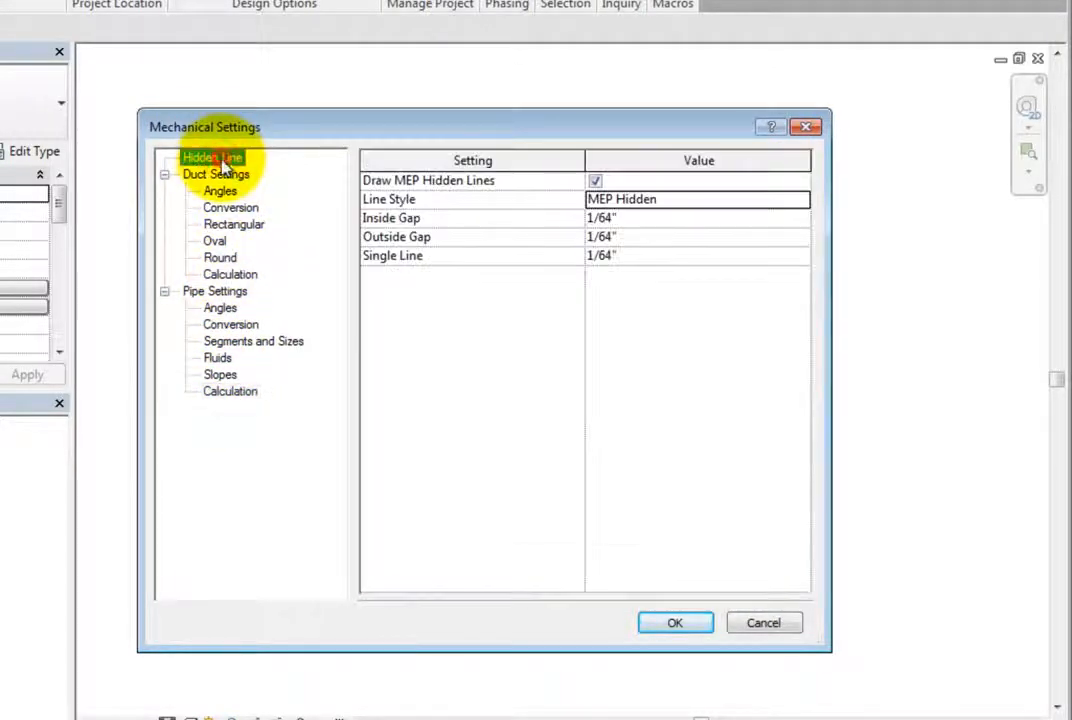
mouse_move(540, 356)
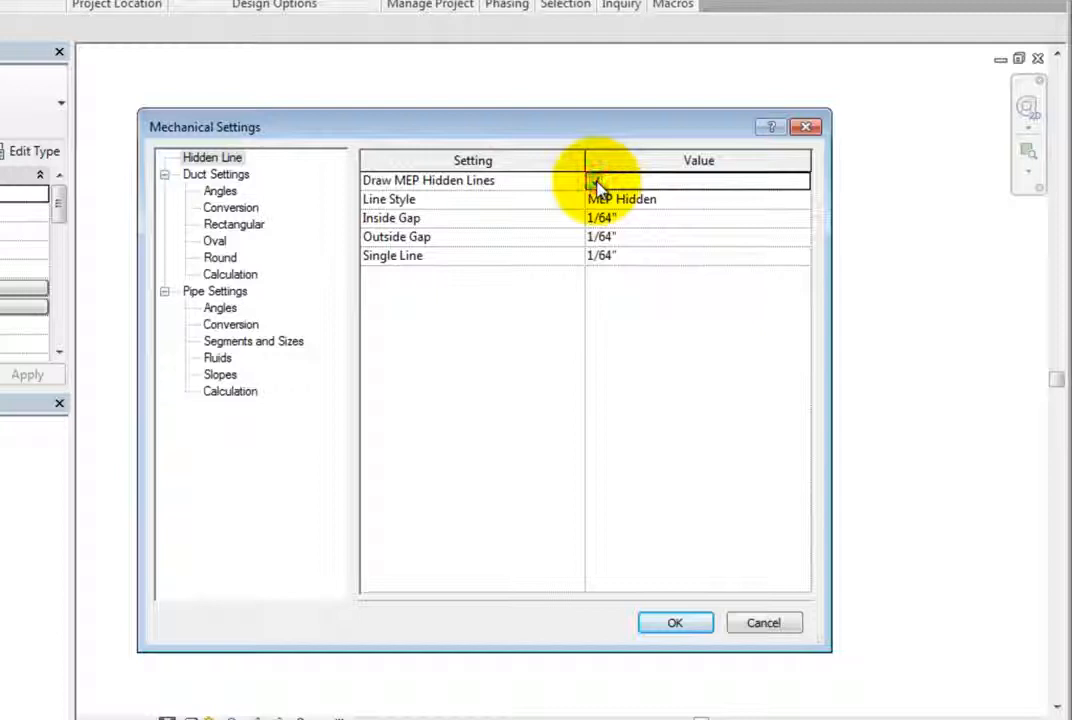
click(596, 180)
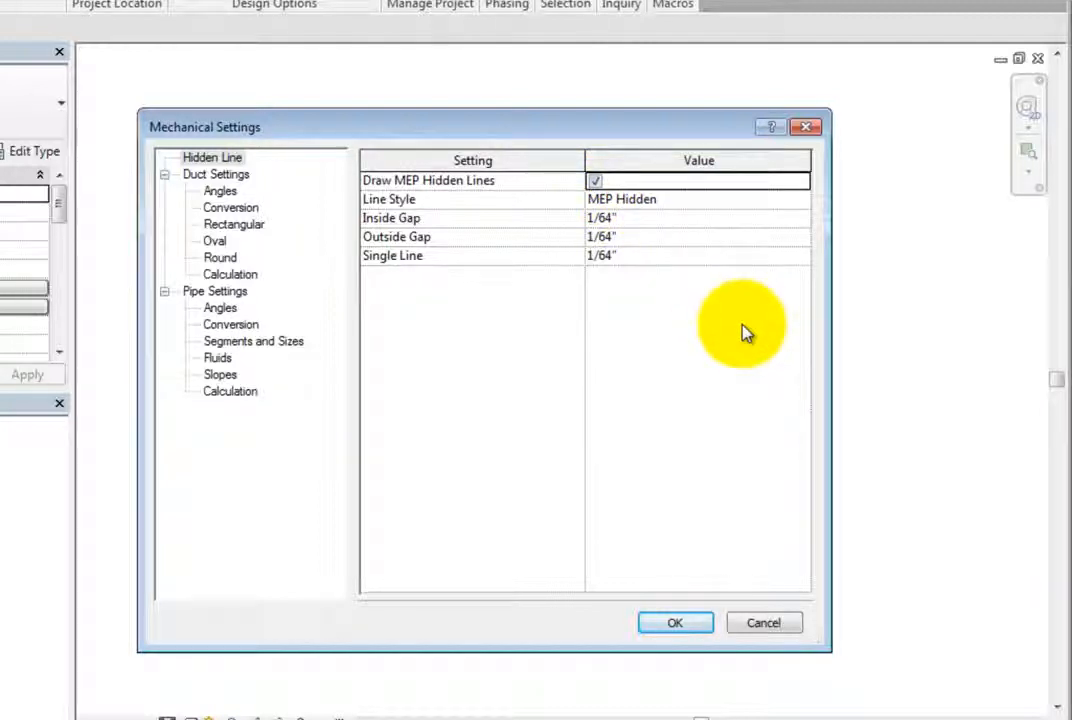
click(698, 200)
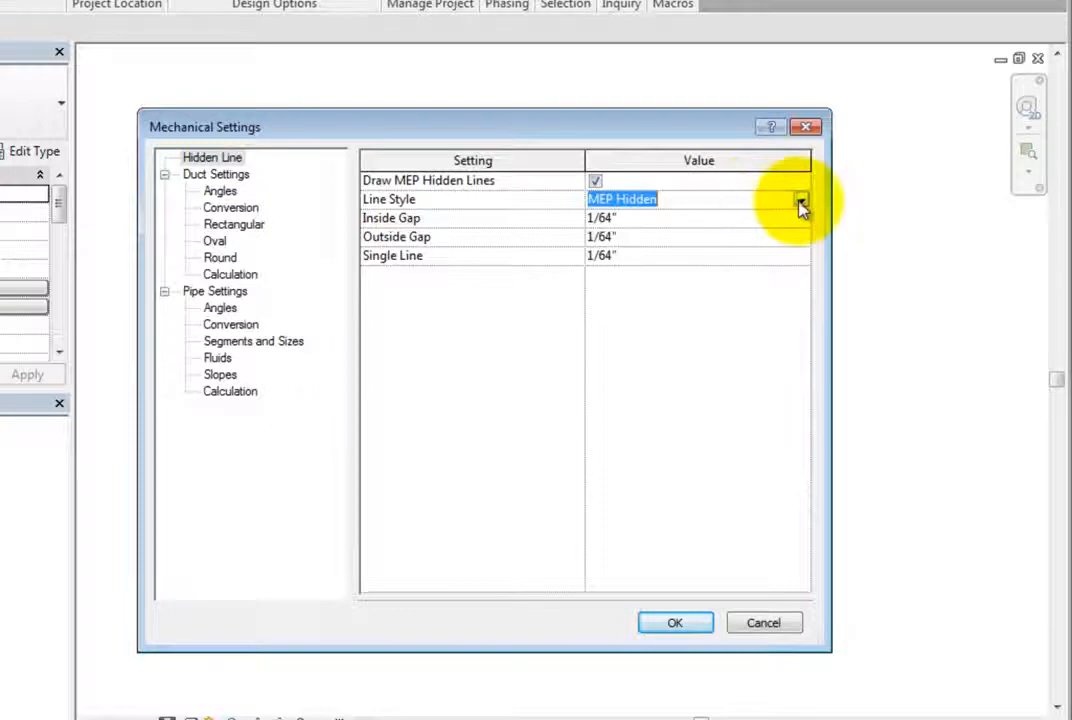
click(800, 200)
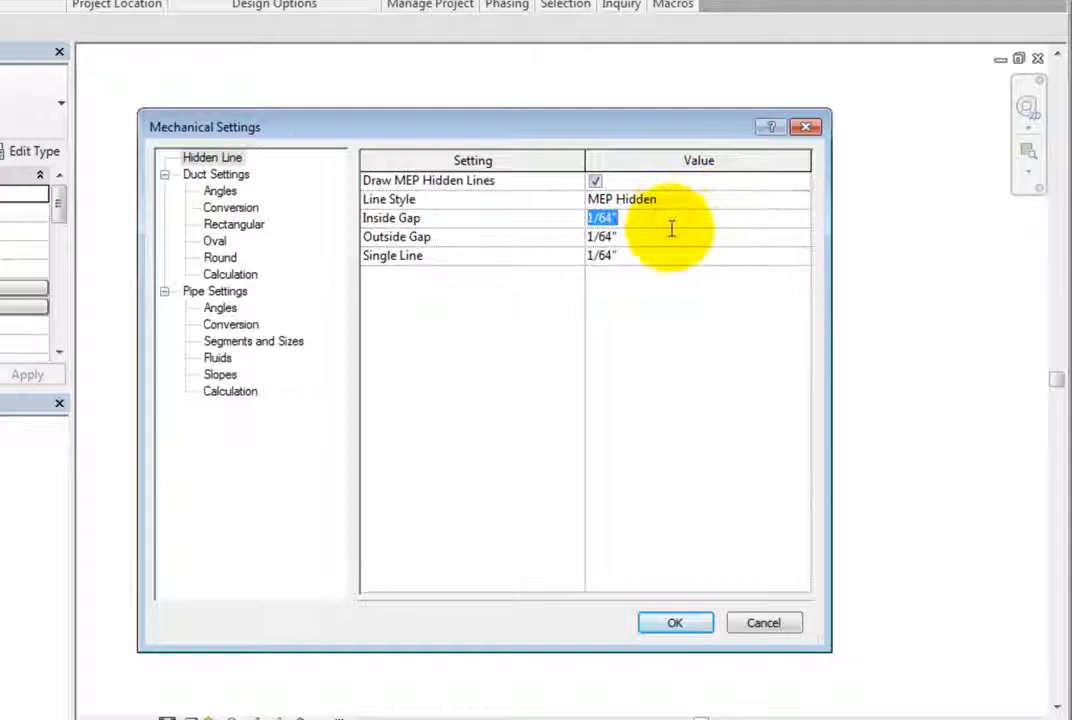
click(696, 236)
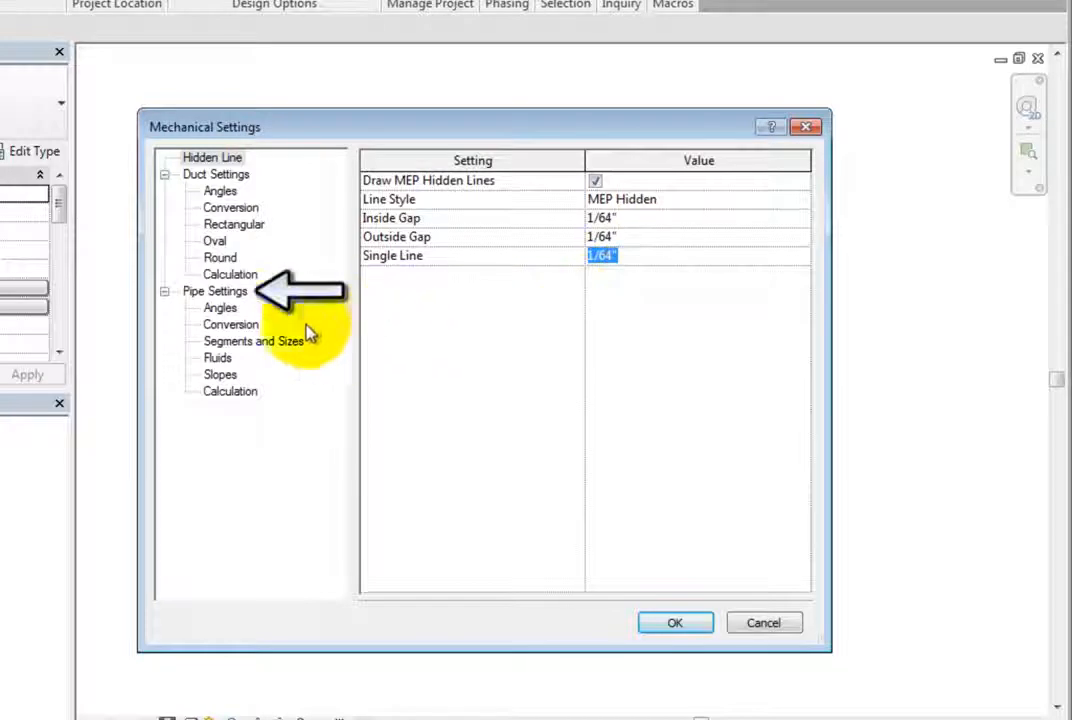
- Show the general Pipe Settings and toggle annotation scale for single line fittings off and on
click(216, 292)
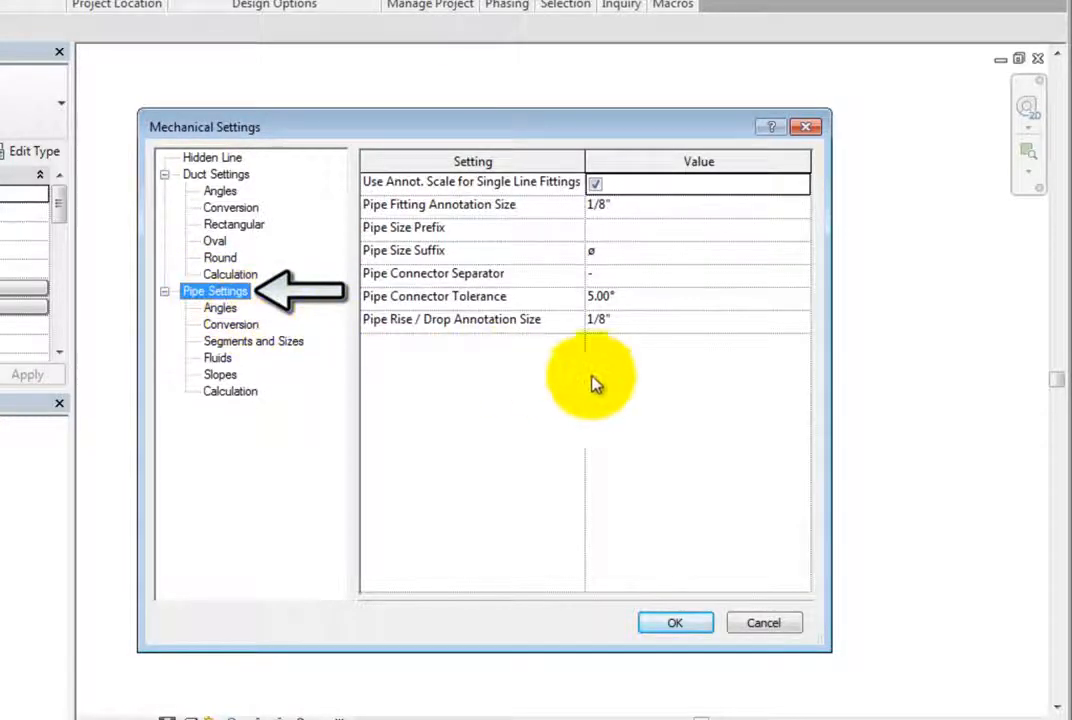
mouse_move(692, 388)
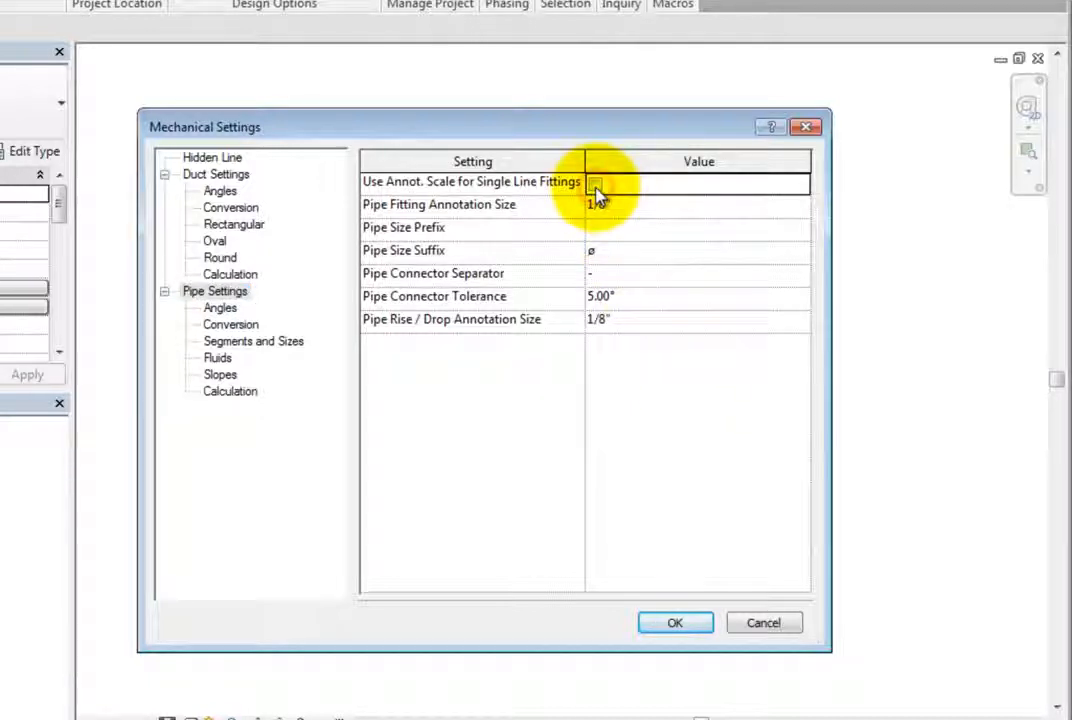
click(596, 184)
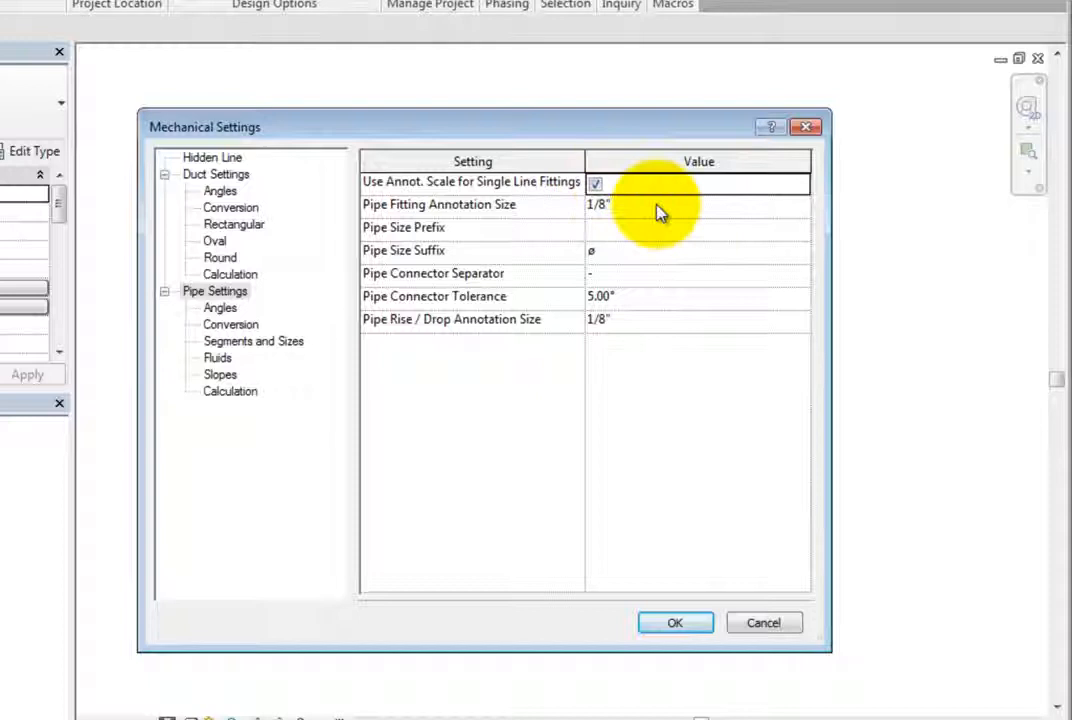
click(598, 204)
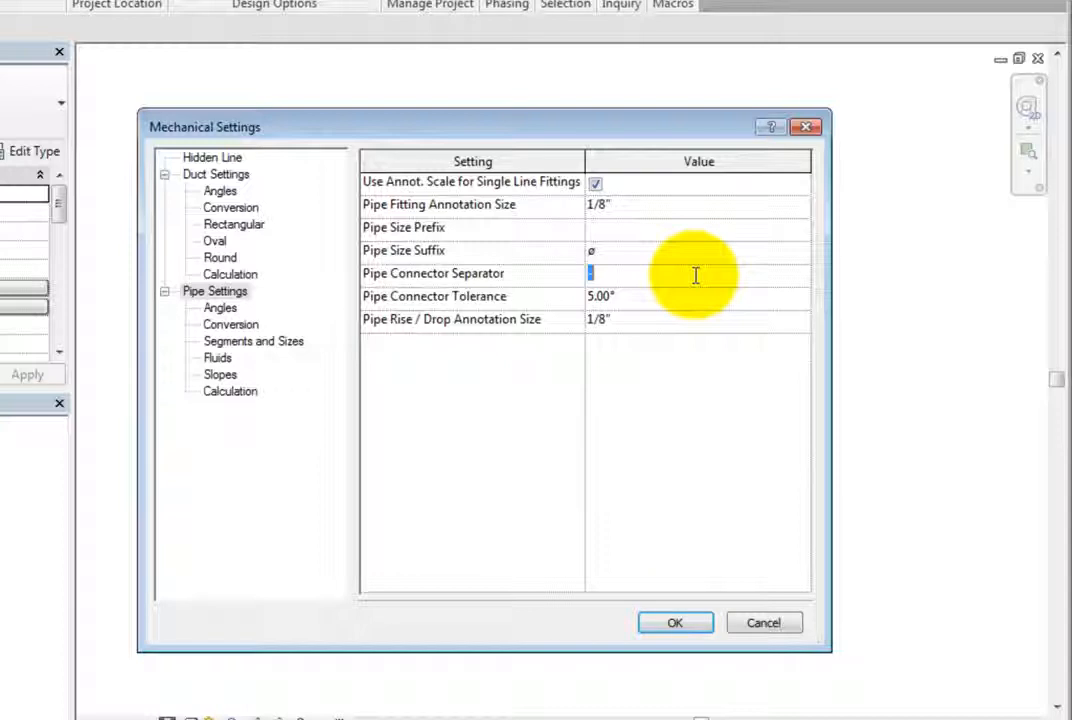
mouse_move(696, 304)
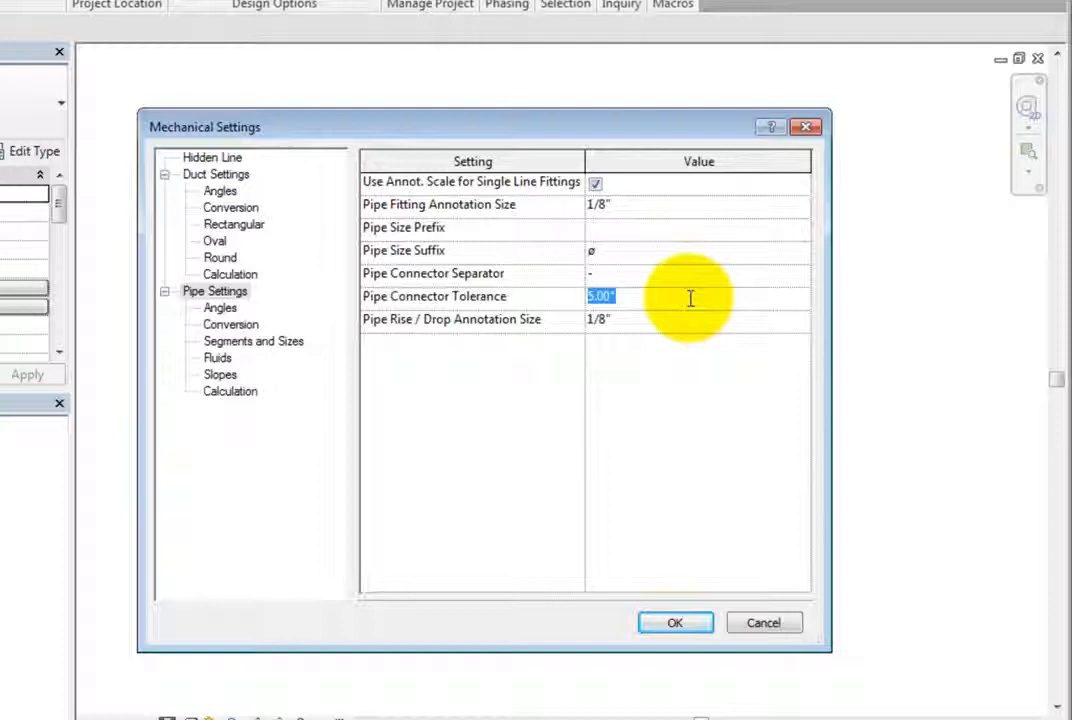
- Set the Pipe Rise / Drop Annotation Size to 1/8"
click(598, 320)
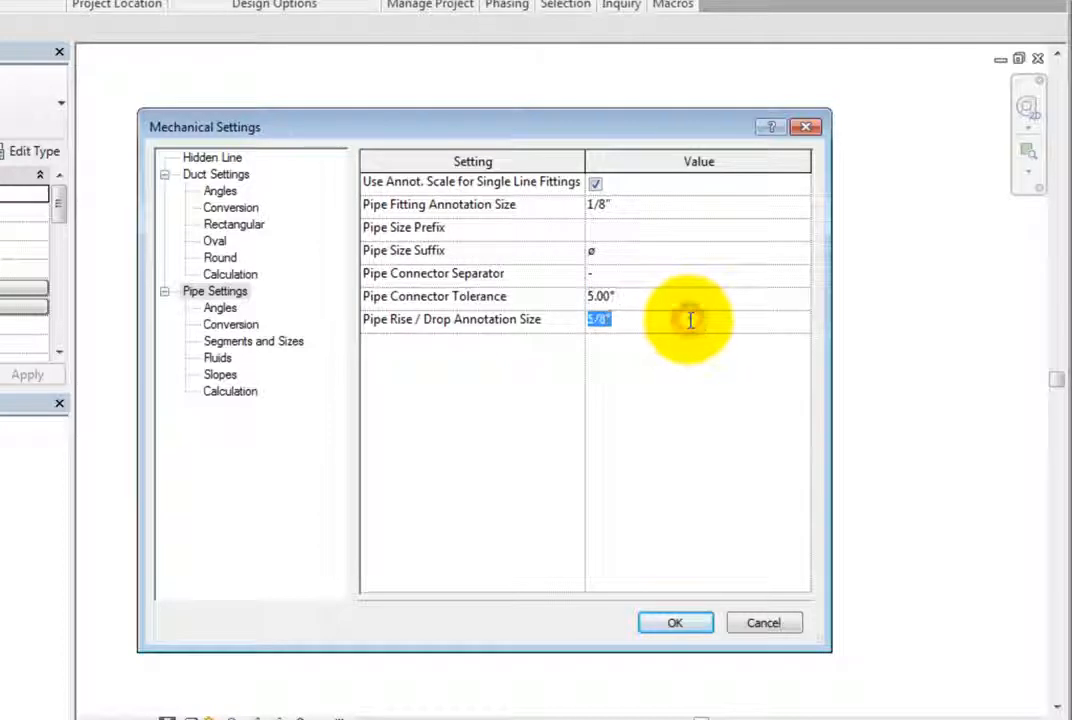
text(1/8")
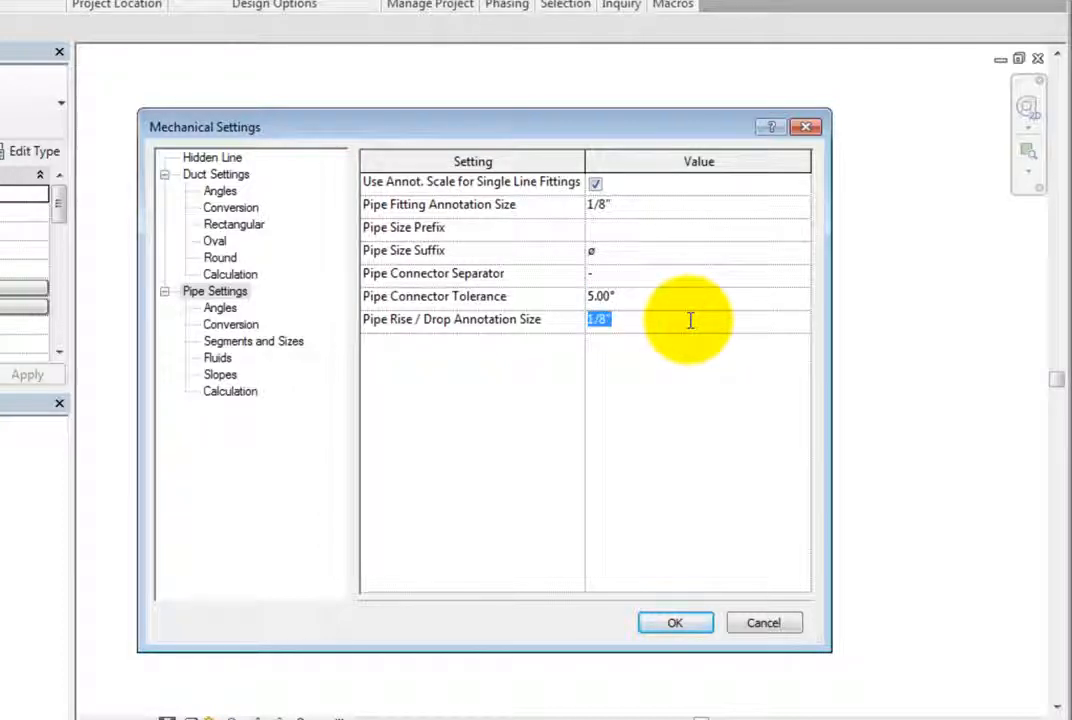
mouse_move(668, 348)
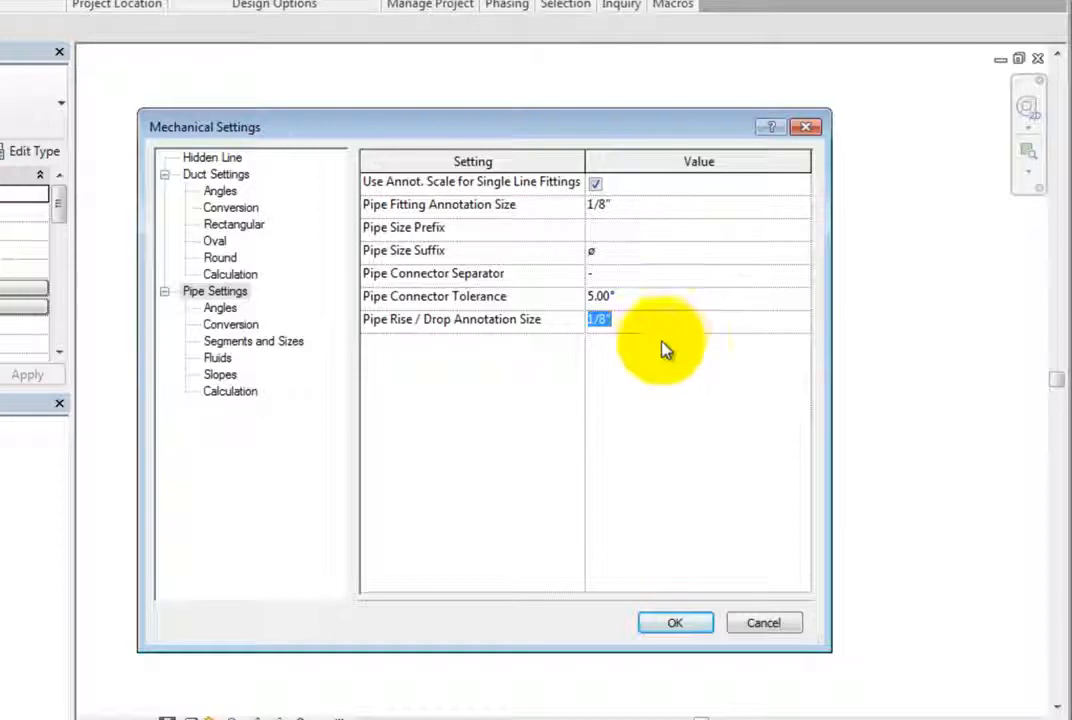
- In pipe Angles settings, switch fittings to 'Use specific angles' after trying any supported angle
click(220, 308)
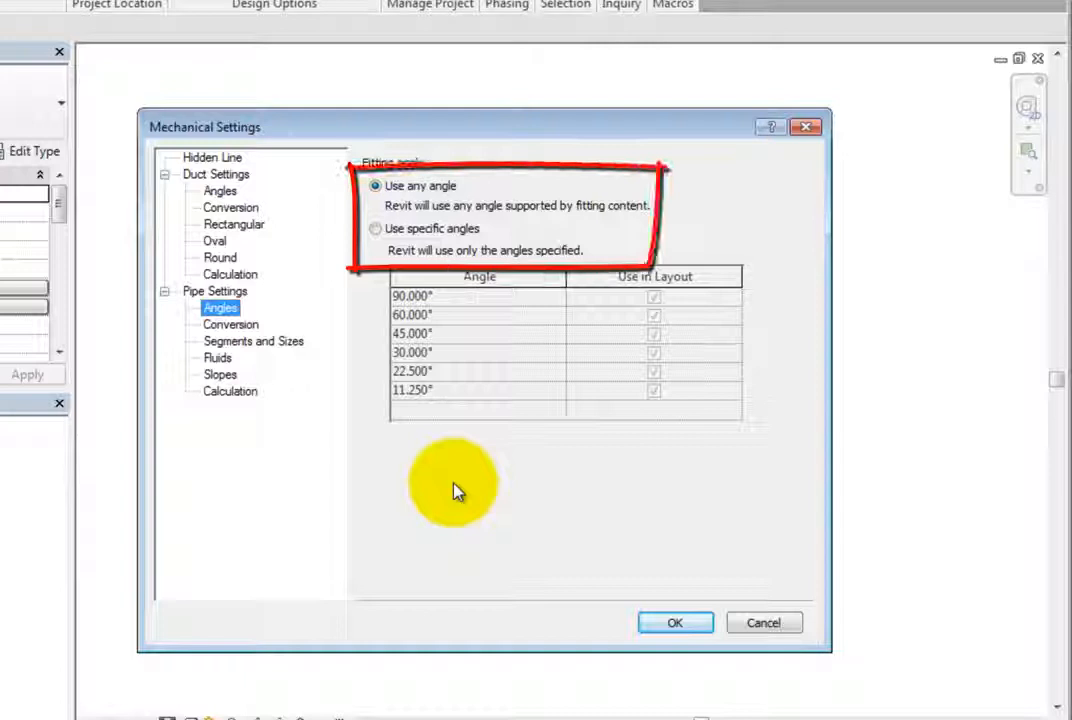
mouse_move(376, 236)
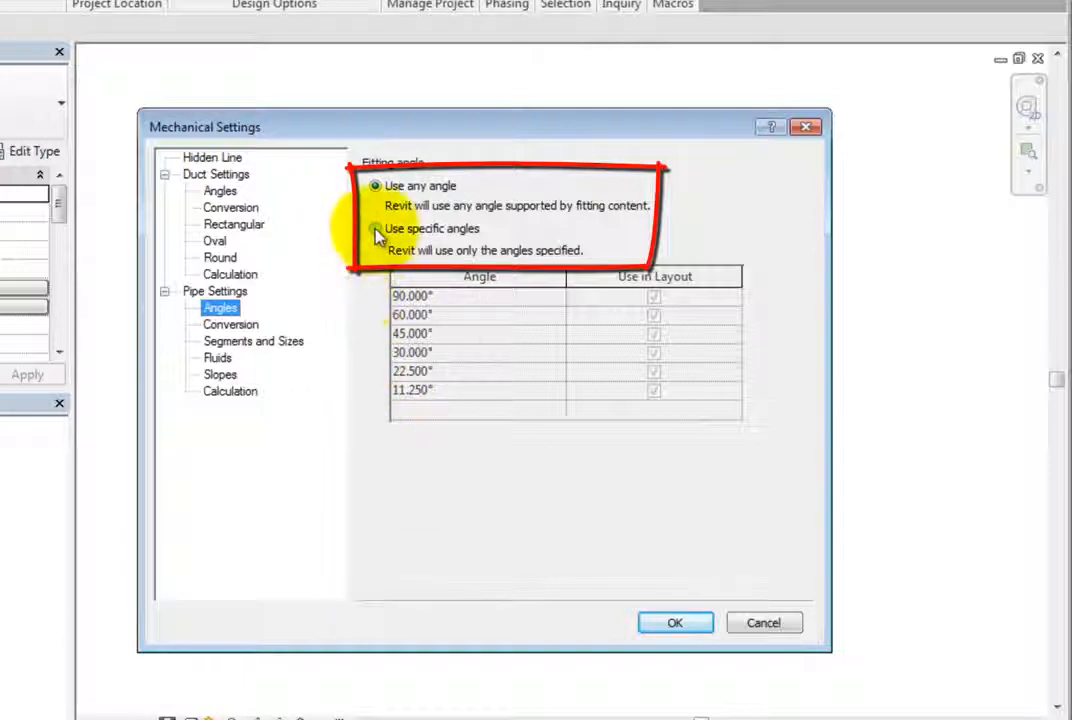
click(374, 228)
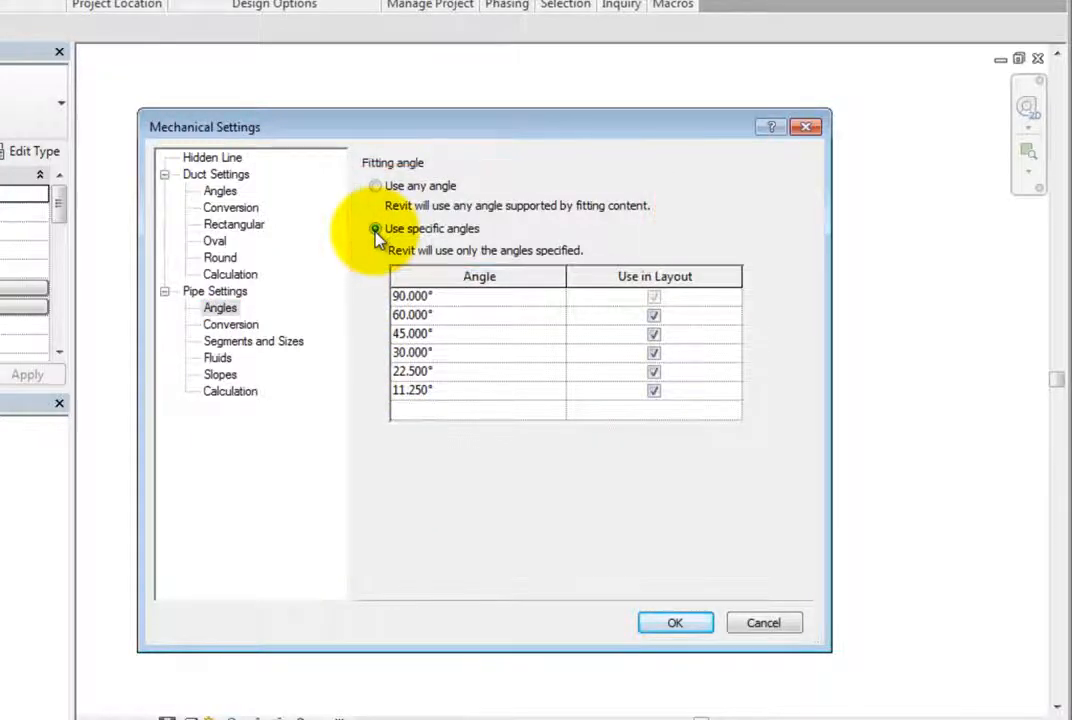
click(376, 186)
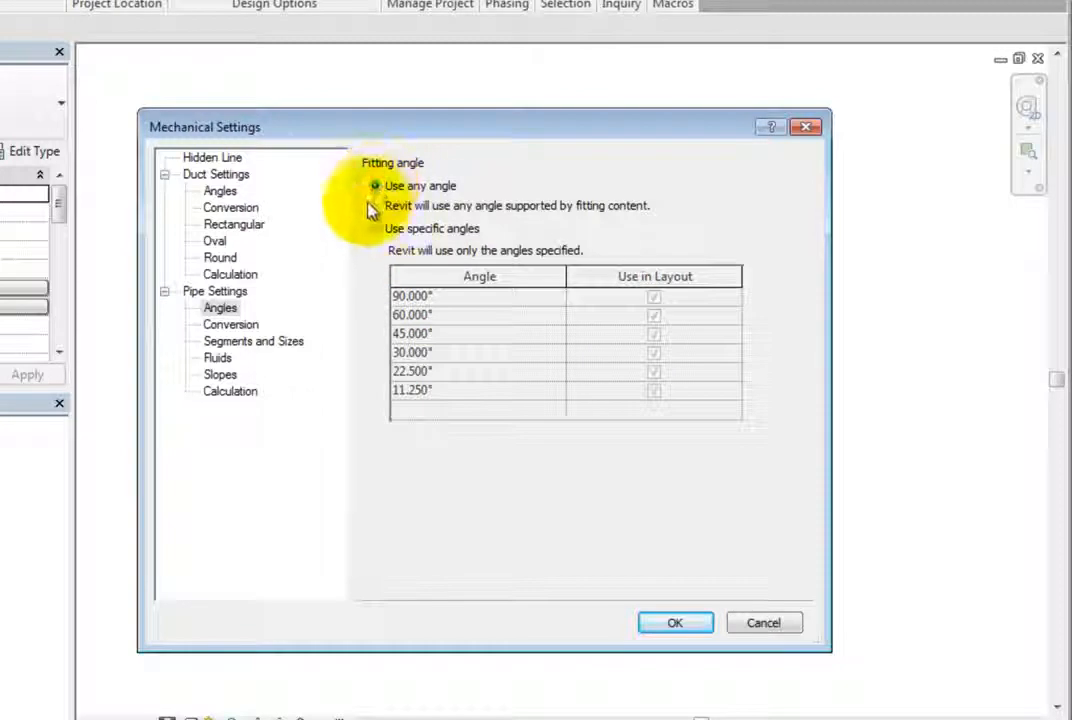
mouse_move(364, 298)
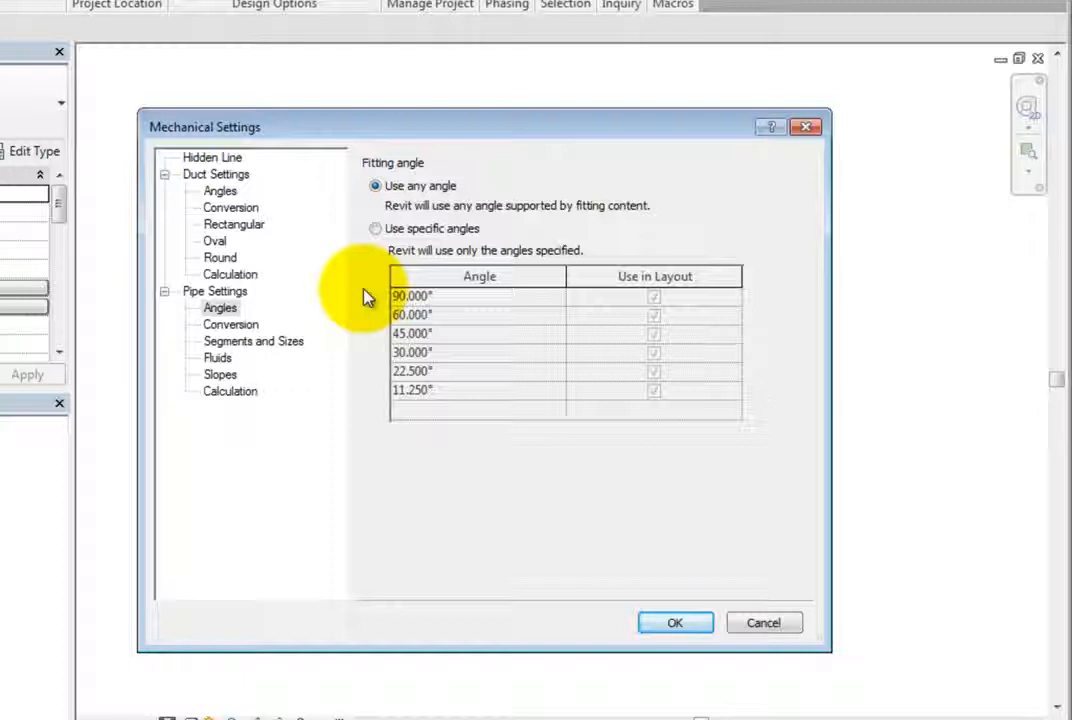
mouse_move(372, 268)
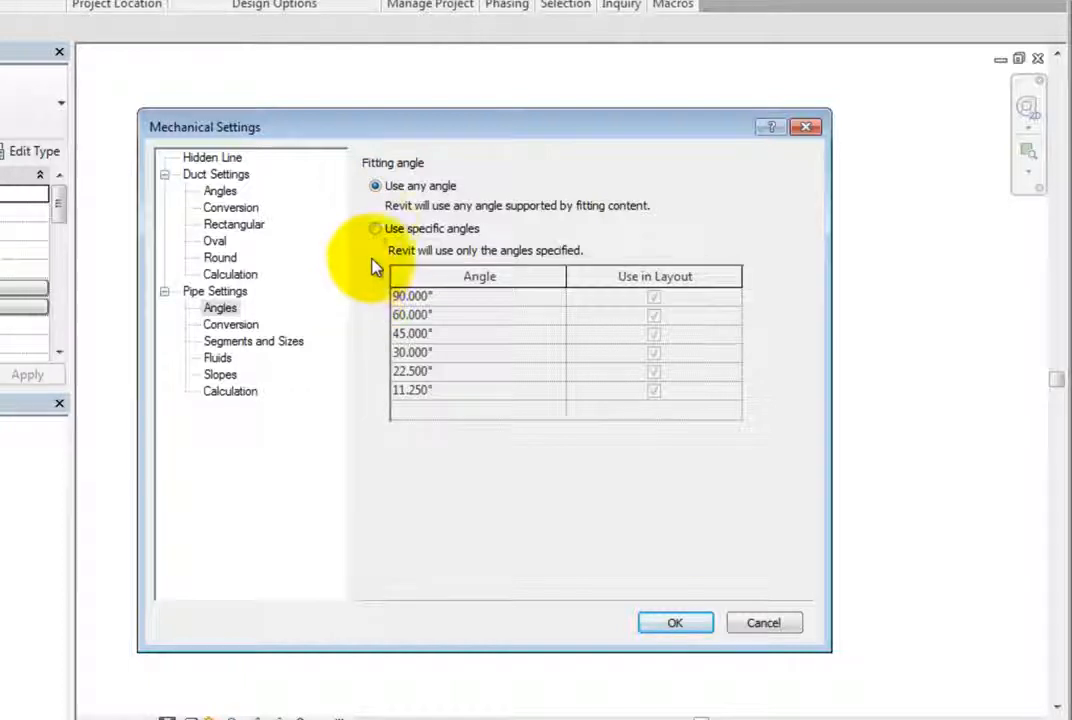
click(376, 228)
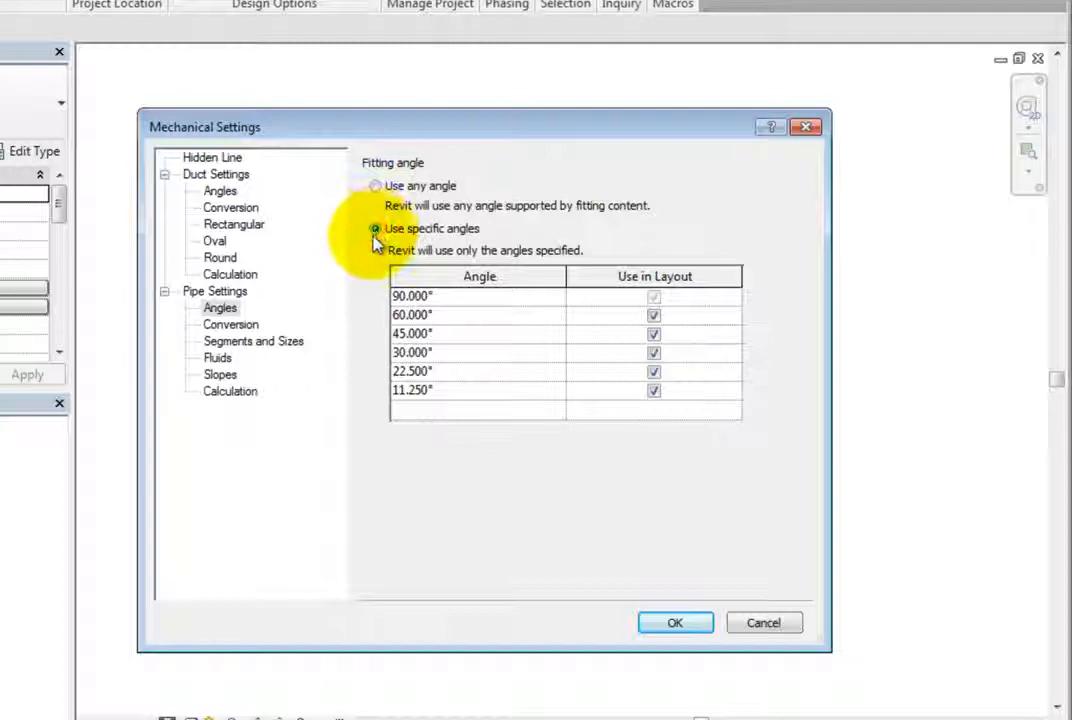
- Toggle the 60° angle off and back on for layout use
click(654, 316)
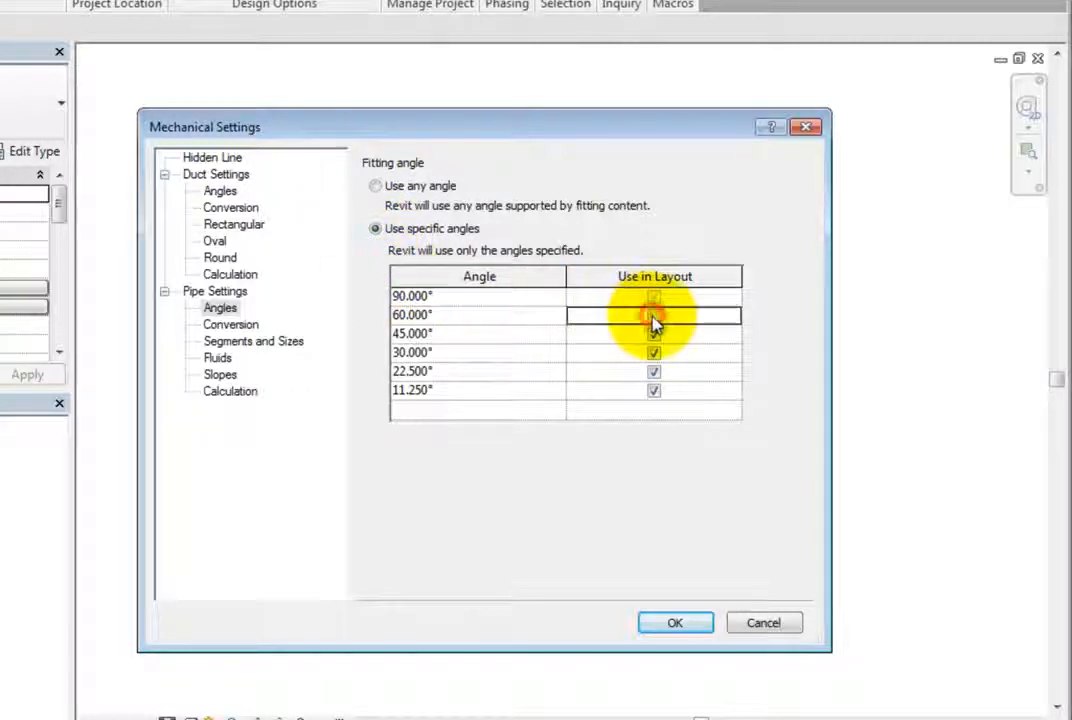
click(654, 314)
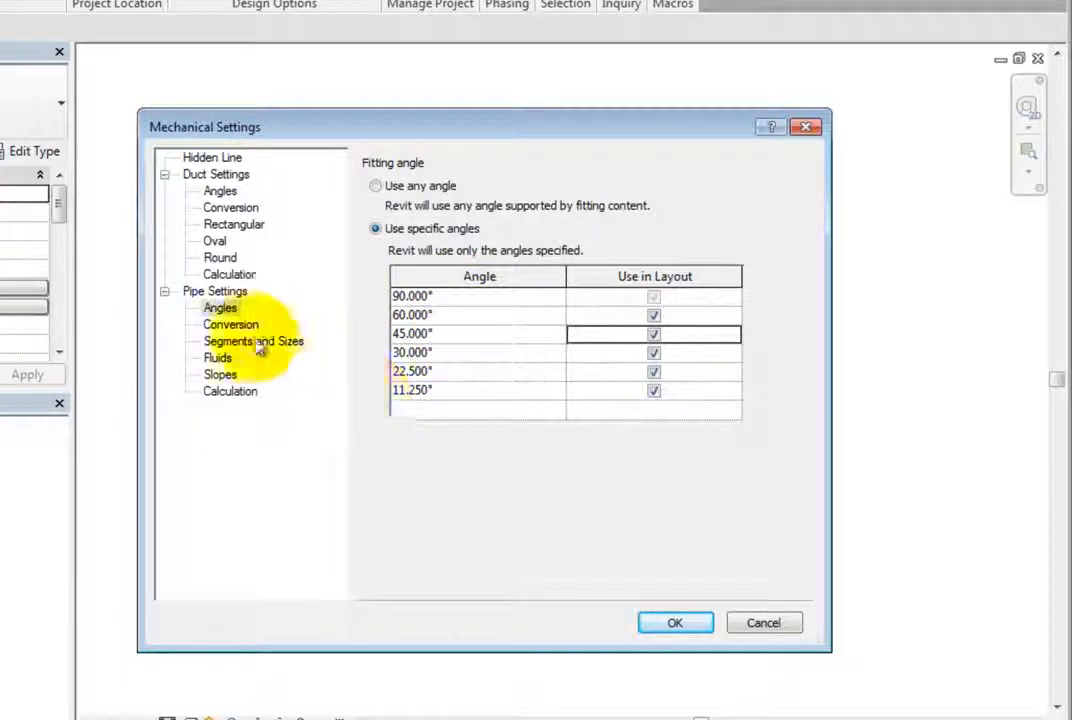
- Show pipe Conversion settings for Hydronic Supply and inspect the main pipe type and offset
click(232, 324)
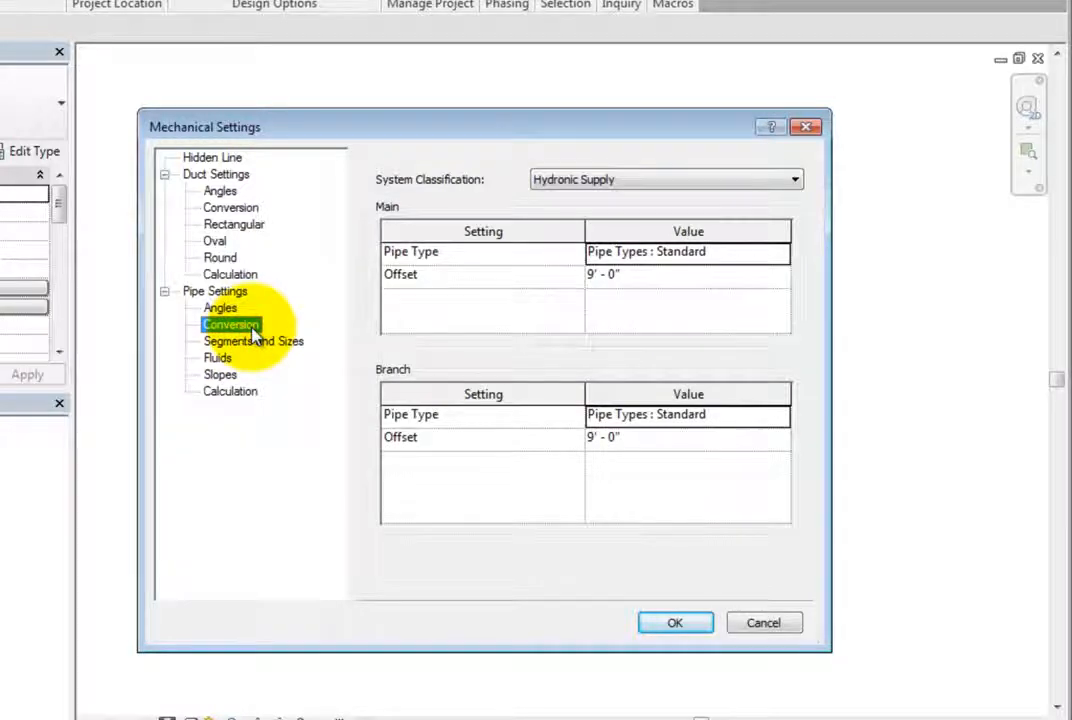
mouse_move(770, 330)
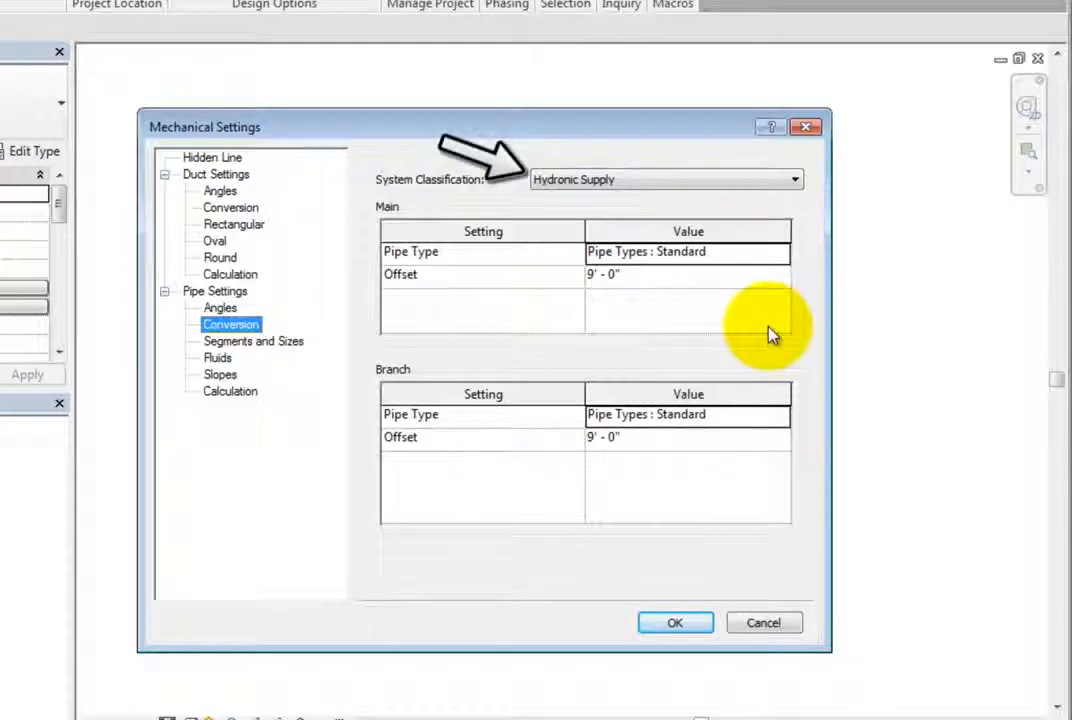
click(792, 180)
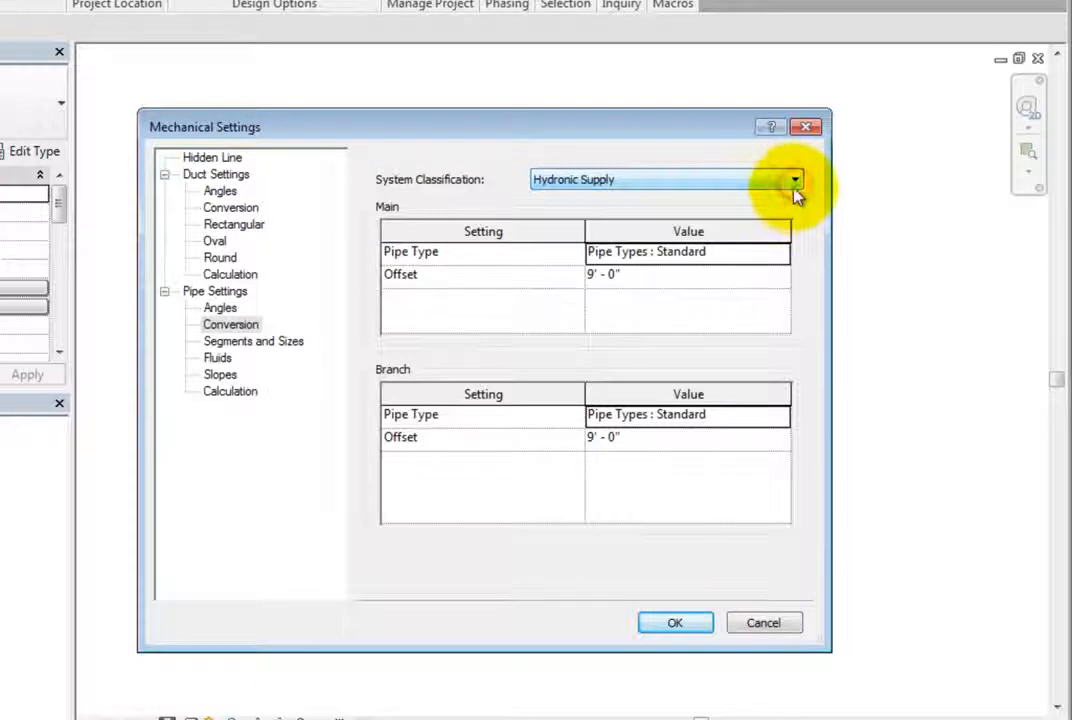
mouse_move(760, 310)
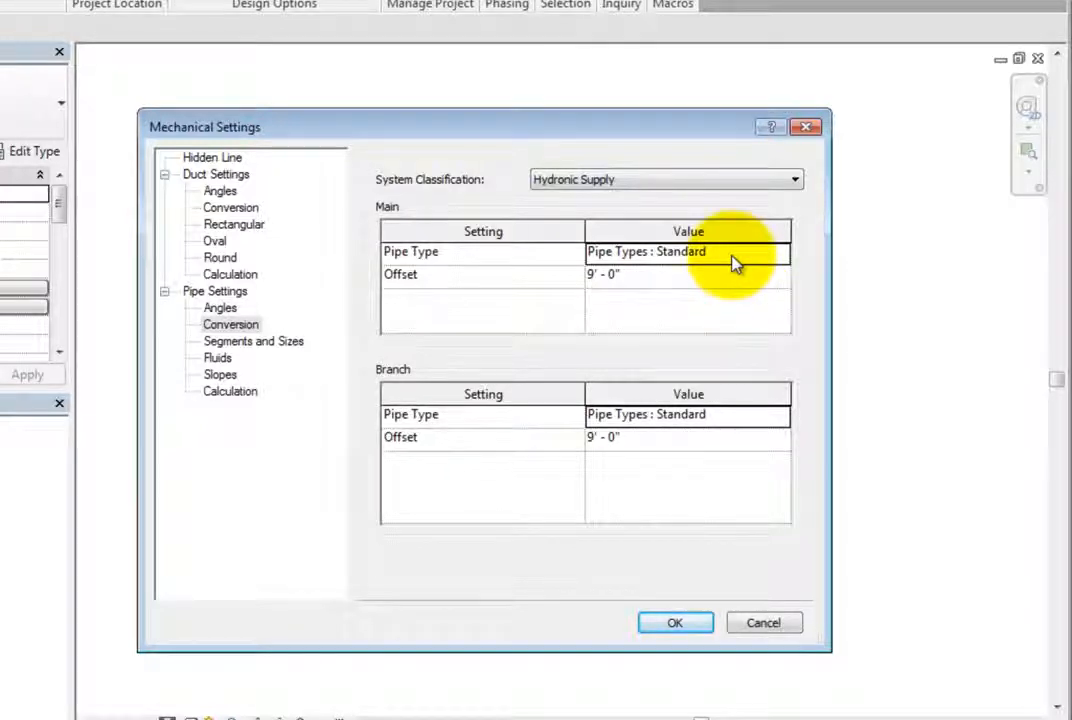
click(604, 274)
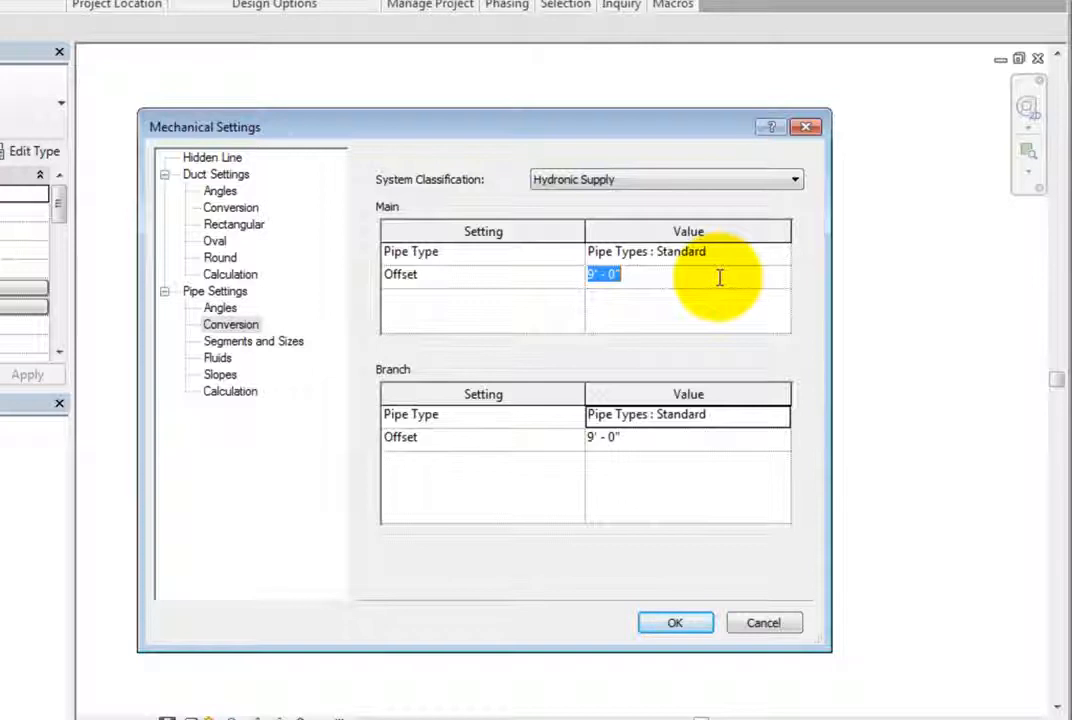
click(688, 252)
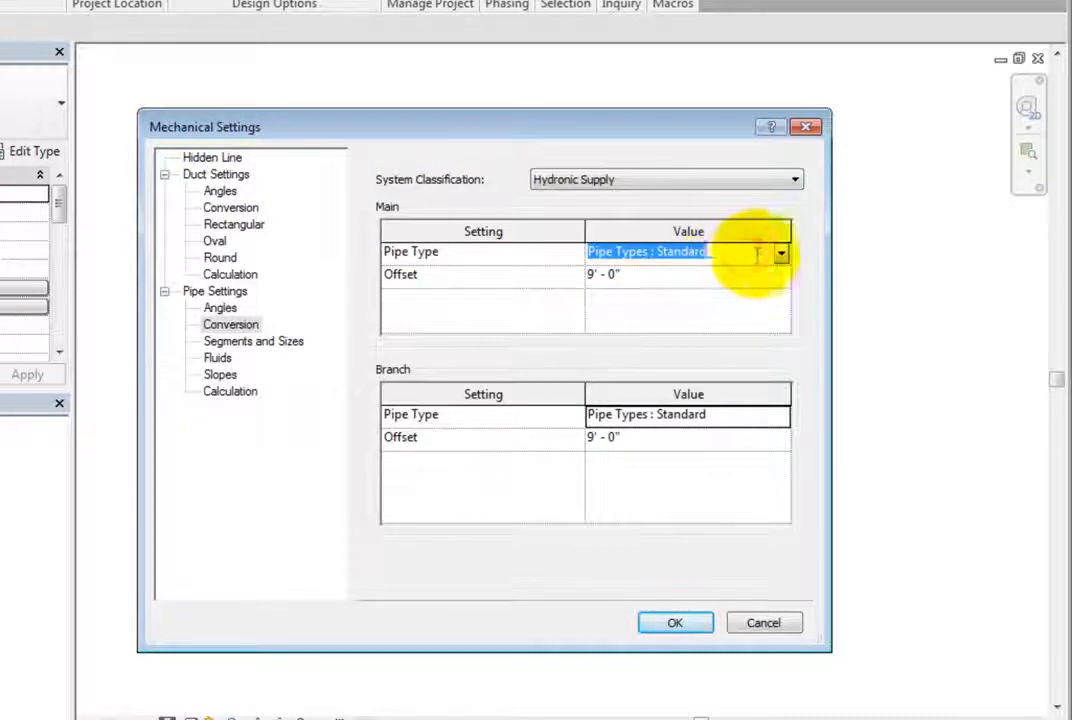
- Keep Pipe Types : Standard for the main and review the 9' - 0" main and branch offsets
click(780, 252)
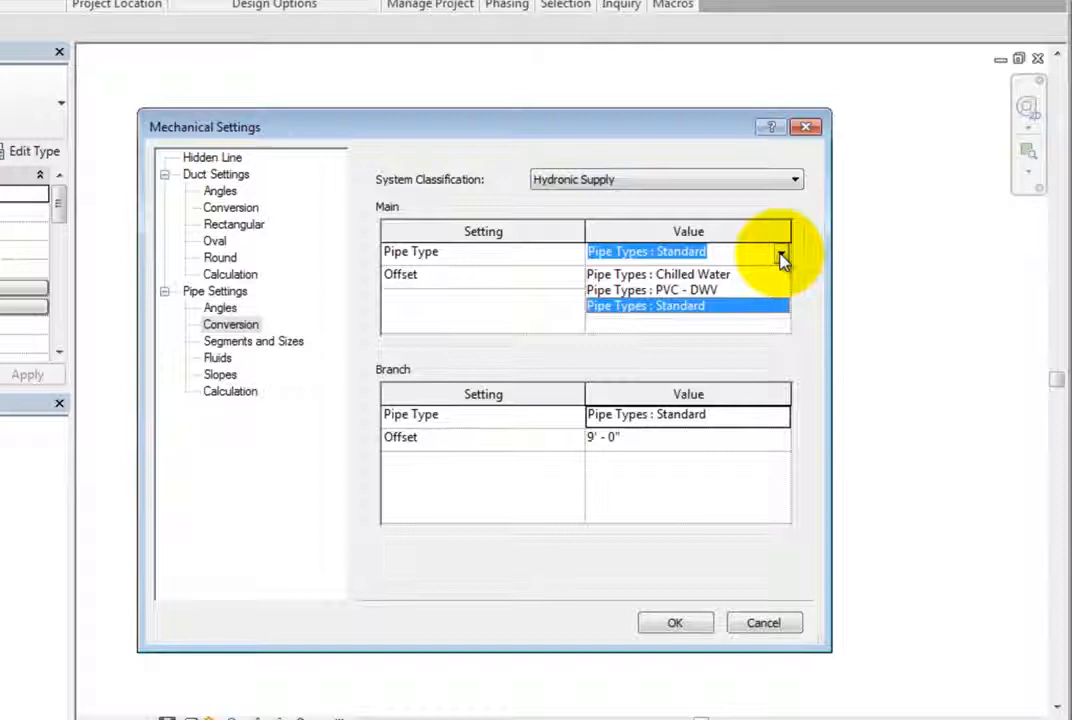
click(644, 306)
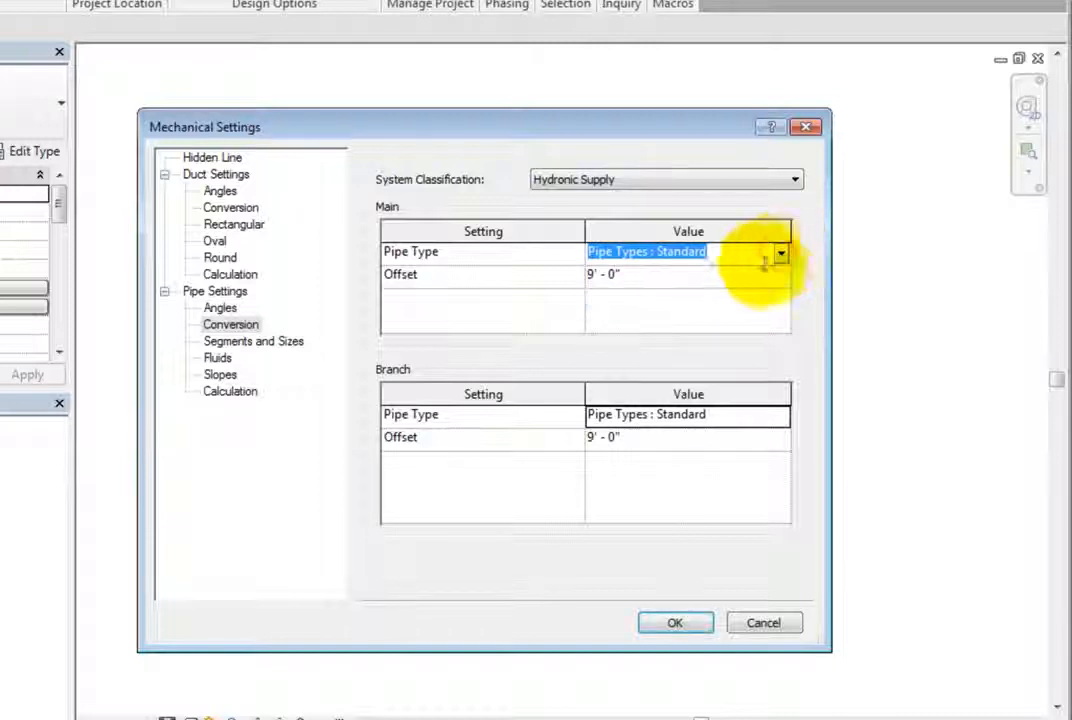
click(604, 274)
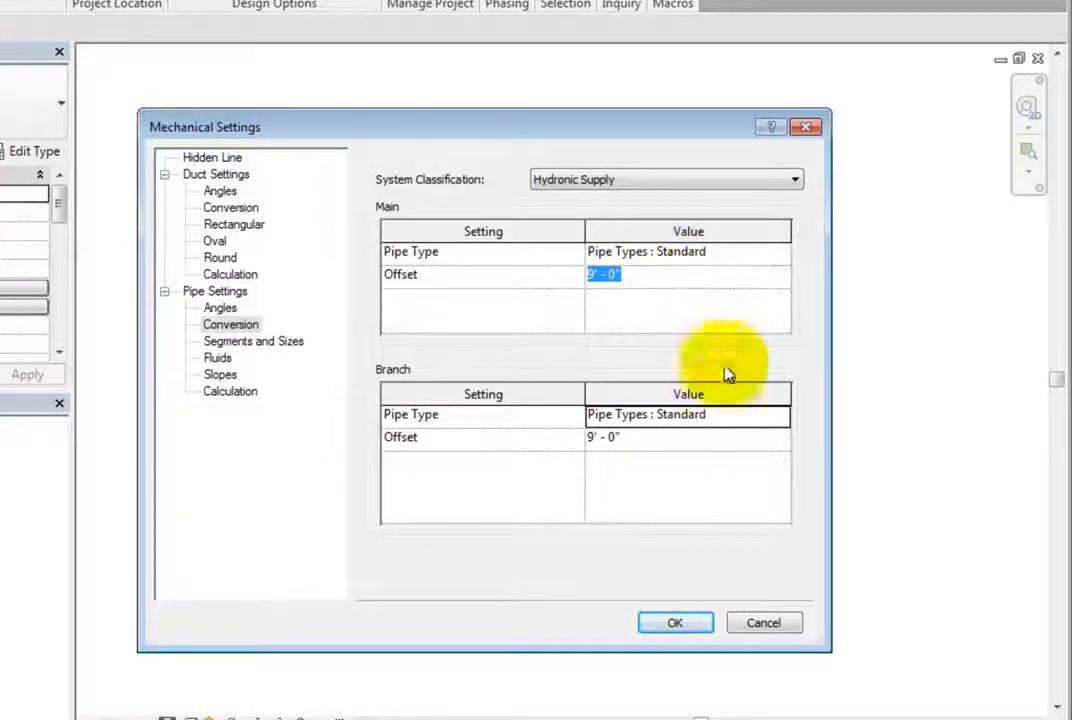
click(688, 414)
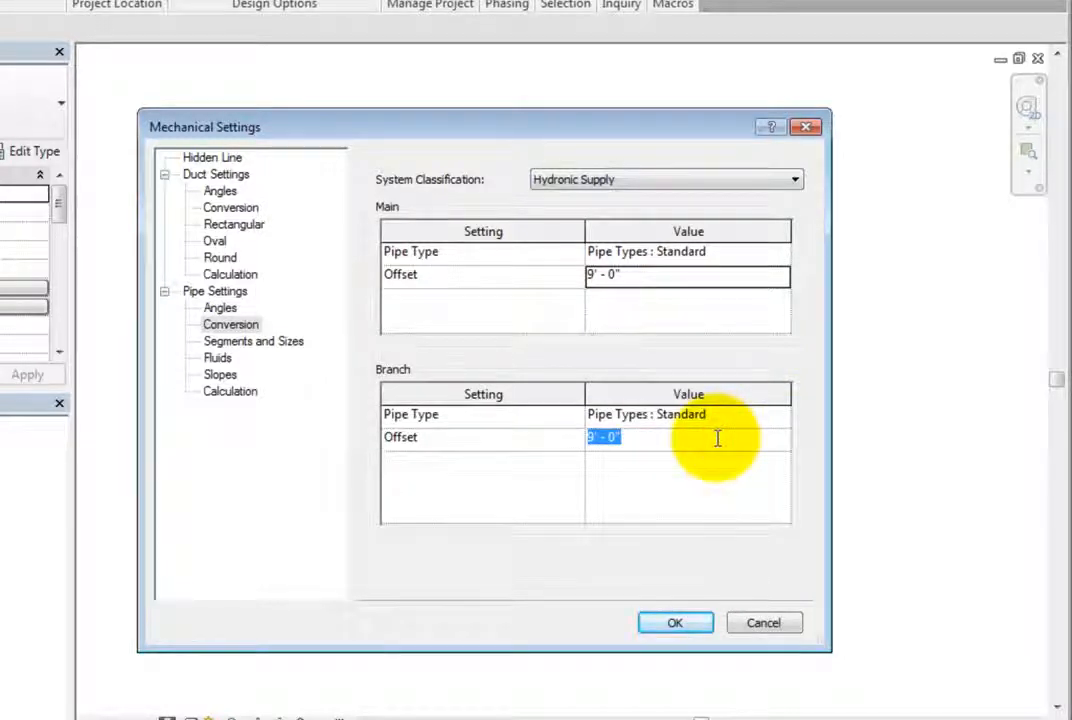
mouse_move(336, 370)
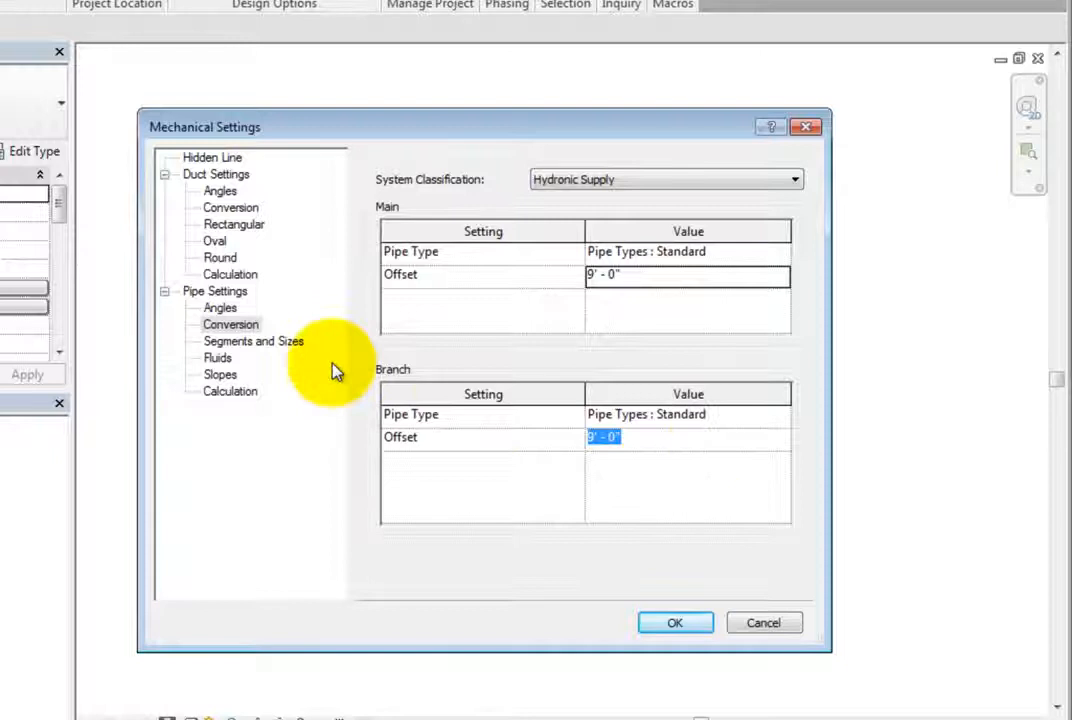
click(252, 340)
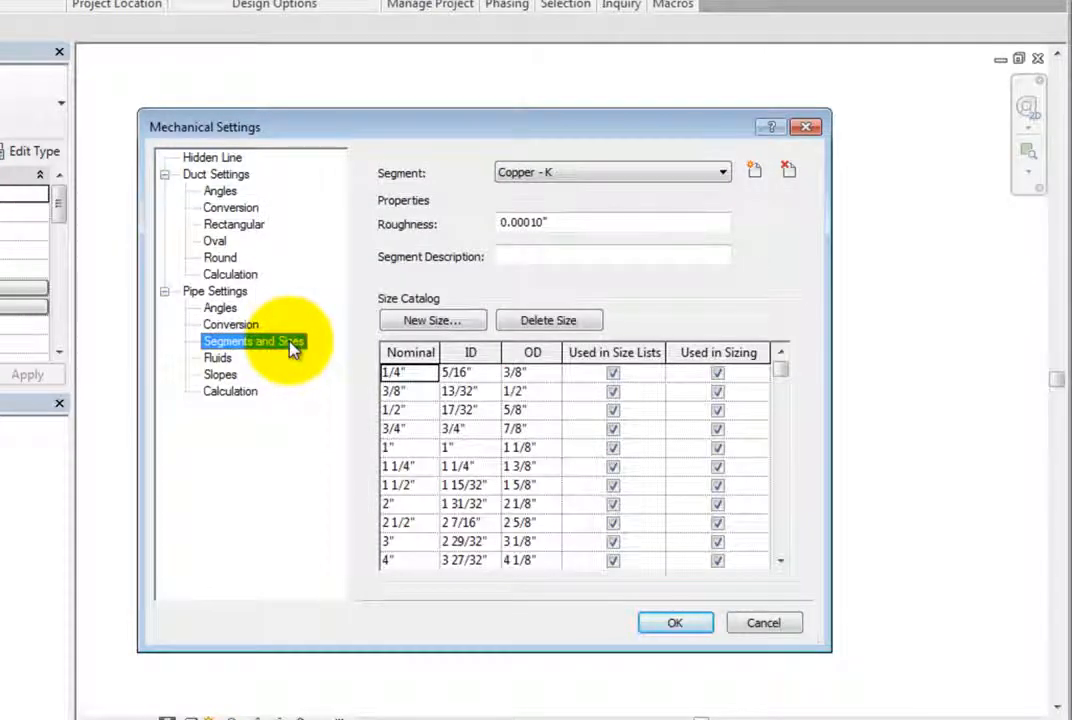
mouse_move(778, 300)
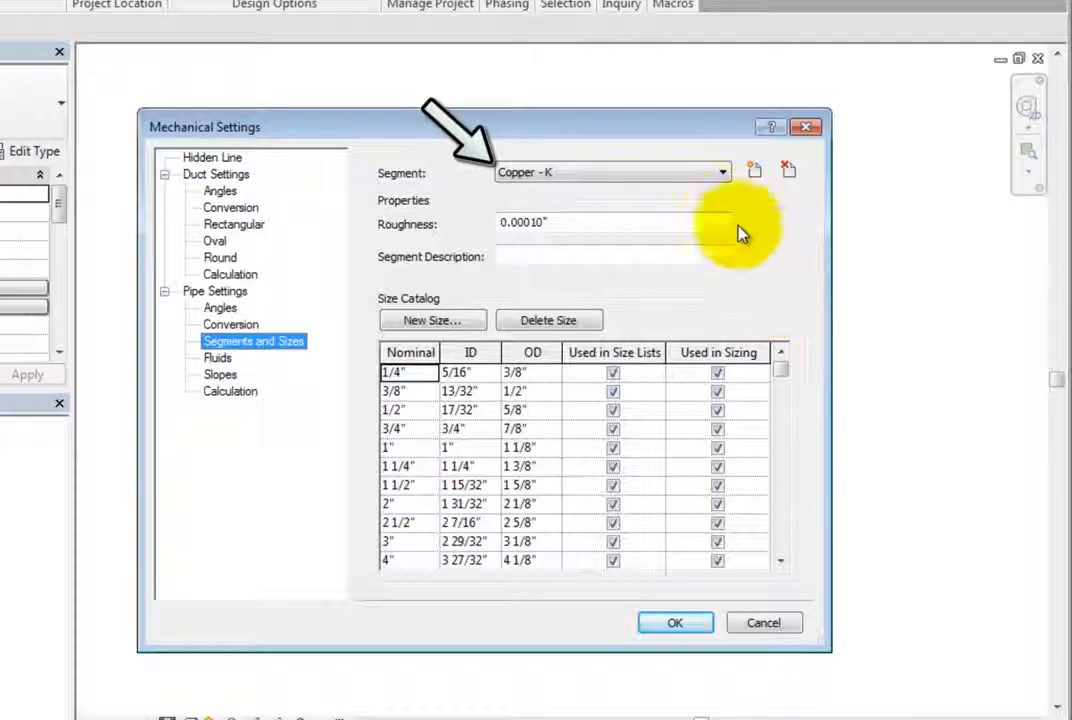
click(720, 172)
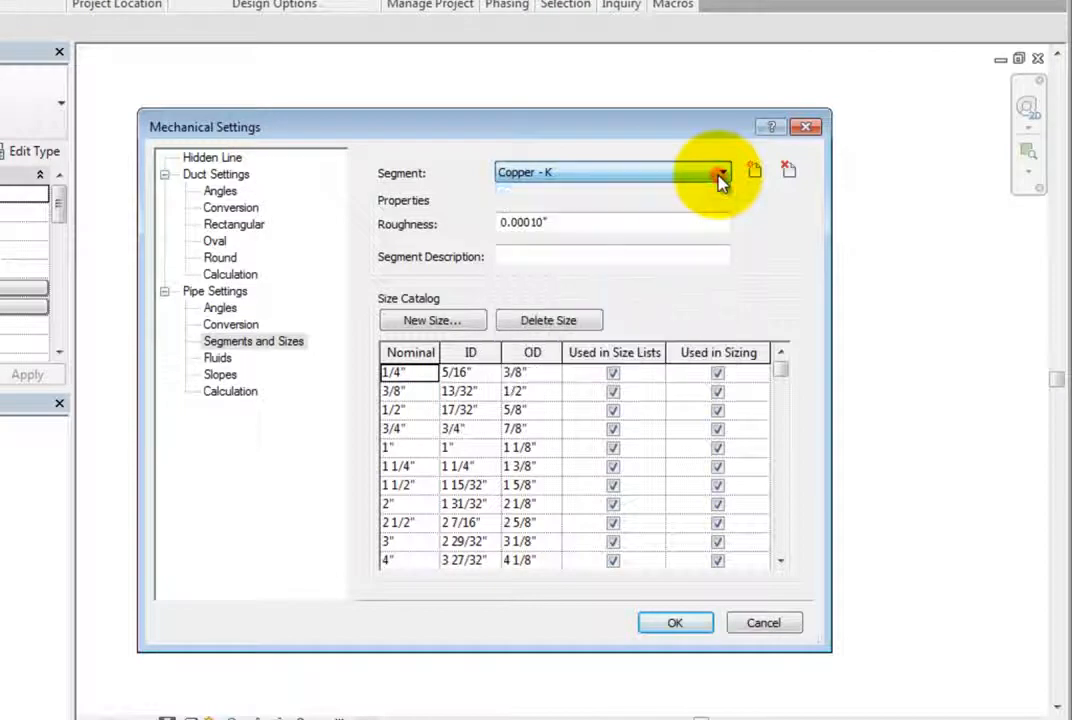
mouse_move(756, 170)
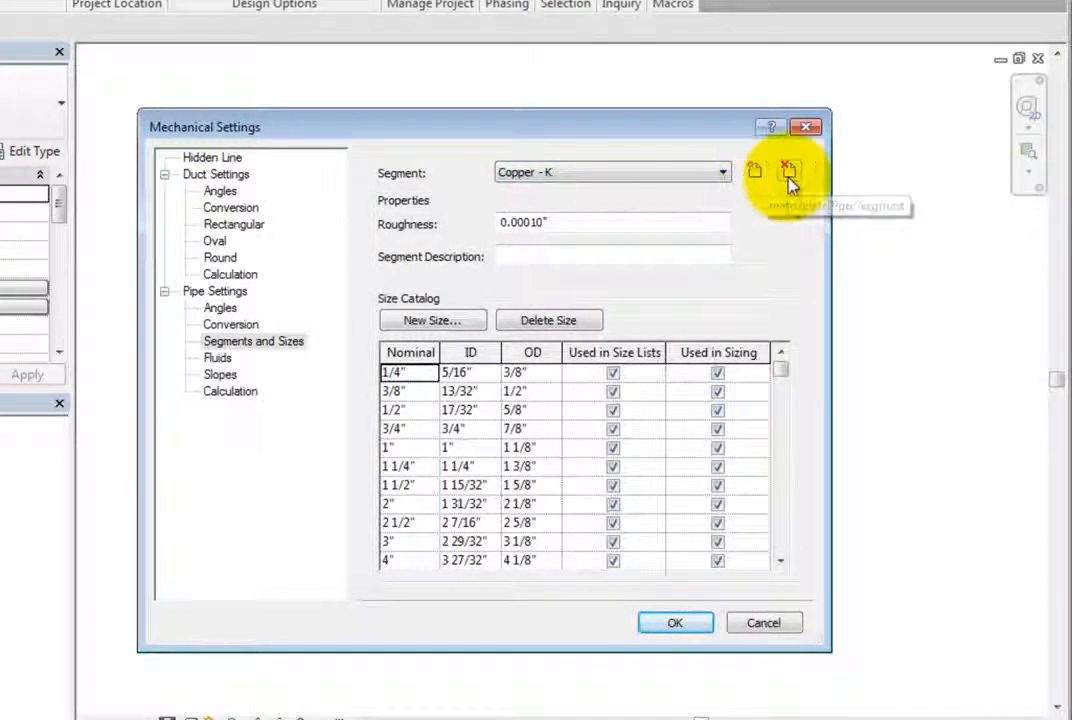
mouse_move(790, 170)
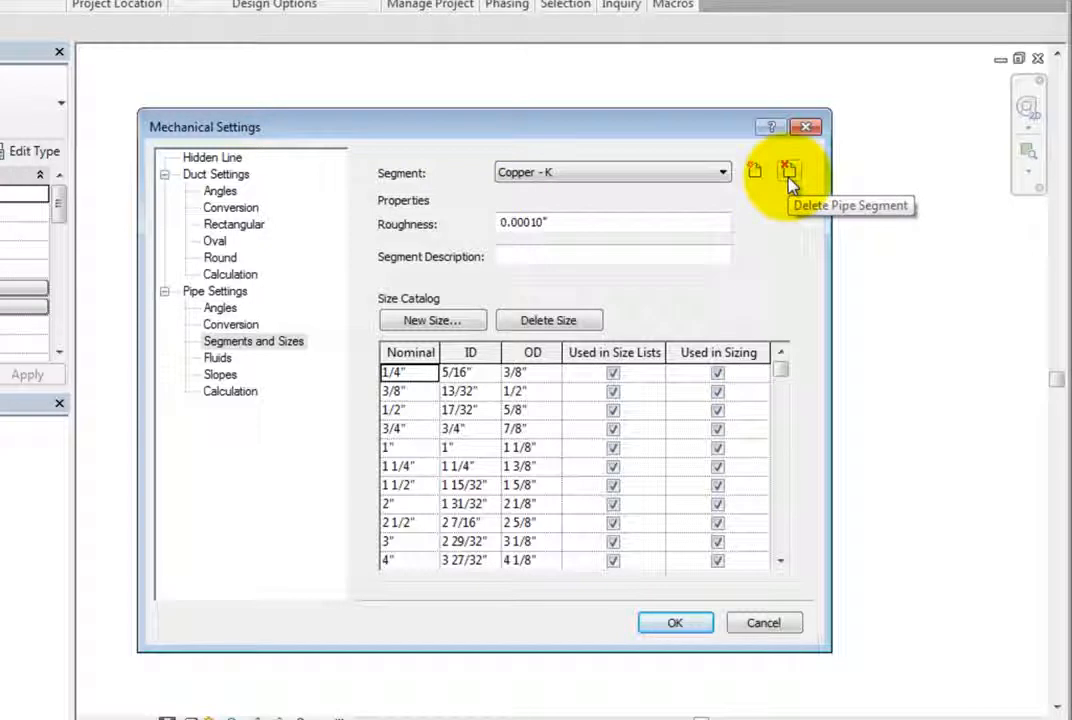
mouse_move(792, 212)
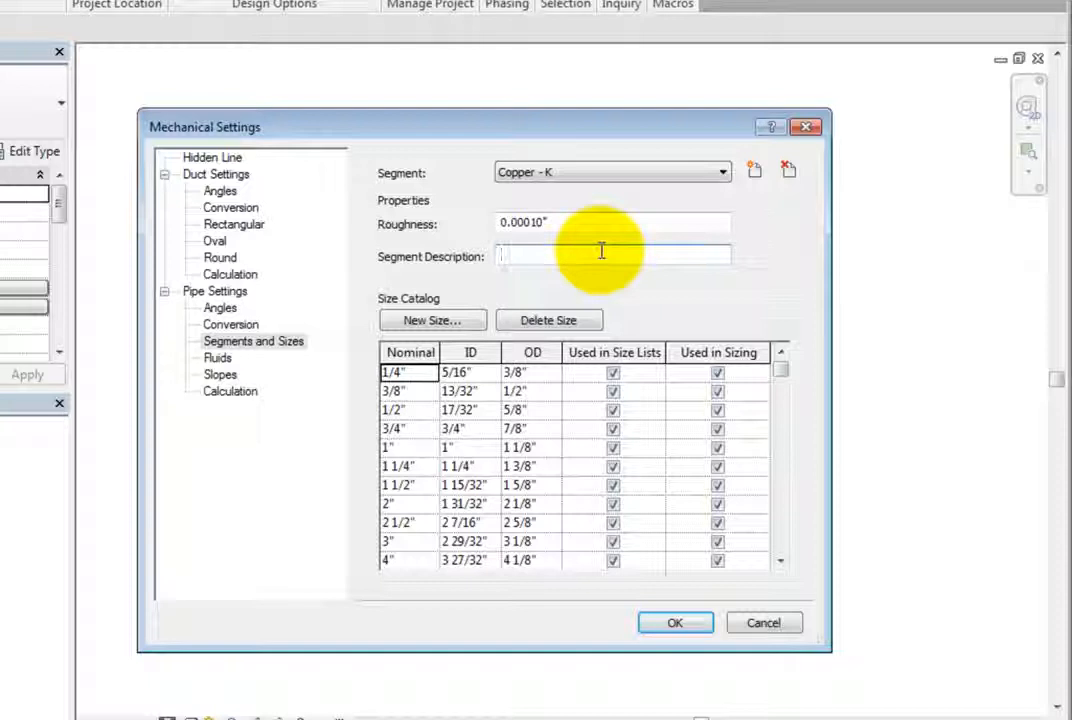
mouse_move(768, 292)
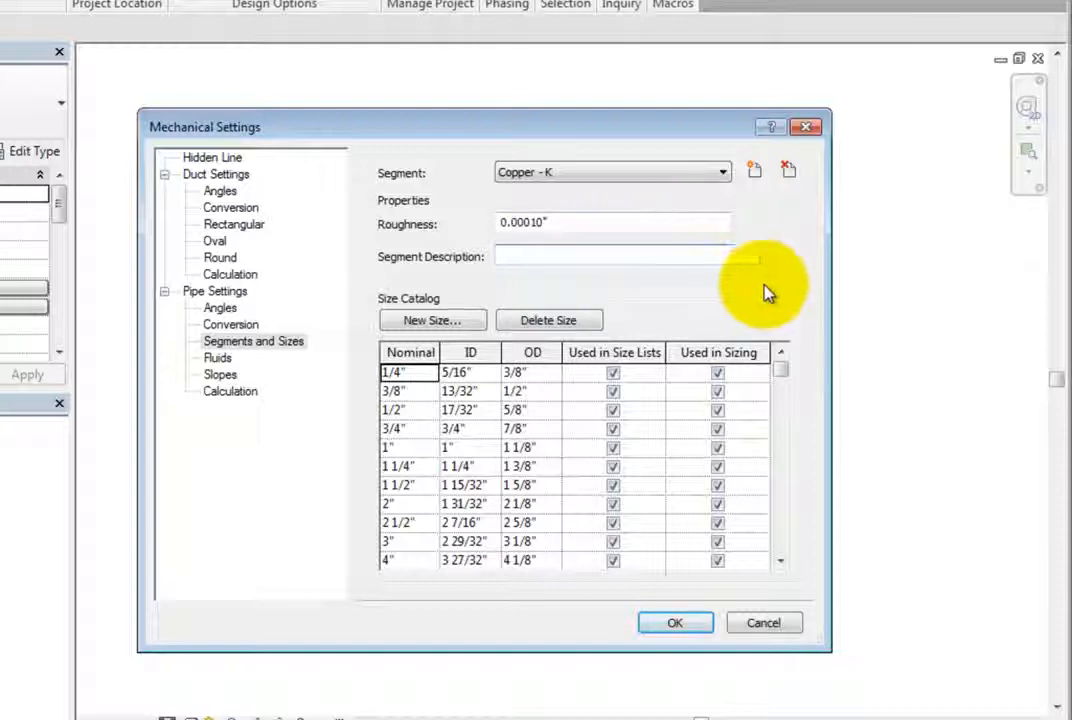
click(614, 256)
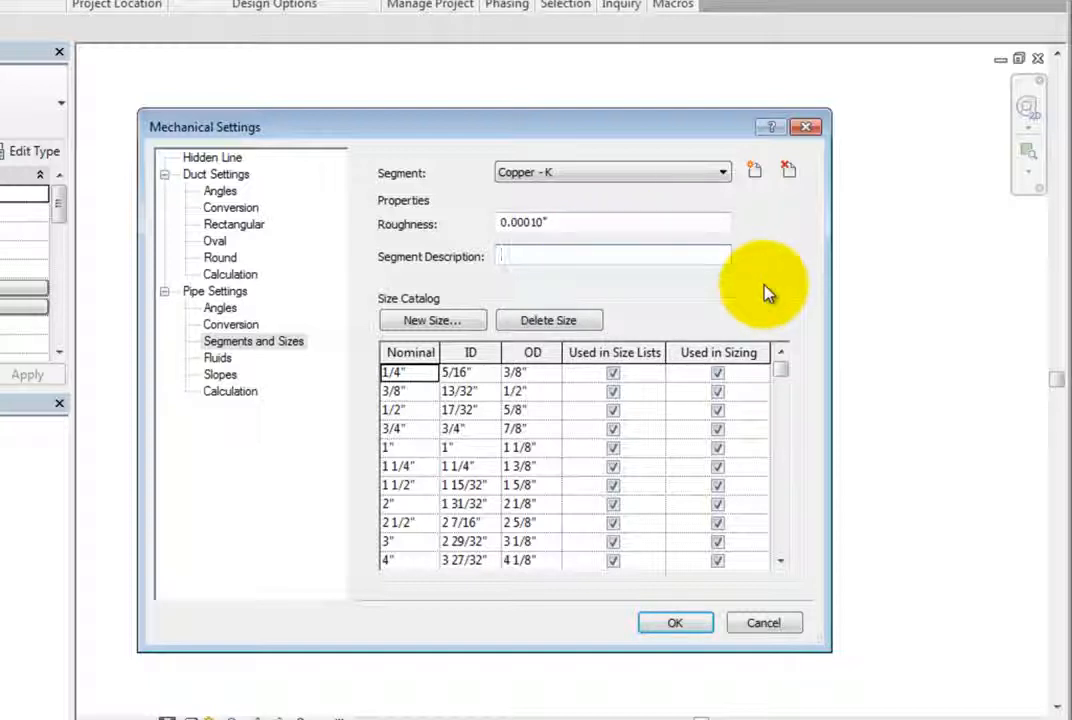
mouse_move(796, 376)
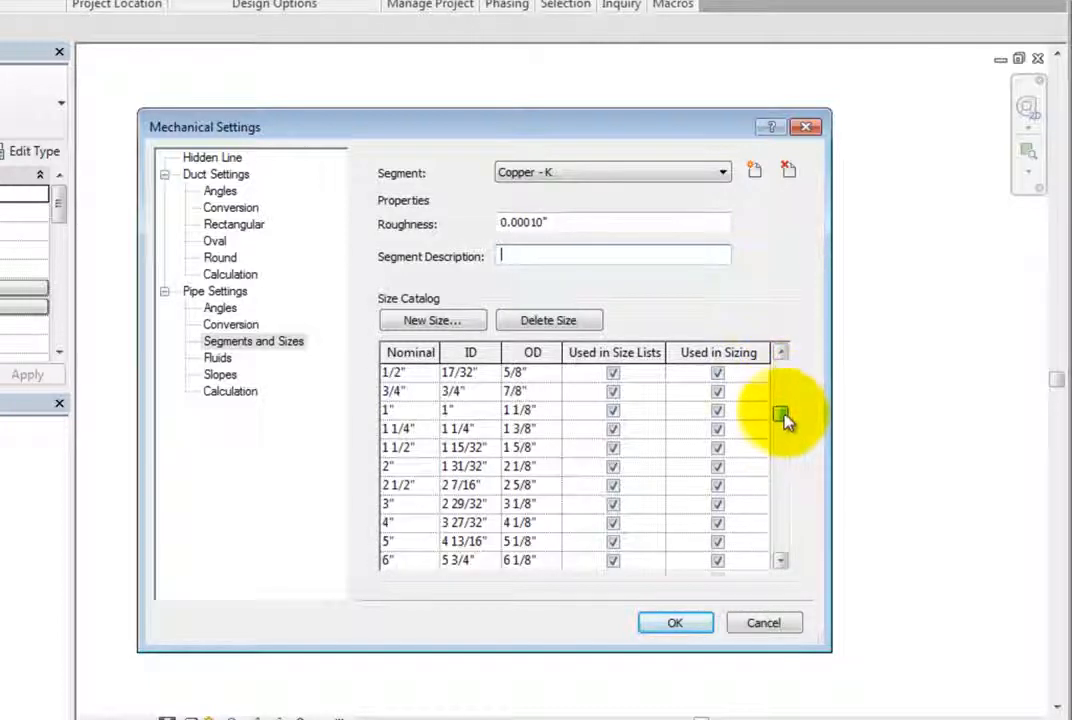
scroll(down, 3)
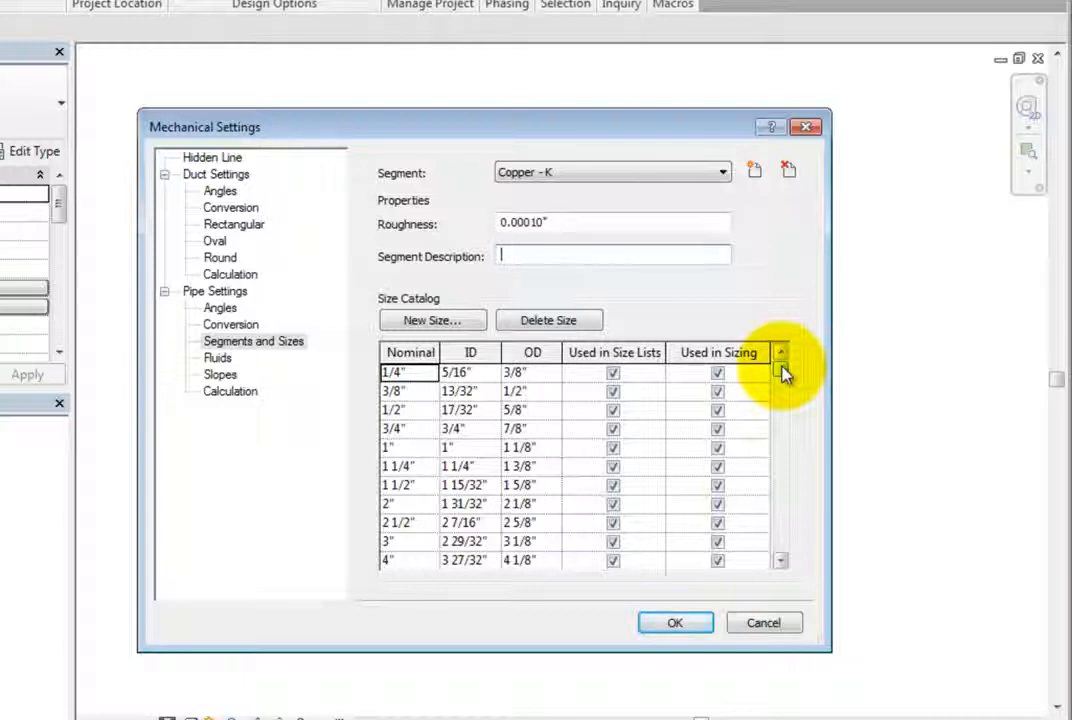
click(614, 372)
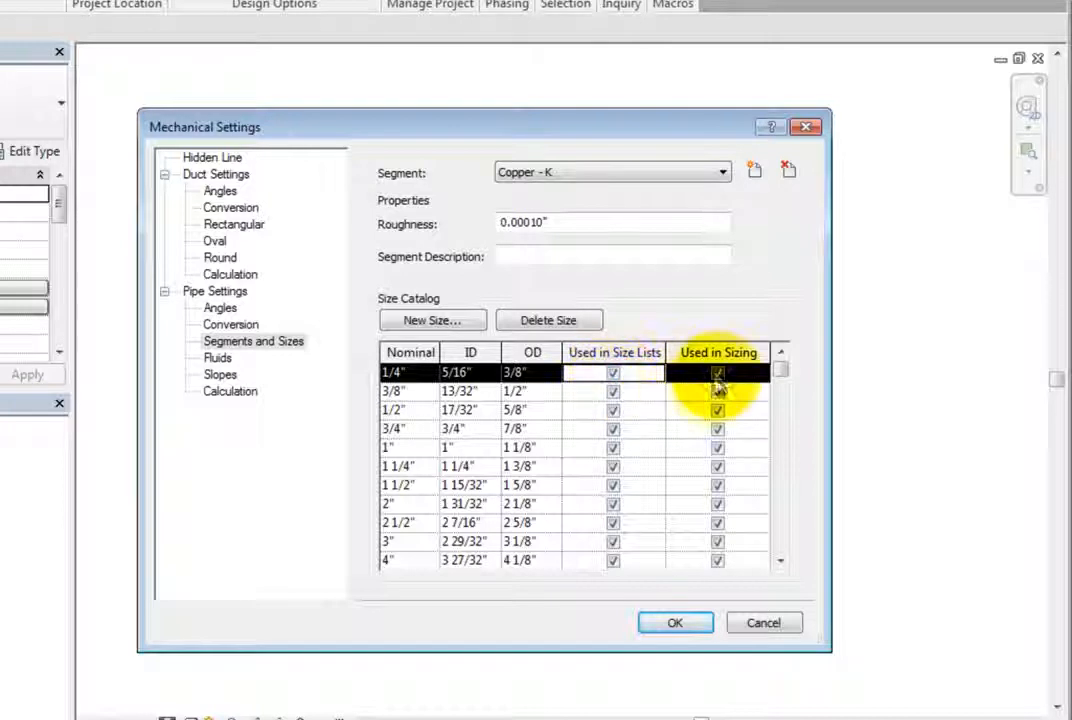
click(718, 372)
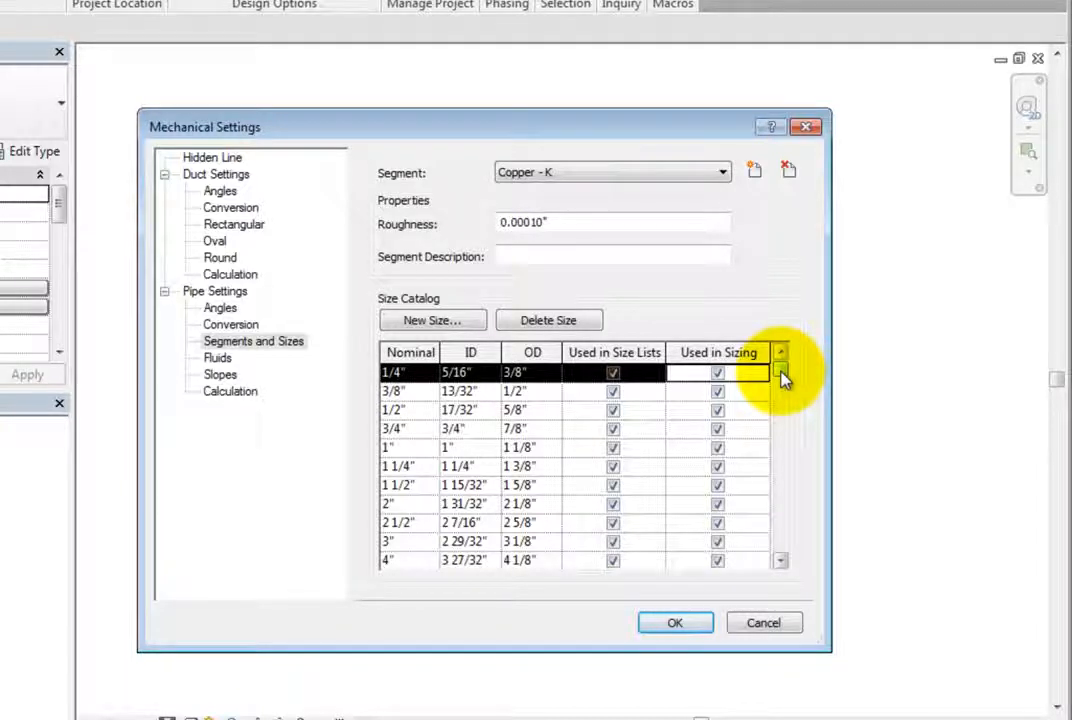
click(432, 320)
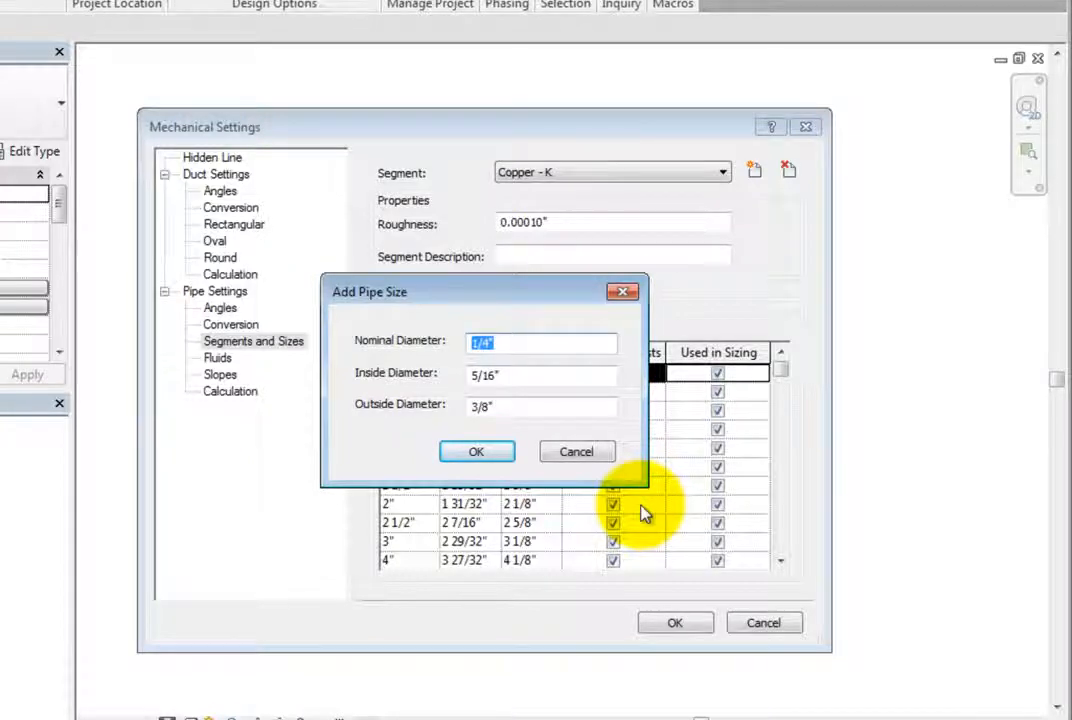
click(476, 452)
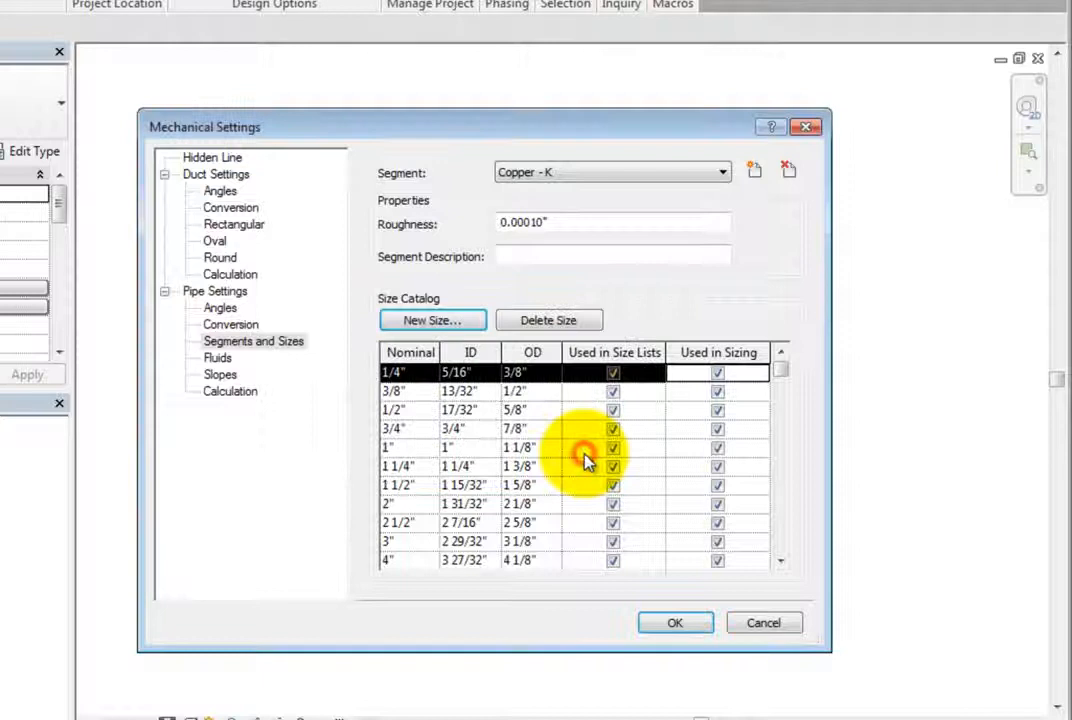
mouse_move(778, 312)
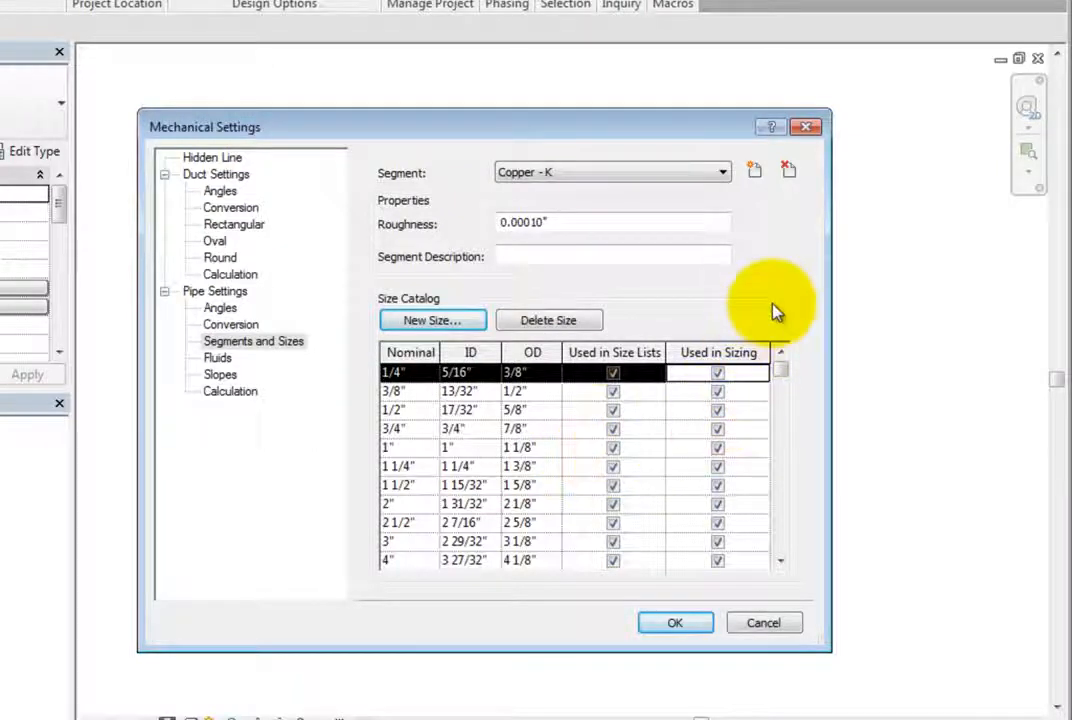
mouse_move(756, 170)
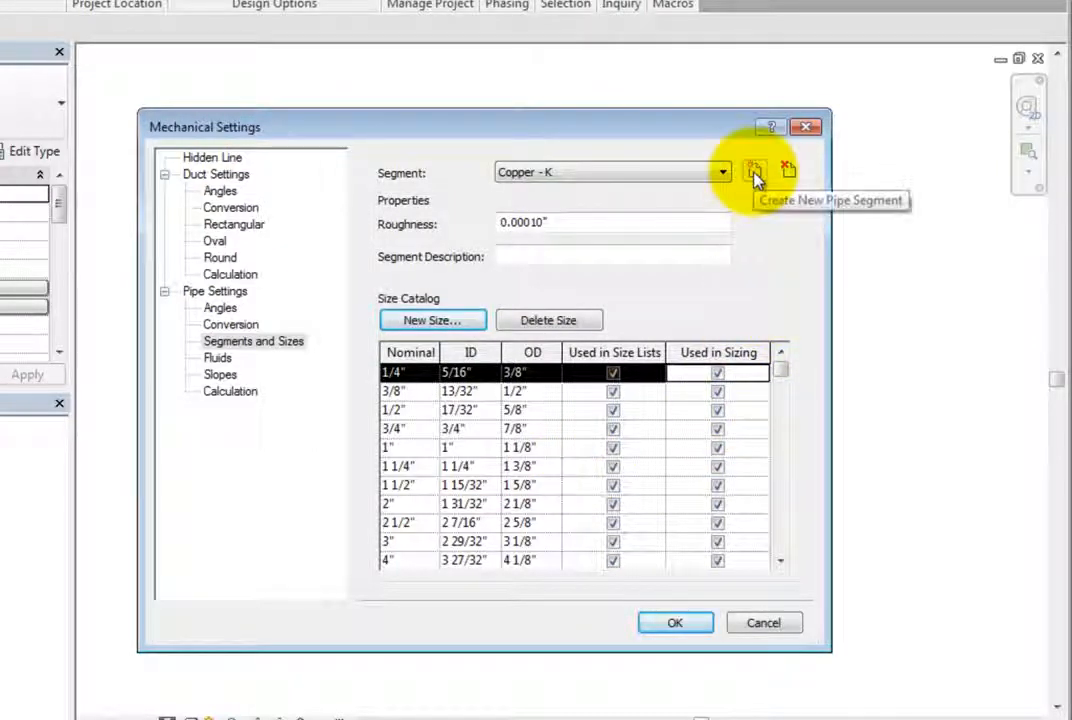
- Start a new pipe segment, cancel it, then show the pipe Fluids table for Water
click(754, 172)
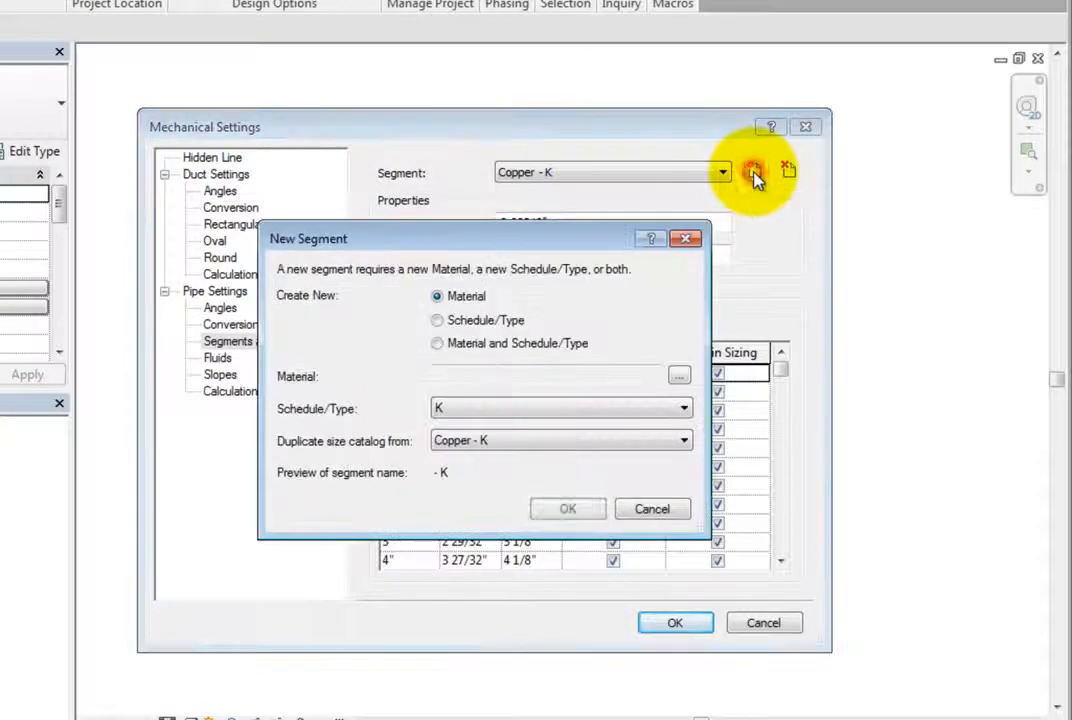
mouse_move(760, 480)
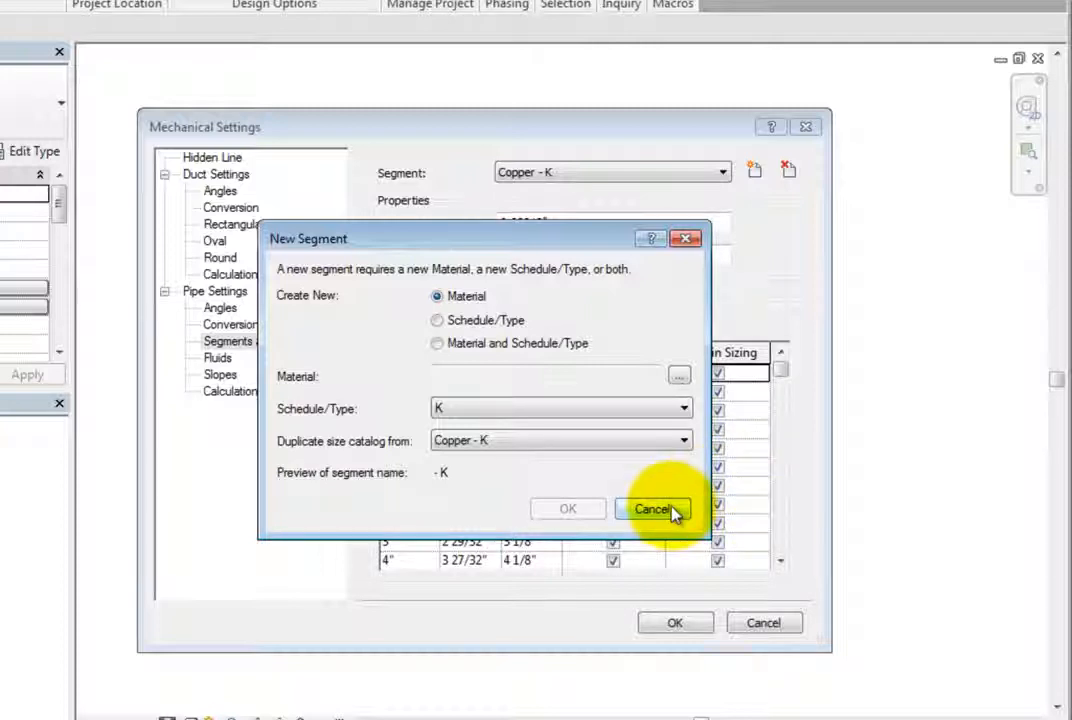
click(652, 510)
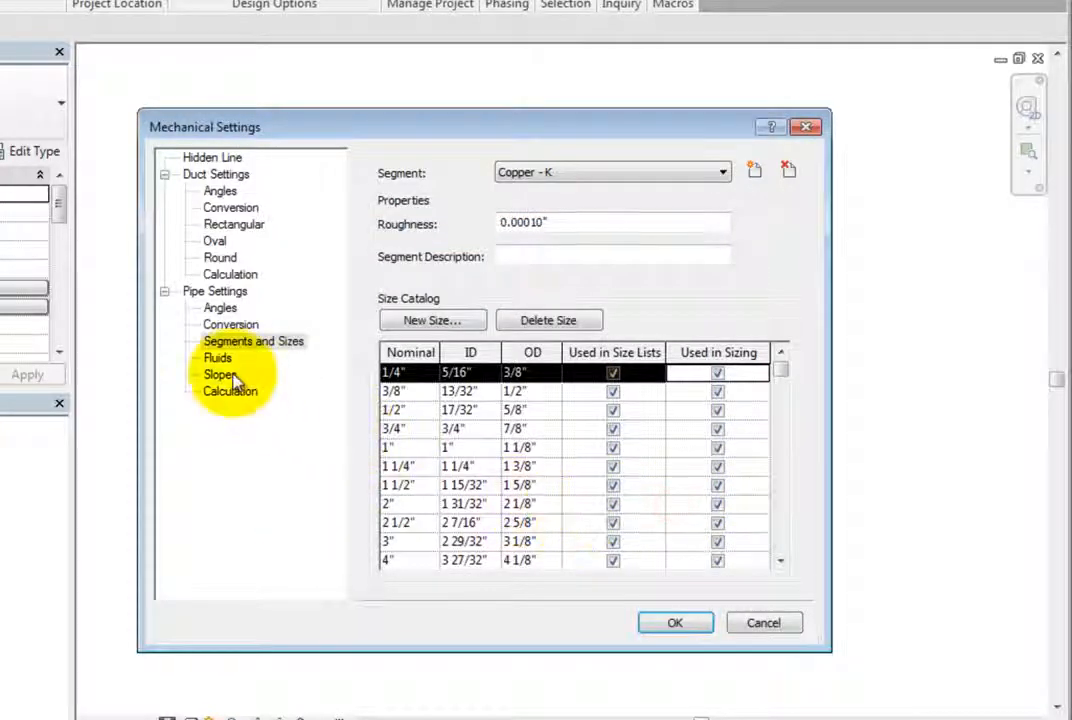
click(216, 356)
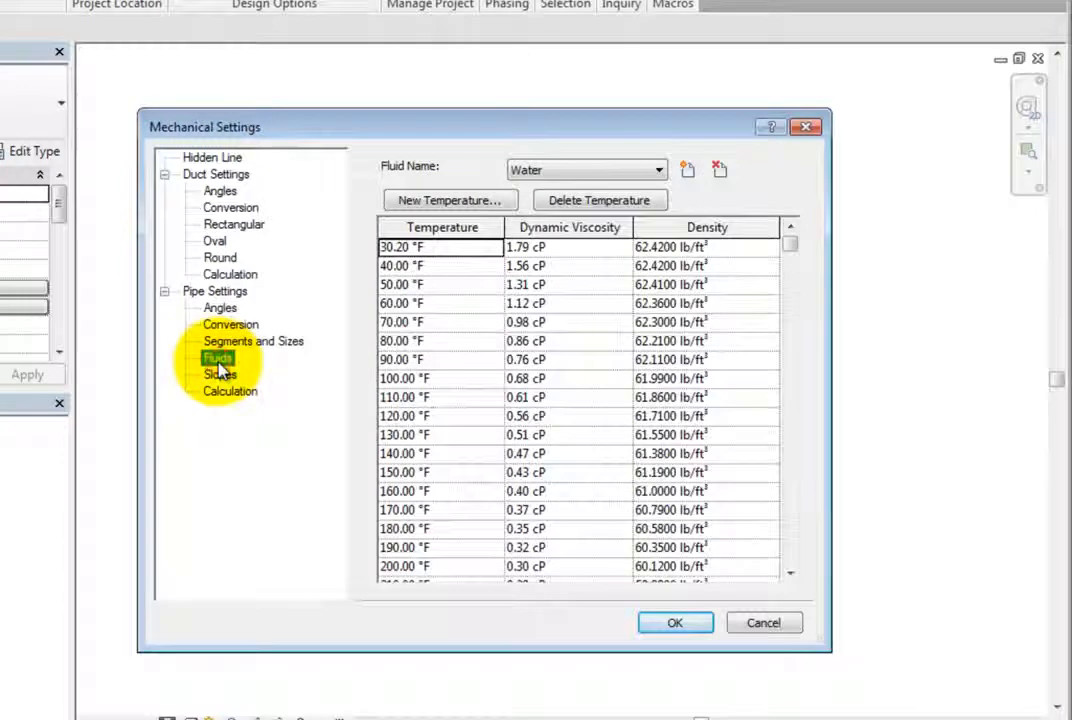
mouse_move(780, 280)
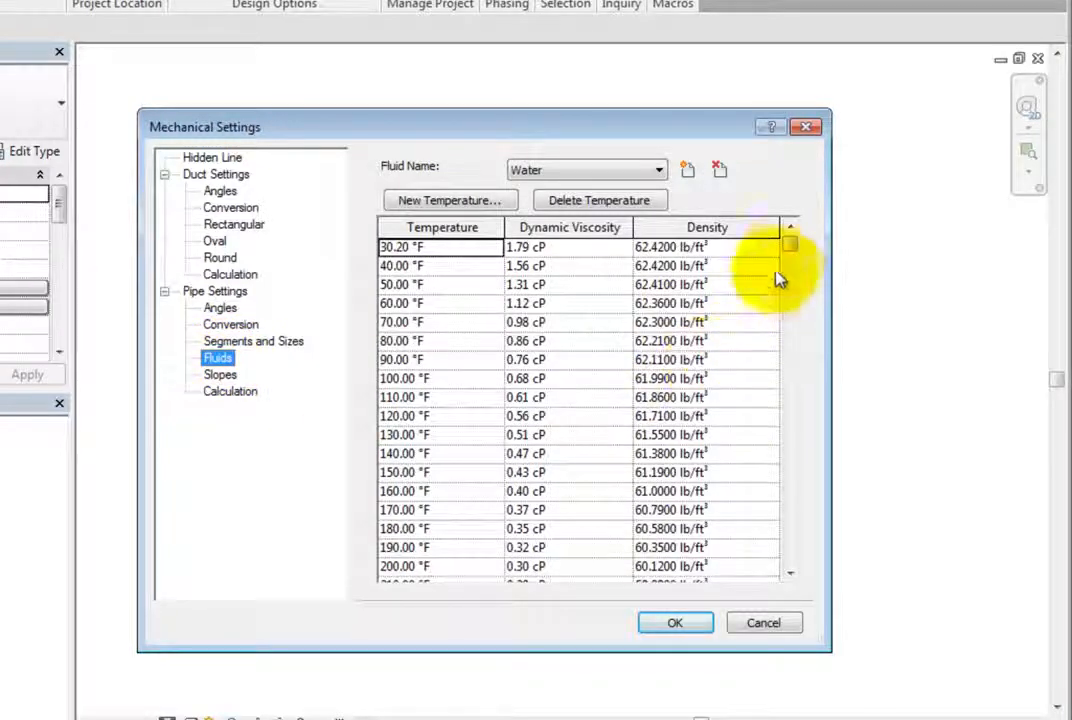
scroll(down, 3)
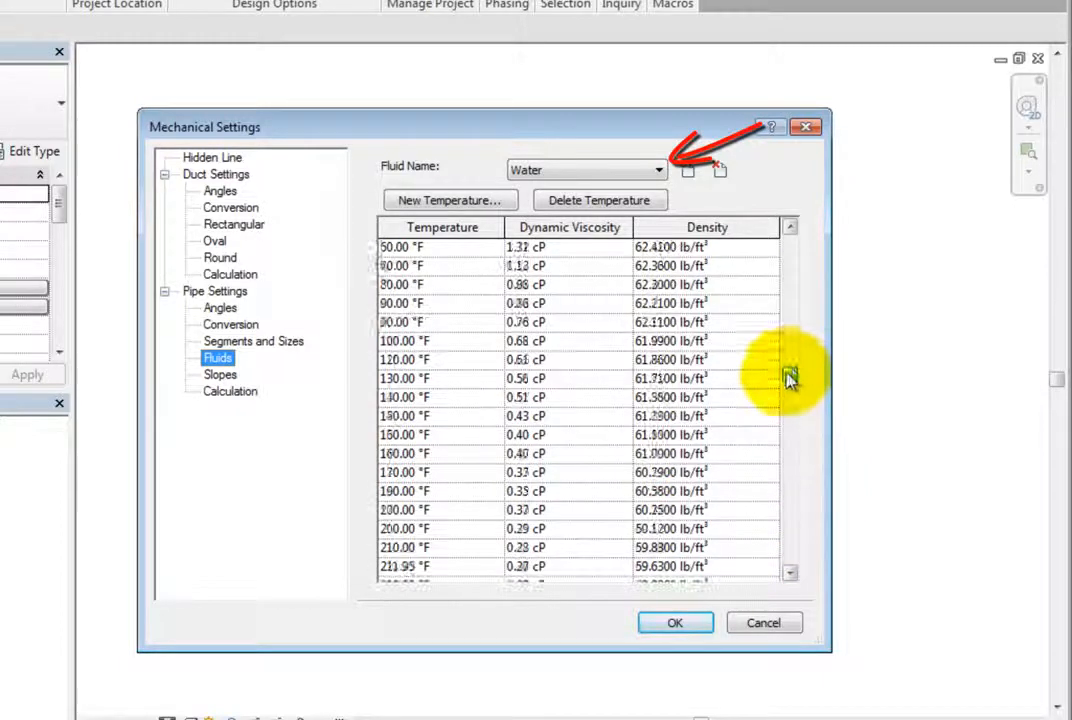
click(656, 170)
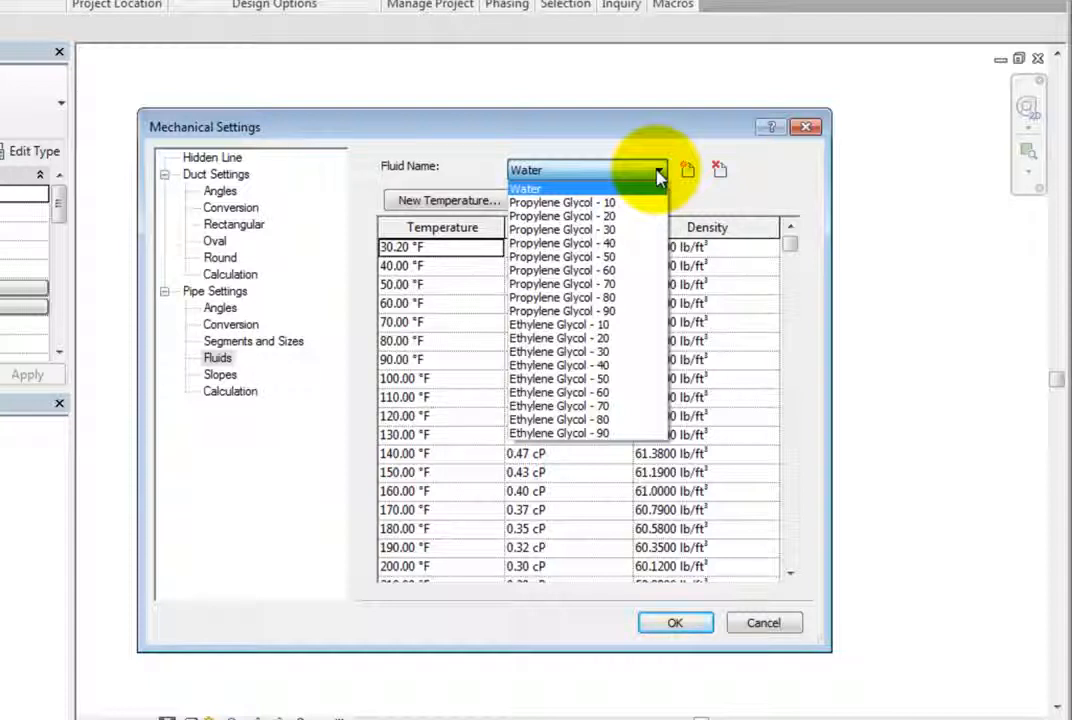
click(524, 188)
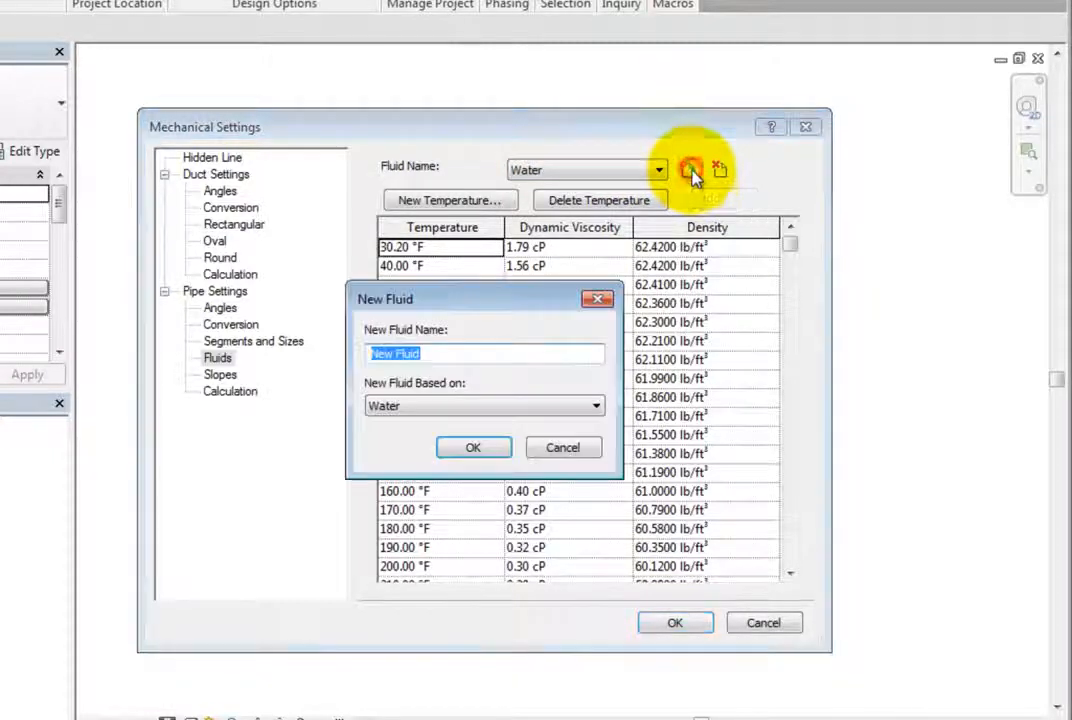
click(596, 404)
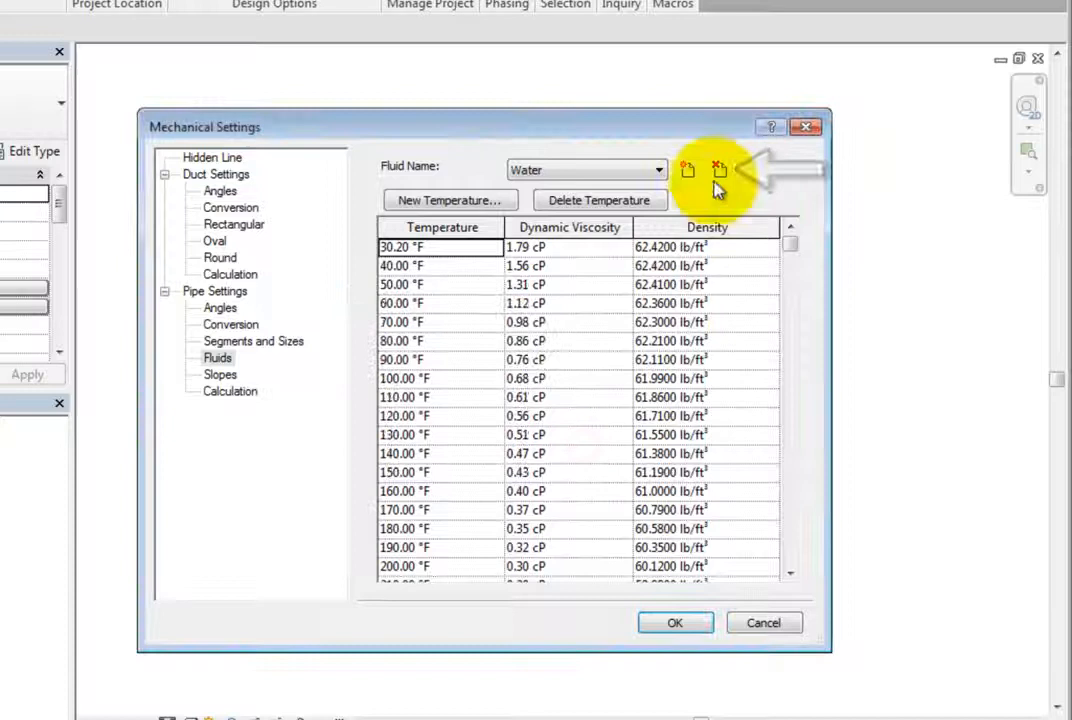
mouse_move(720, 168)
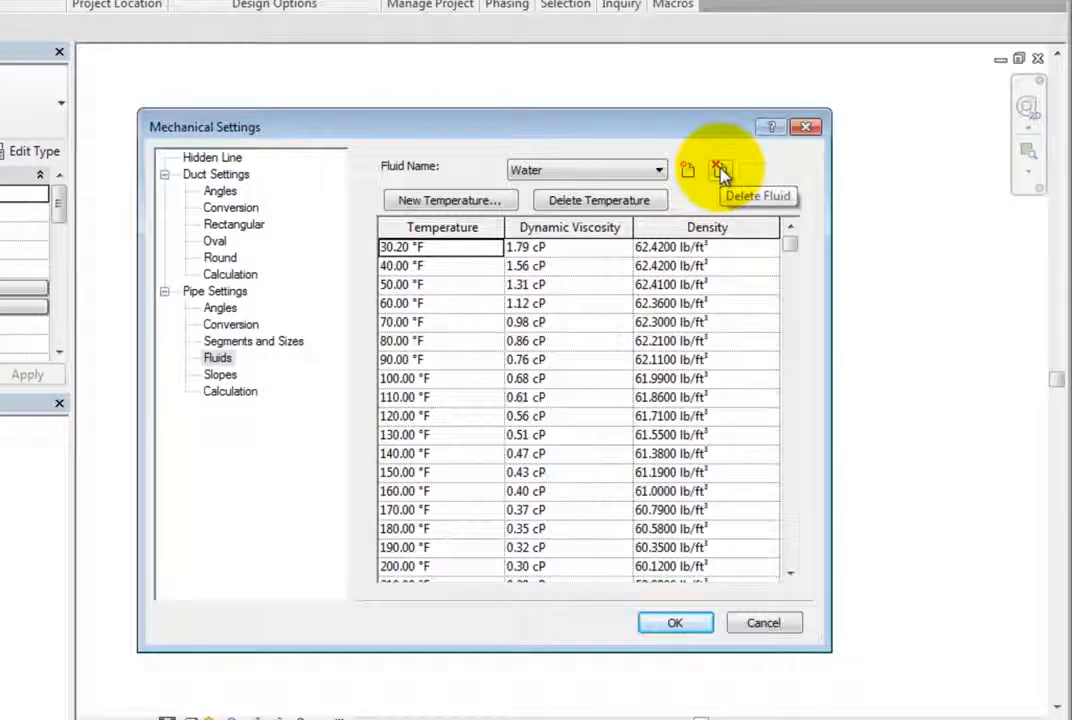
mouse_move(650, 182)
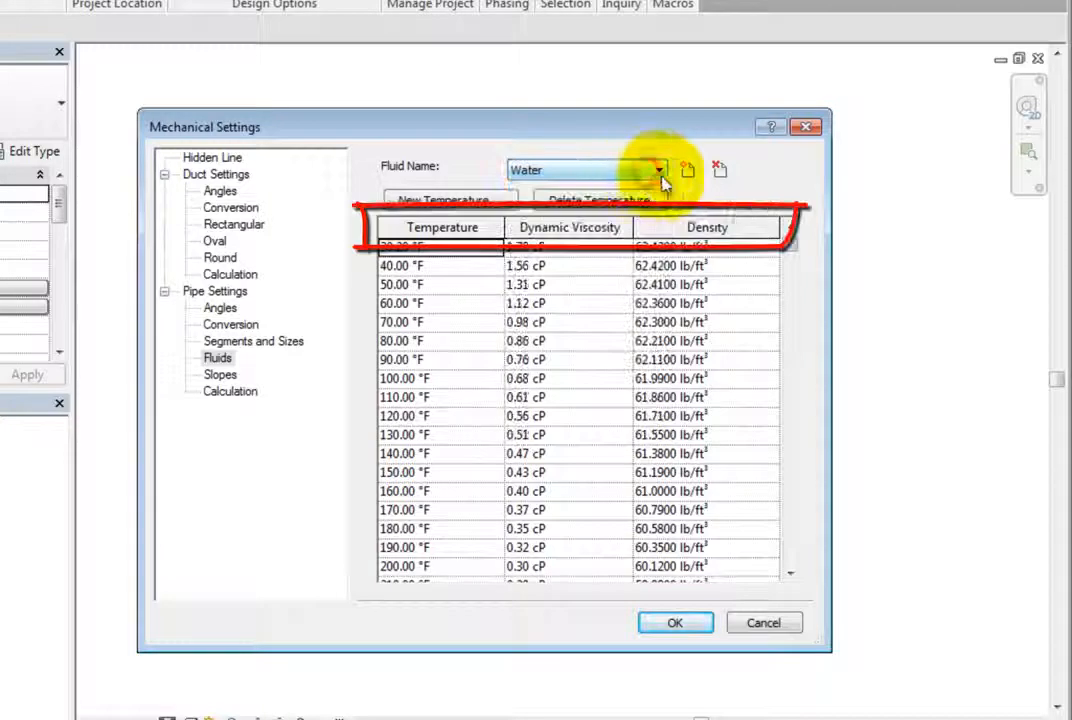
mouse_move(776, 190)
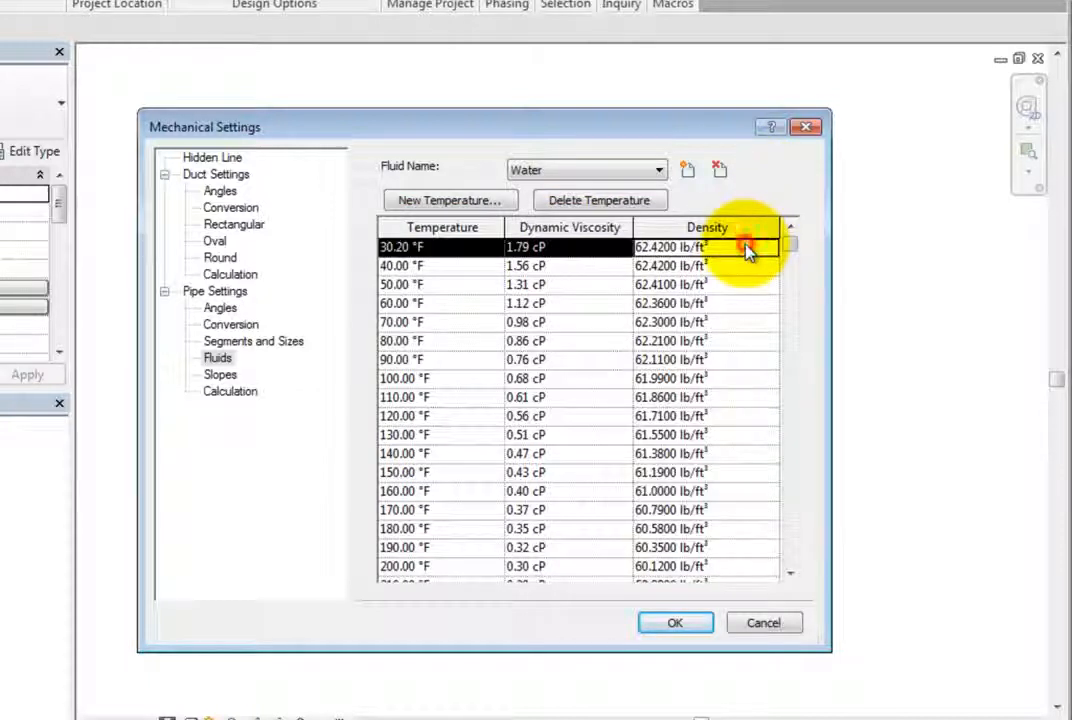
- Select the 50.00 °F row, start and cancel a new Water temperature, then show pipe Slopes
click(560, 294)
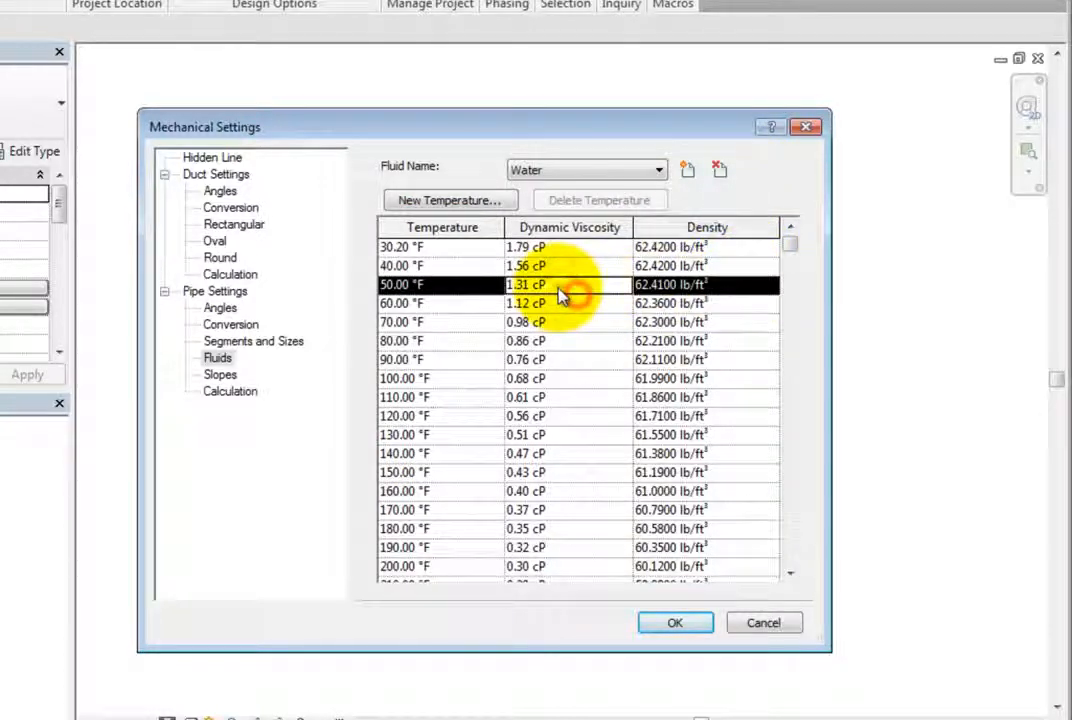
mouse_move(592, 262)
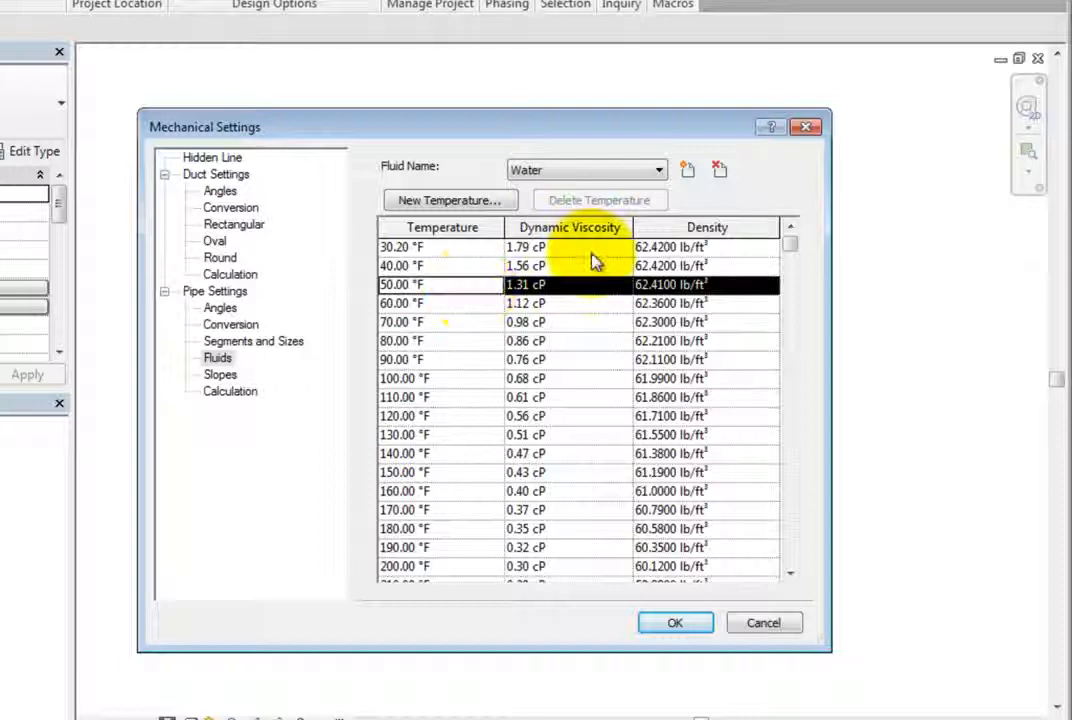
mouse_move(720, 170)
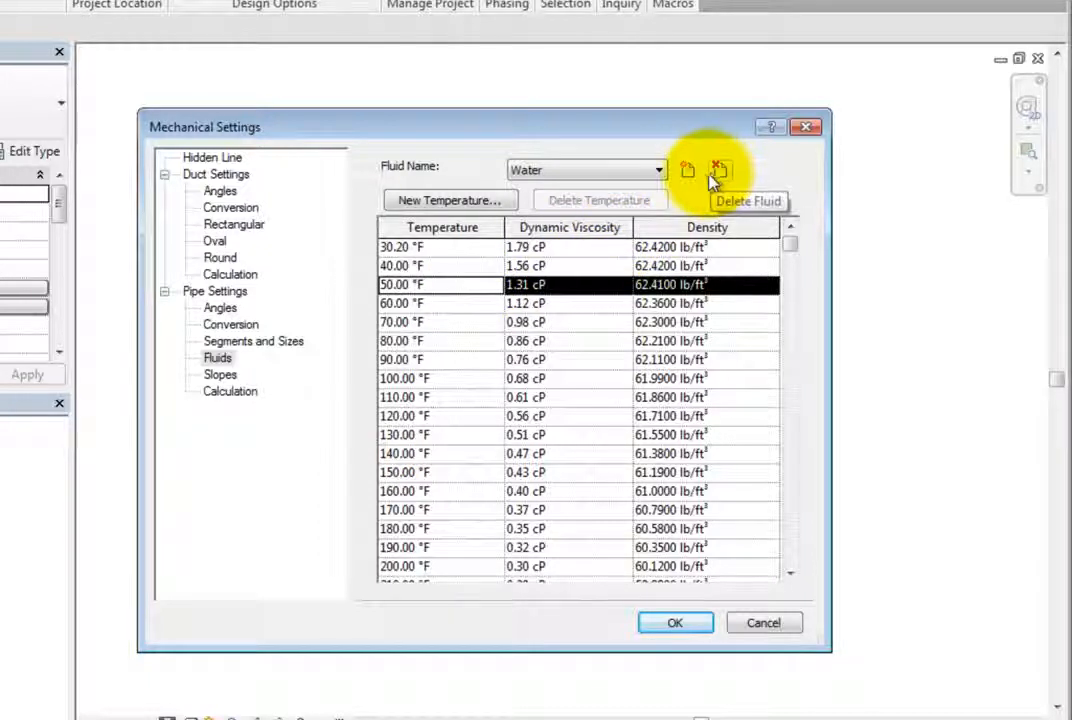
mouse_move(688, 170)
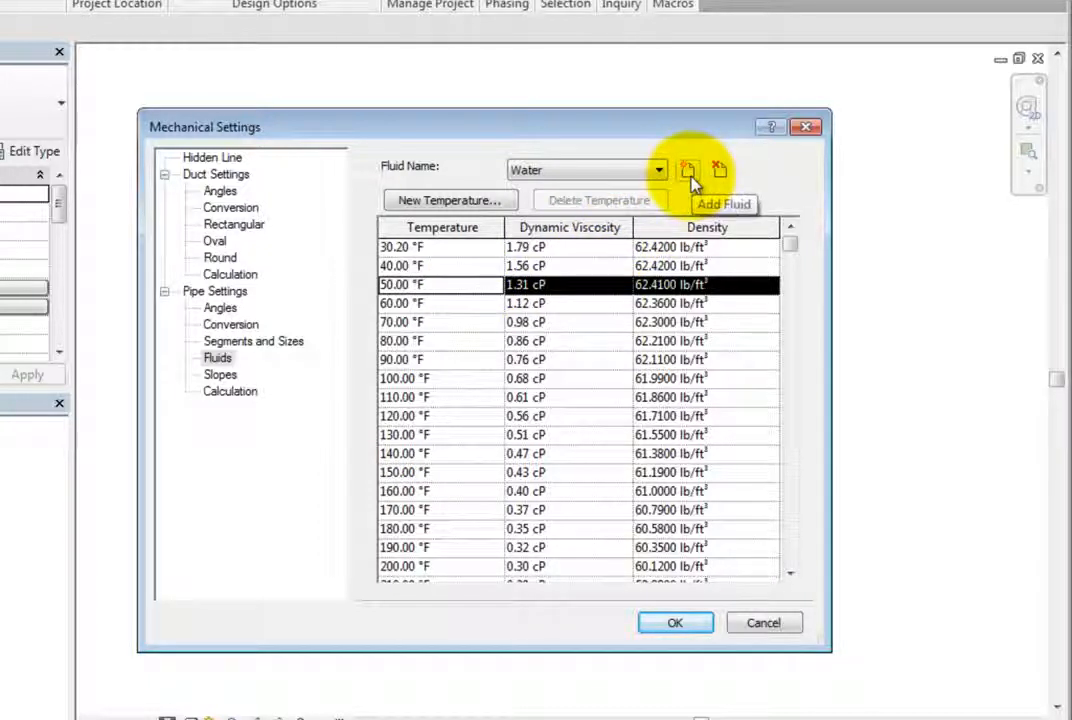
mouse_move(700, 210)
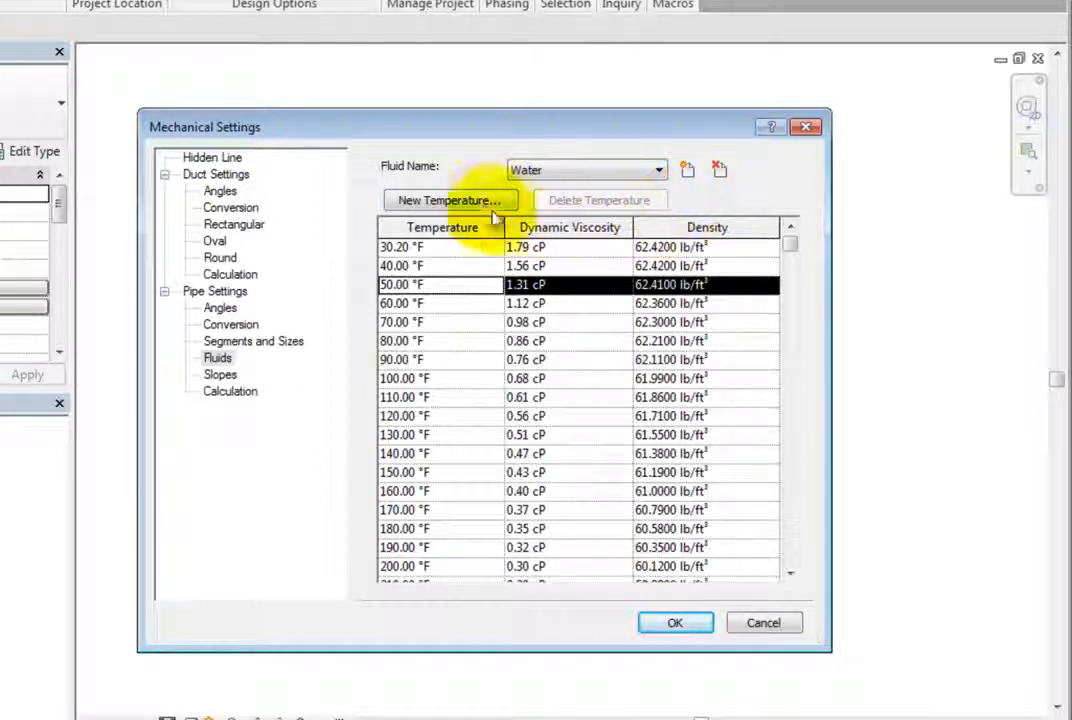
click(448, 200)
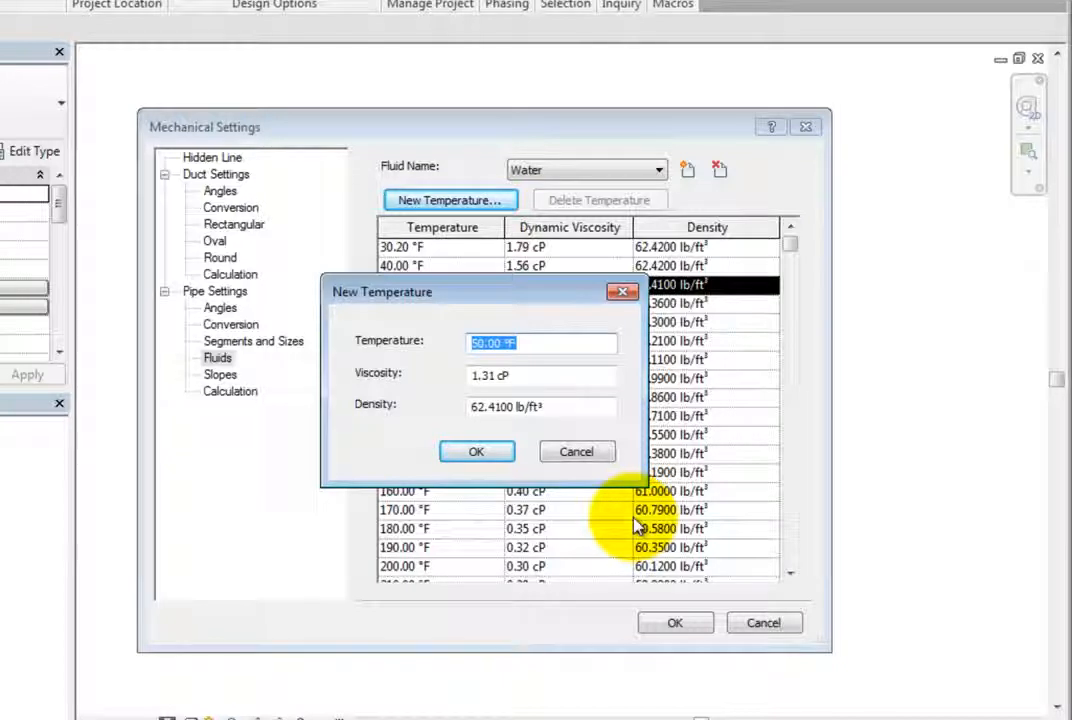
mouse_move(578, 452)
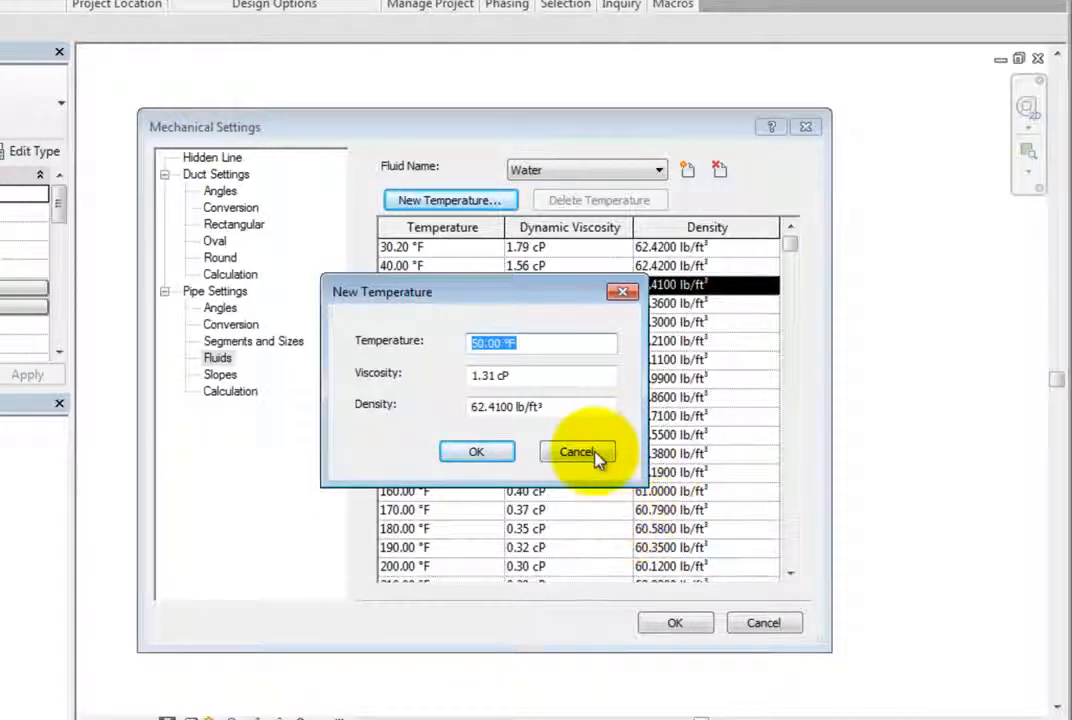
click(576, 452)
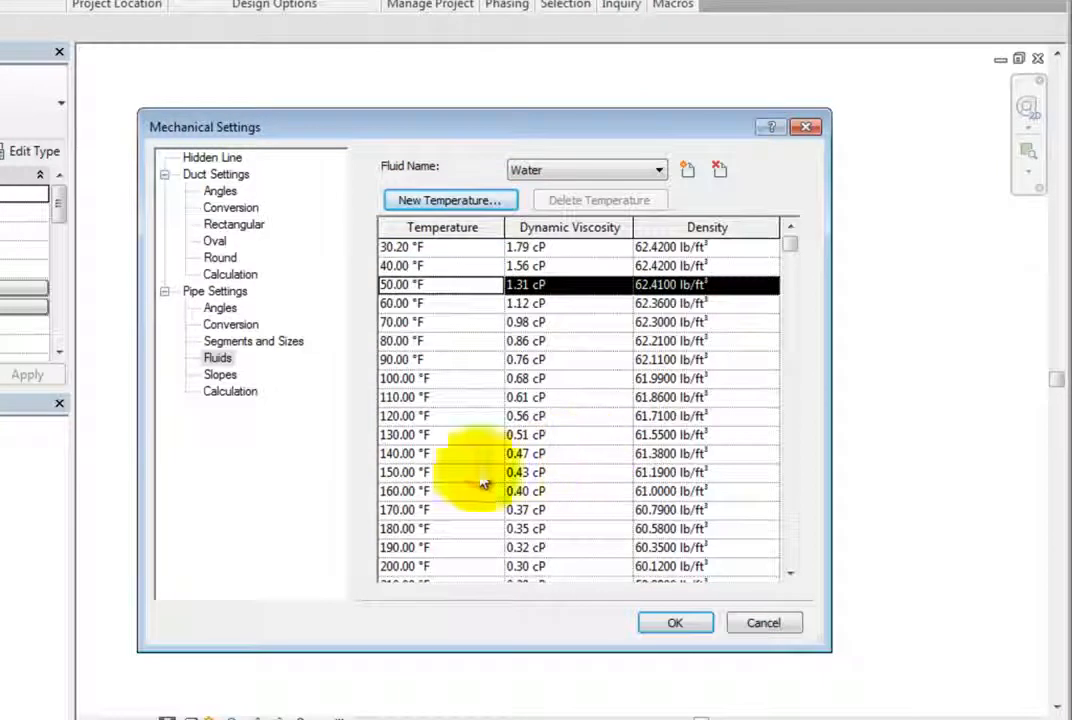
click(216, 374)
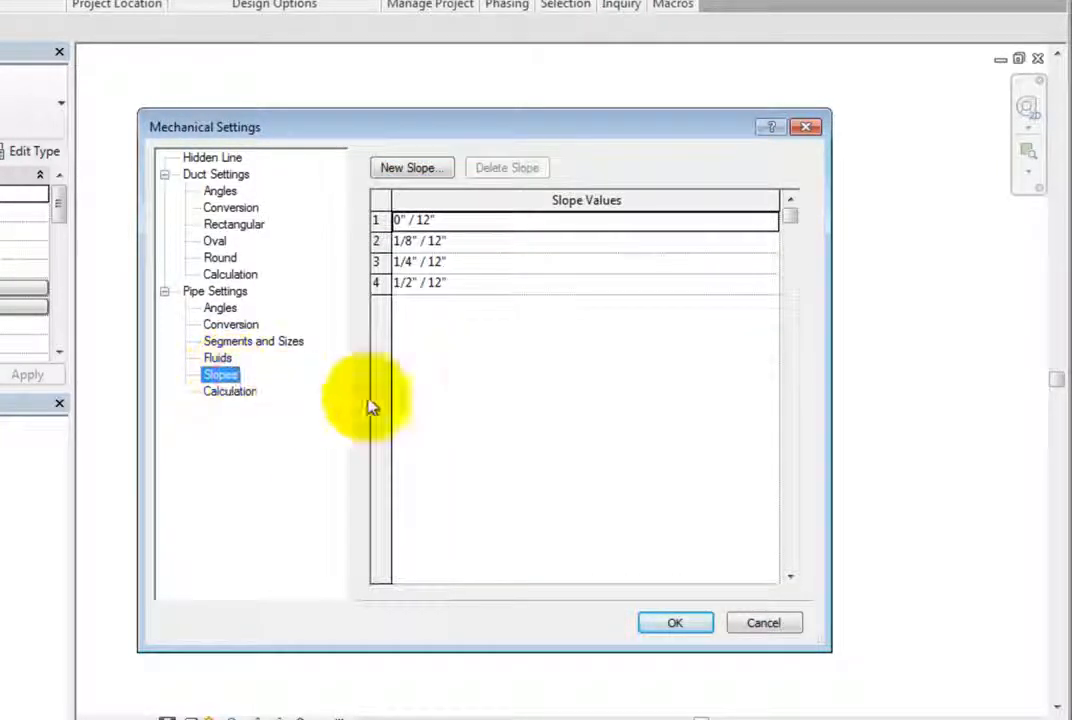
mouse_move(510, 378)
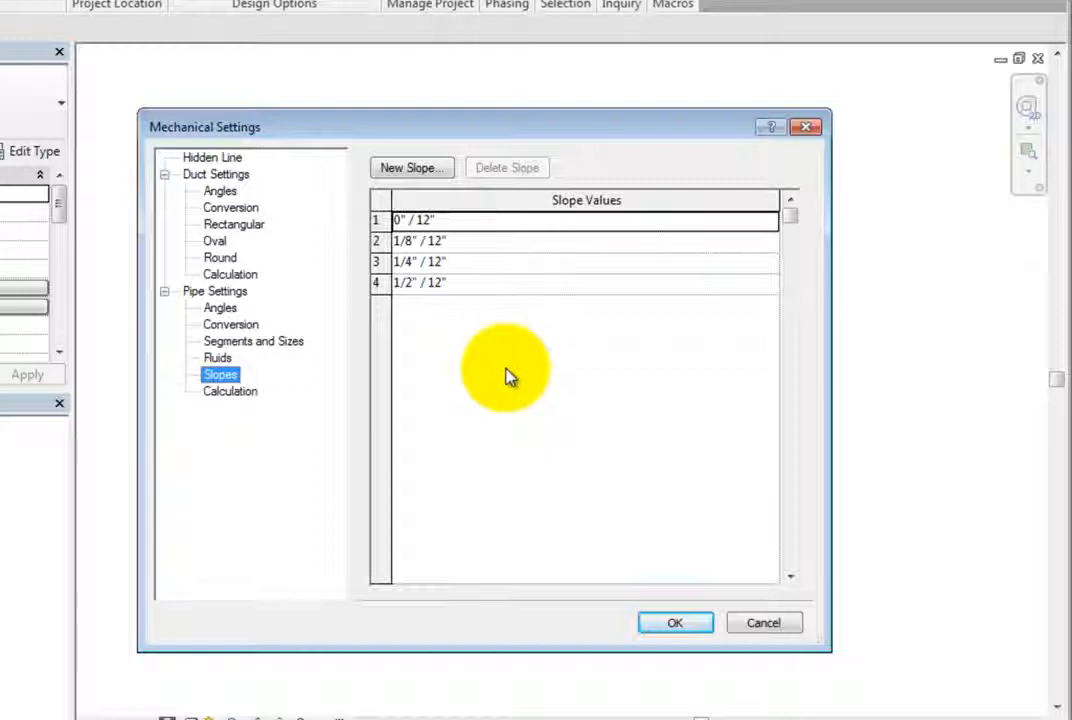
mouse_move(412, 168)
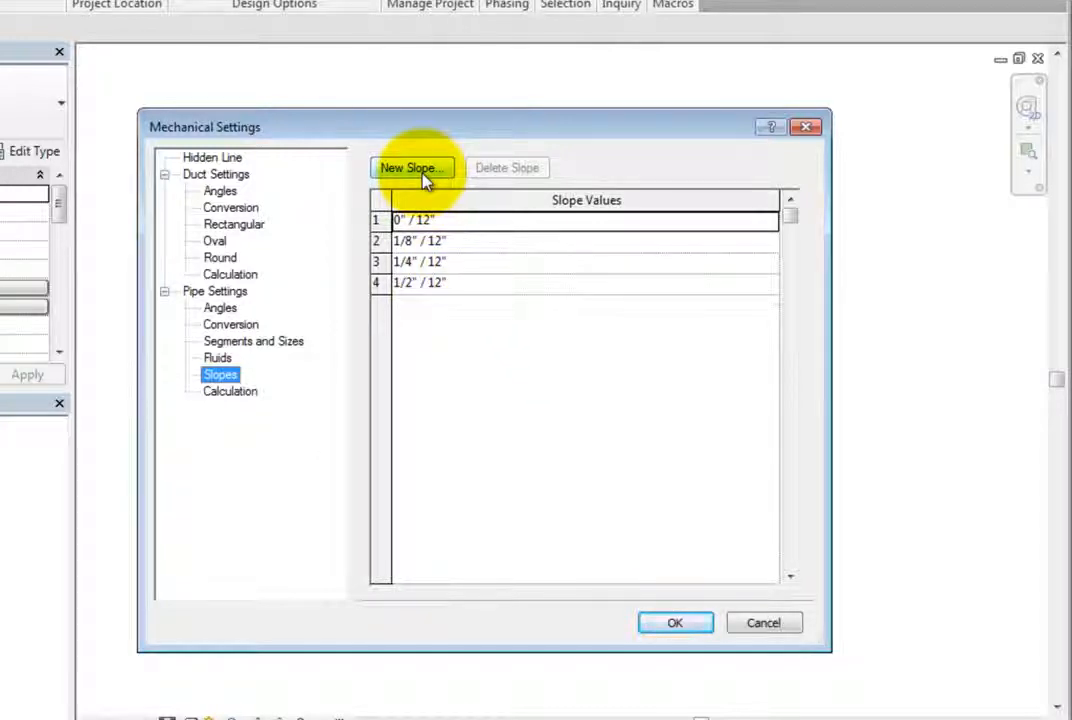
- Start and cancel a new slope value, then show the pipe Calculation methods page
click(412, 168)
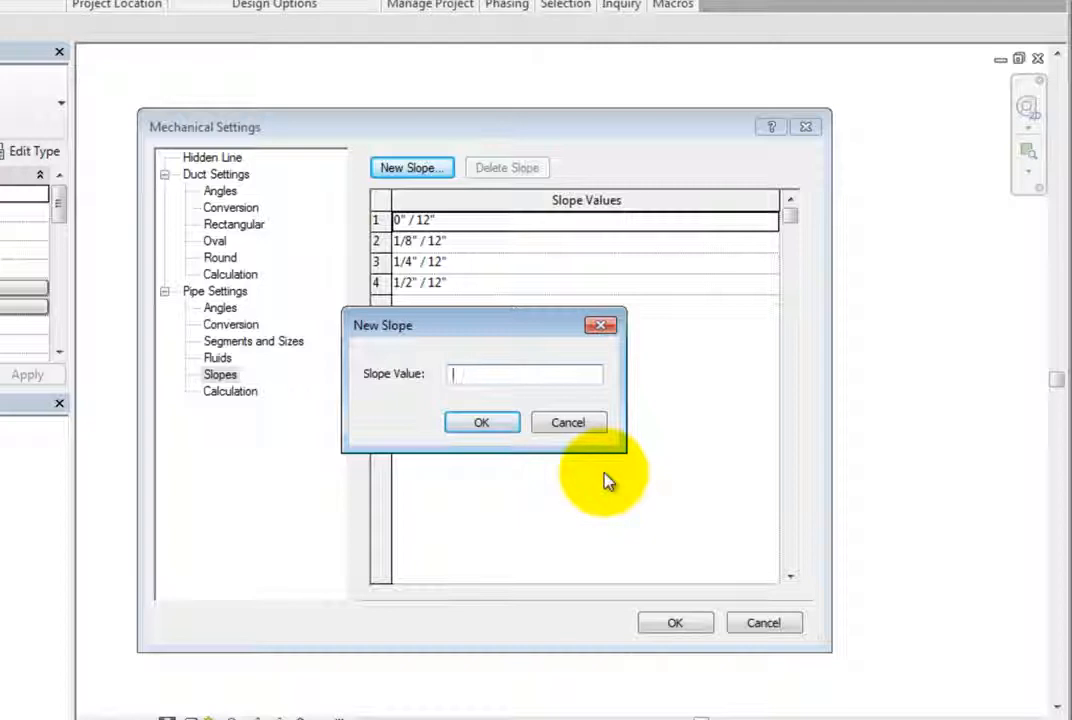
click(568, 420)
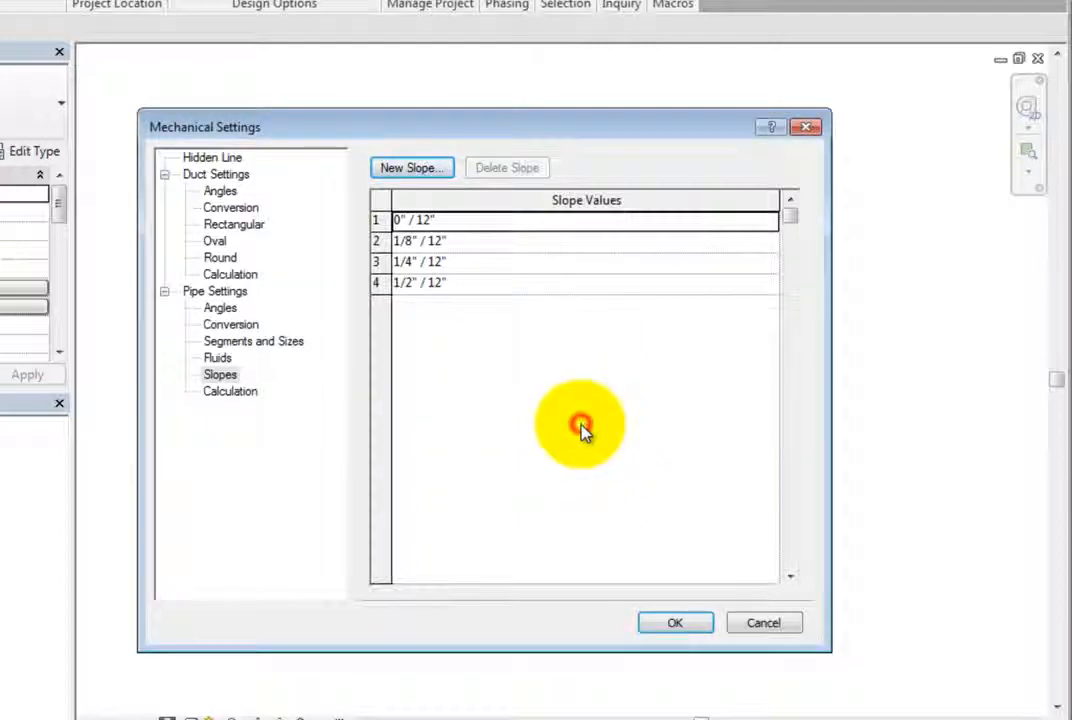
mouse_move(500, 252)
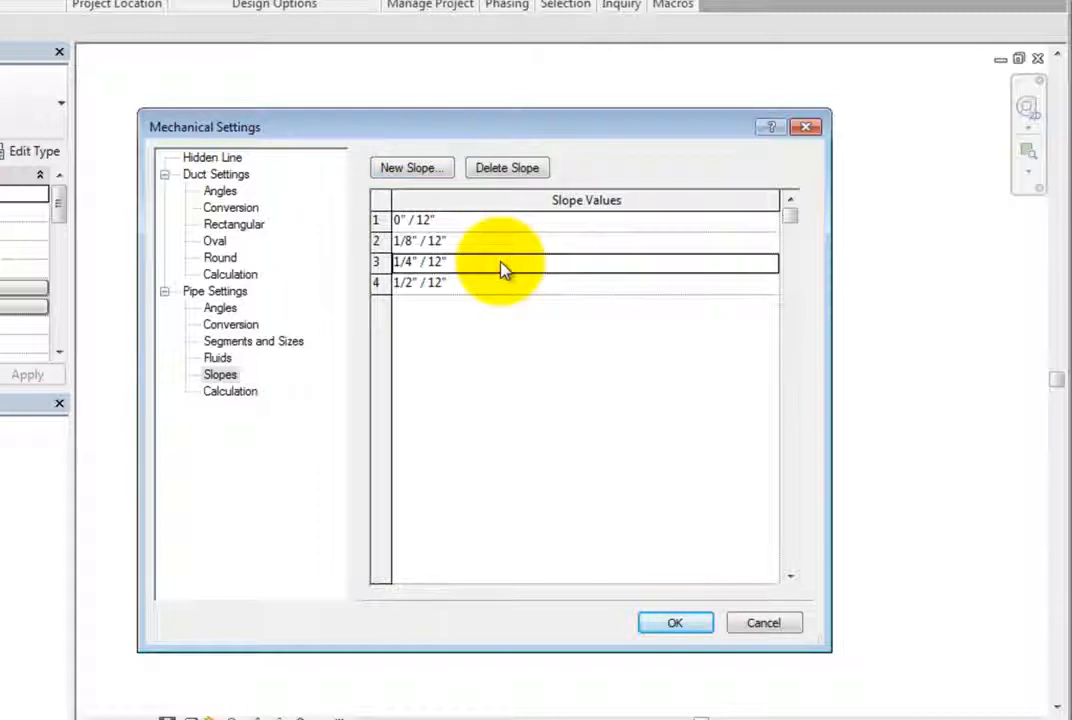
click(228, 390)
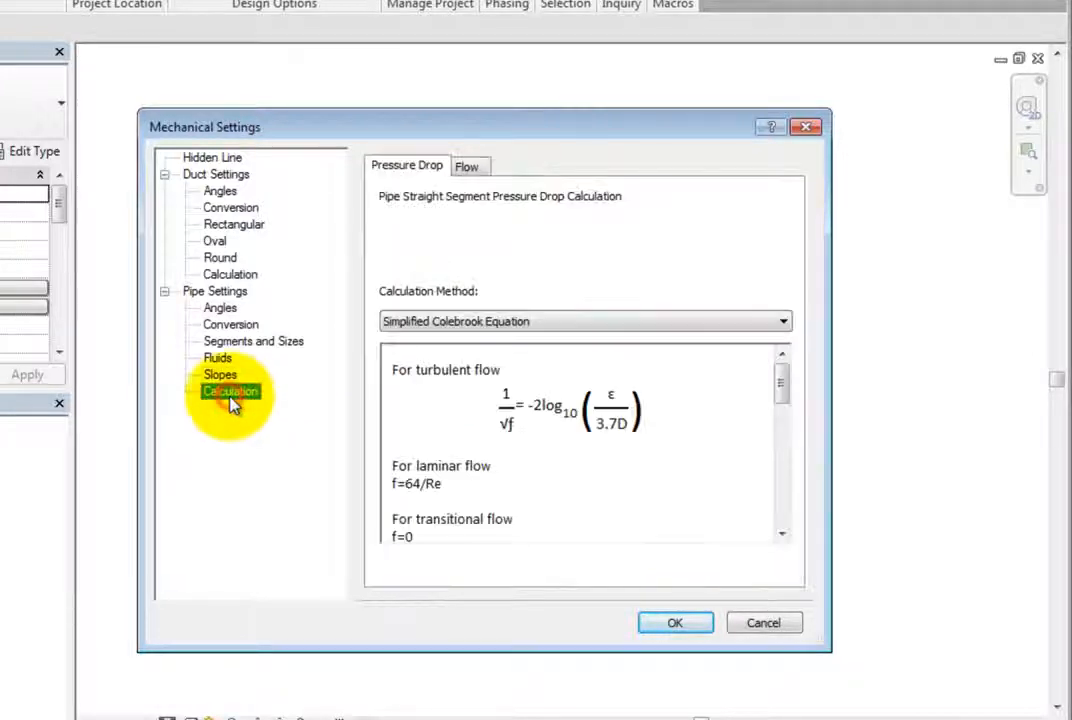
mouse_move(710, 258)
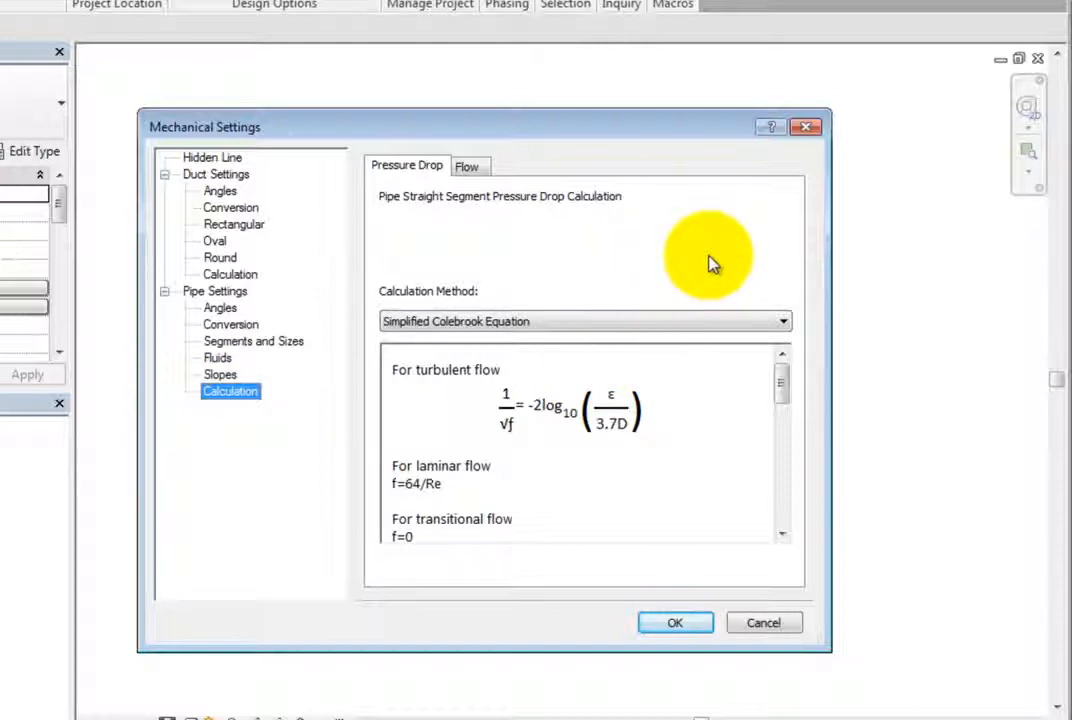
click(466, 166)
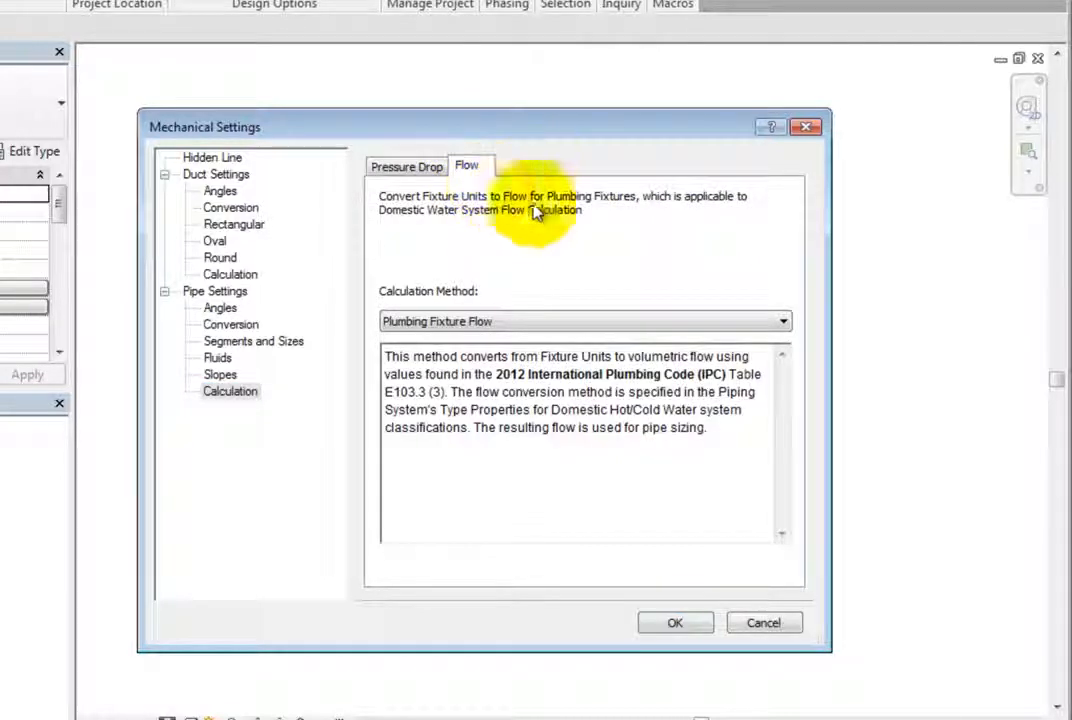
mouse_move(716, 260)
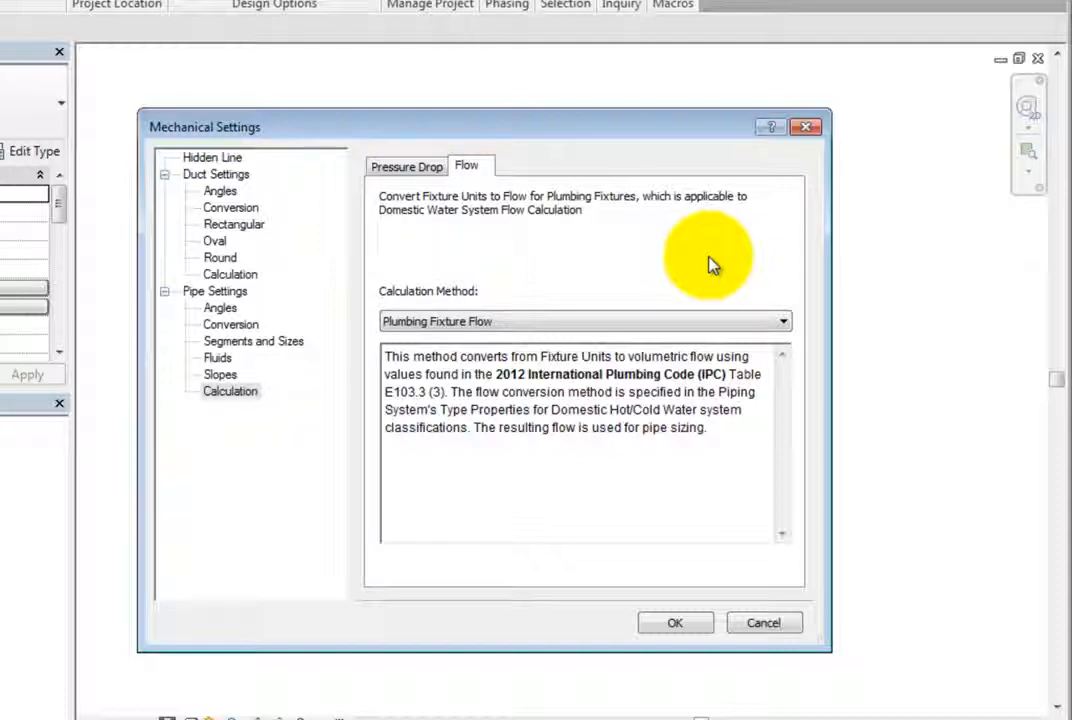
click(406, 166)
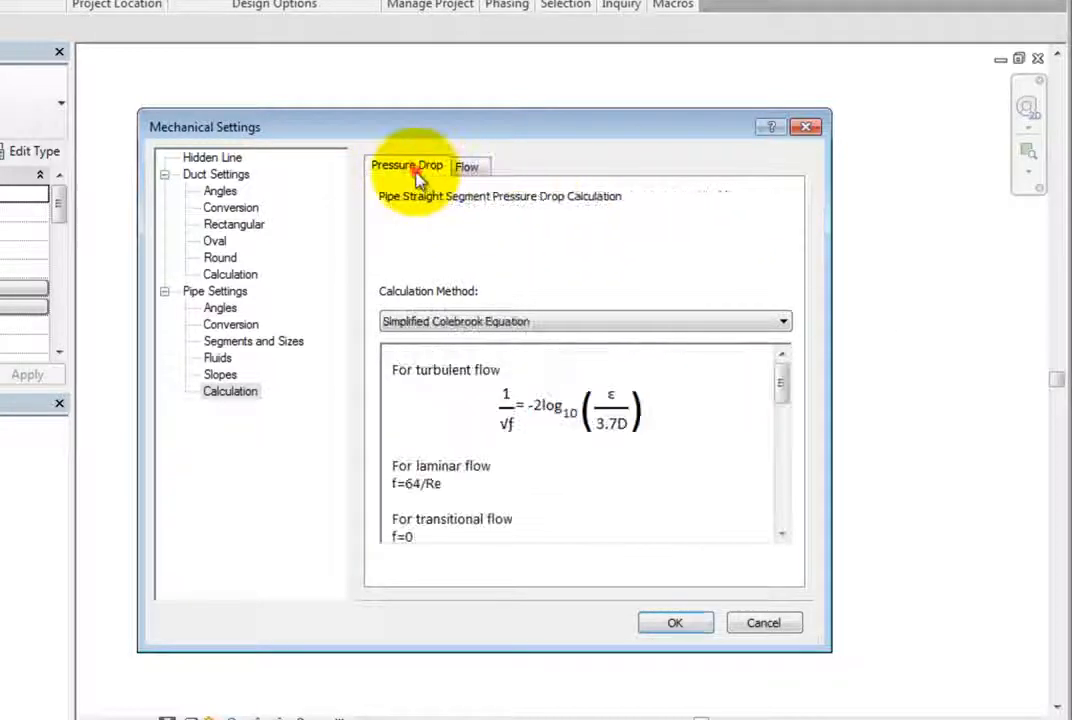
click(784, 320)
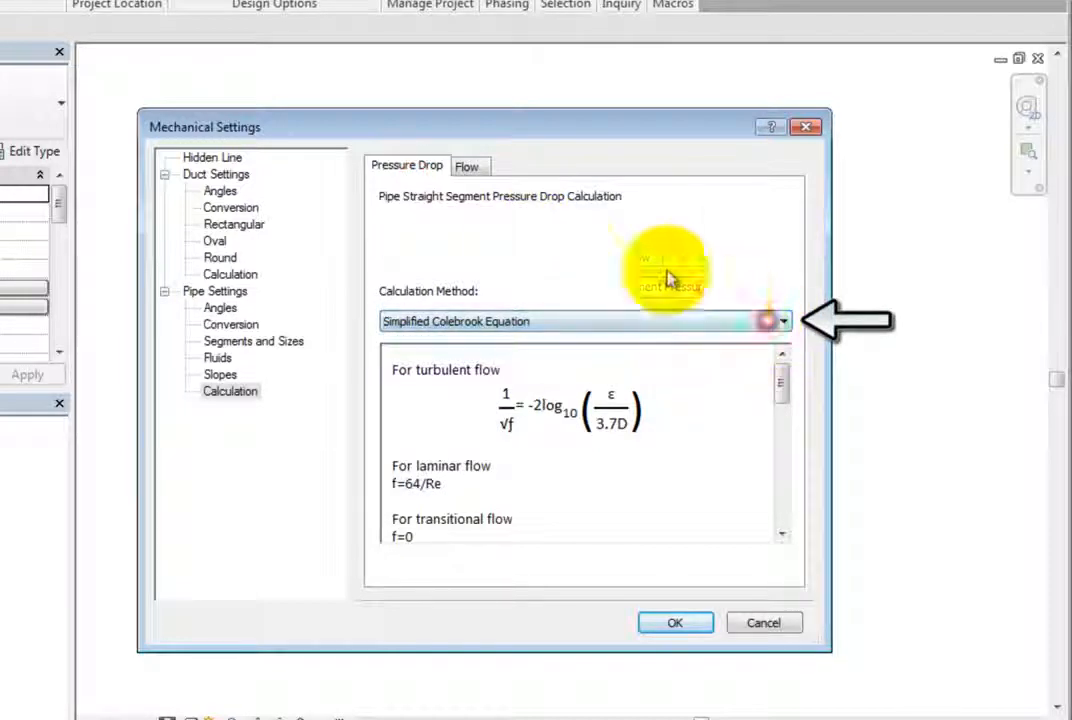
click(466, 164)
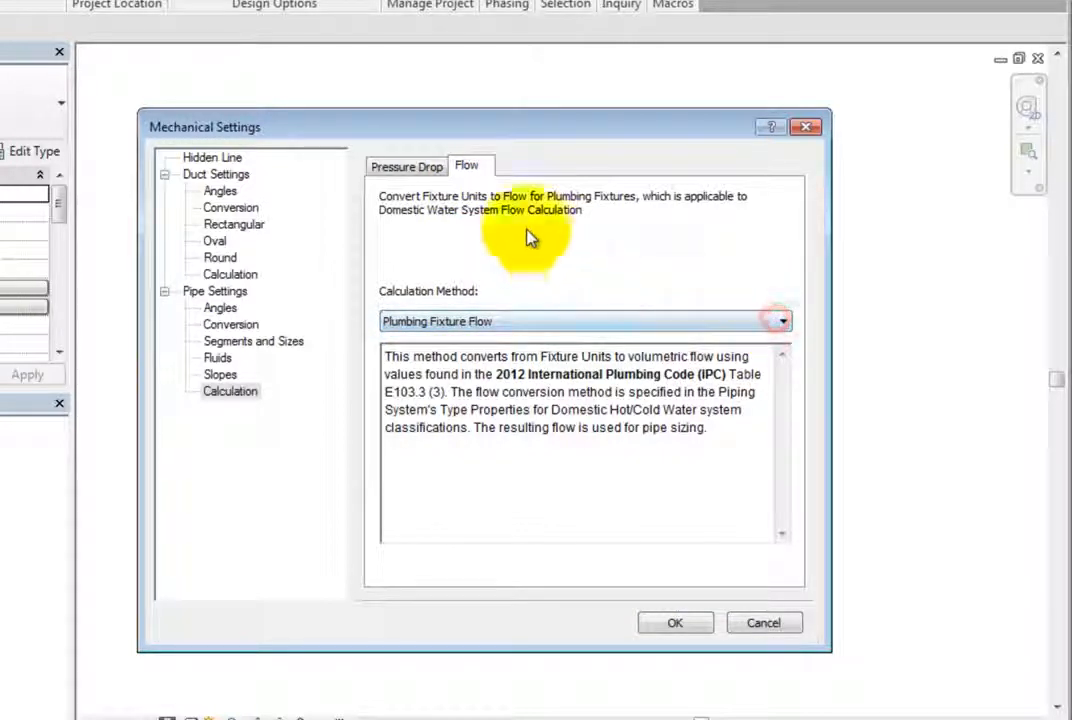
click(406, 164)
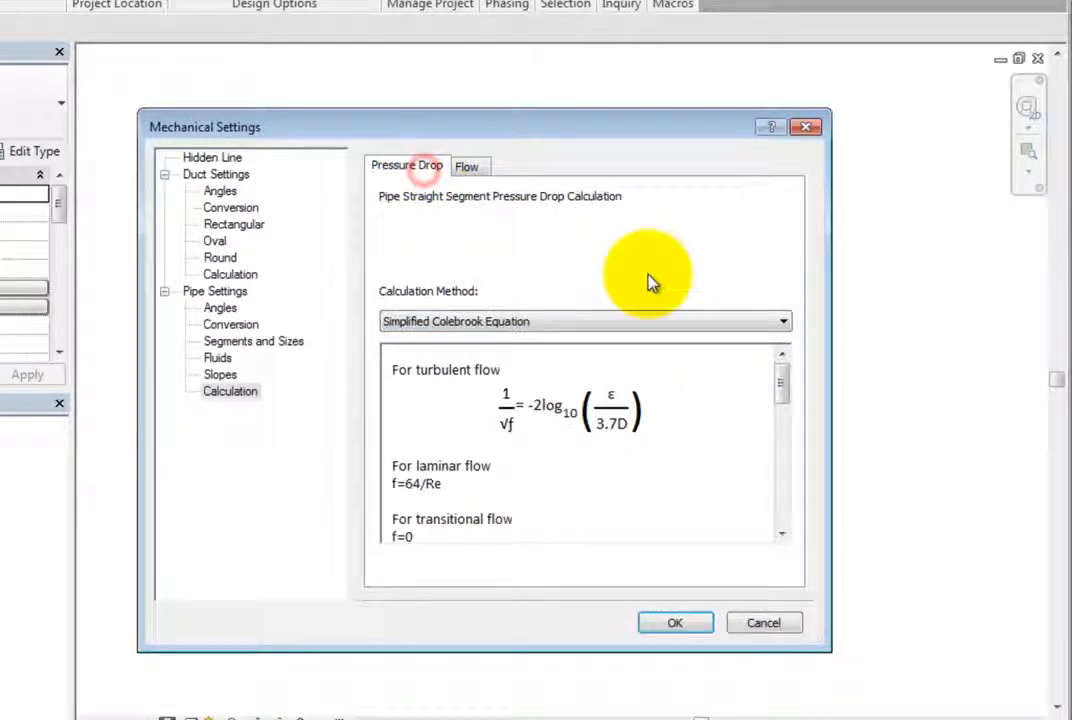
click(784, 320)
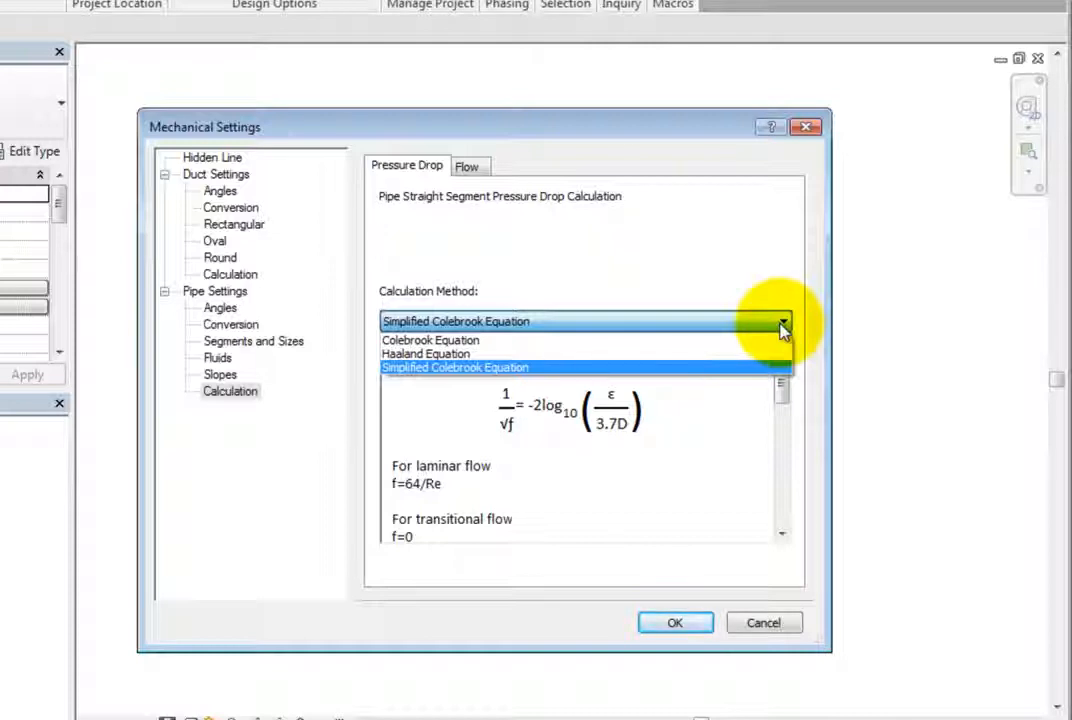
click(456, 368)
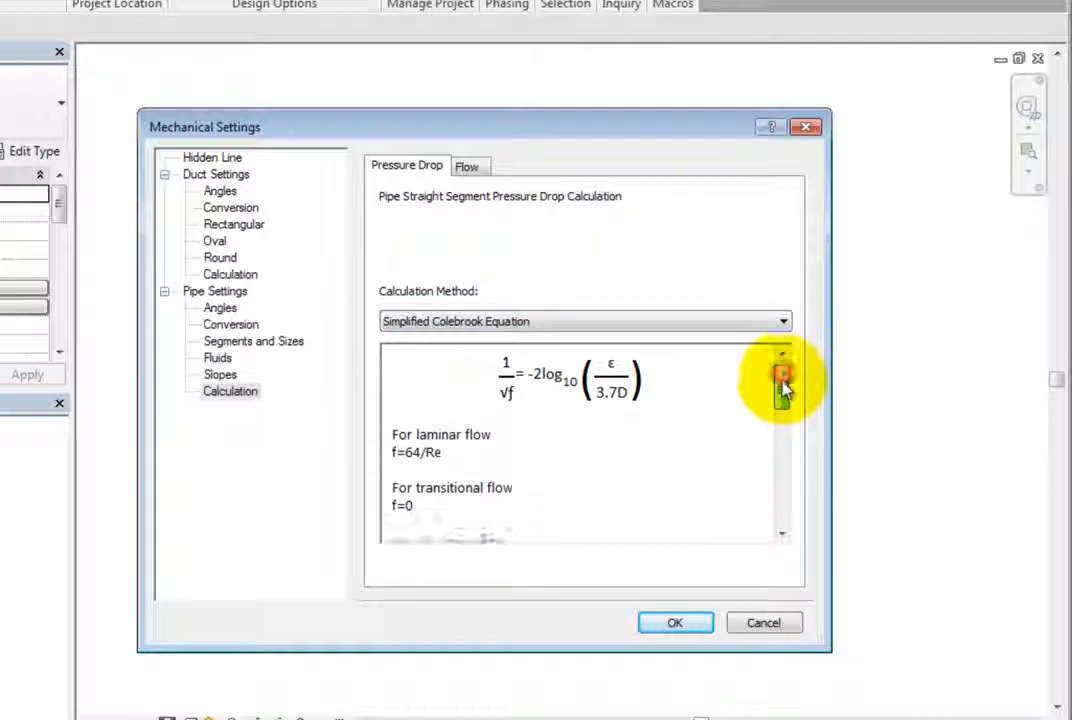
scroll(down, 3)
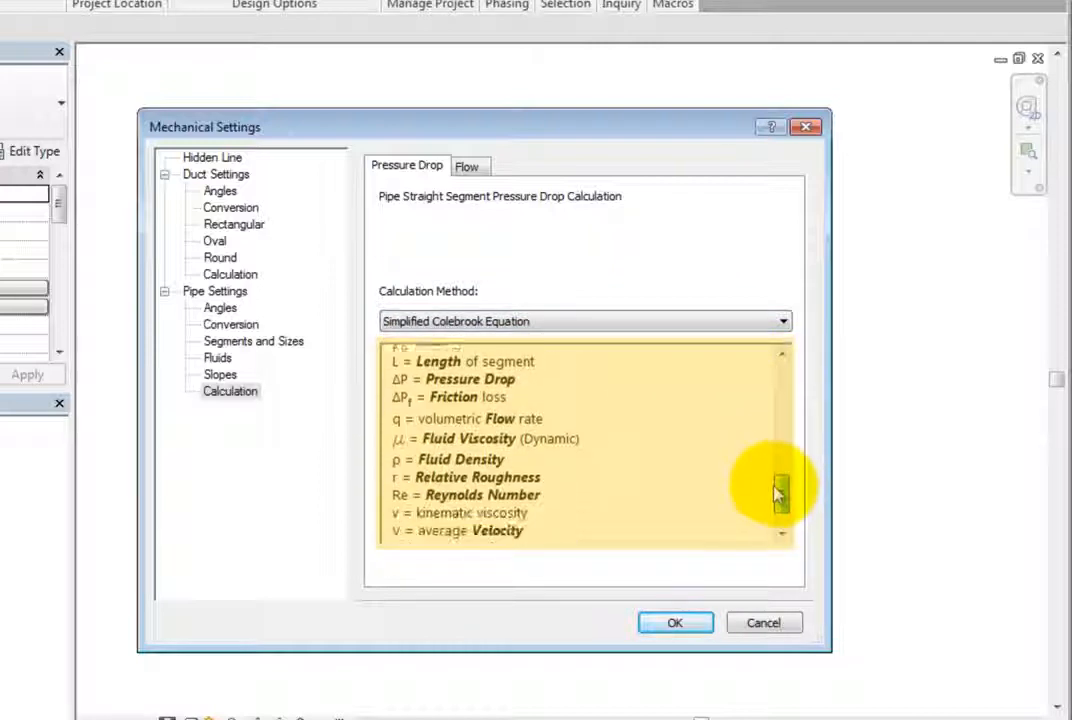